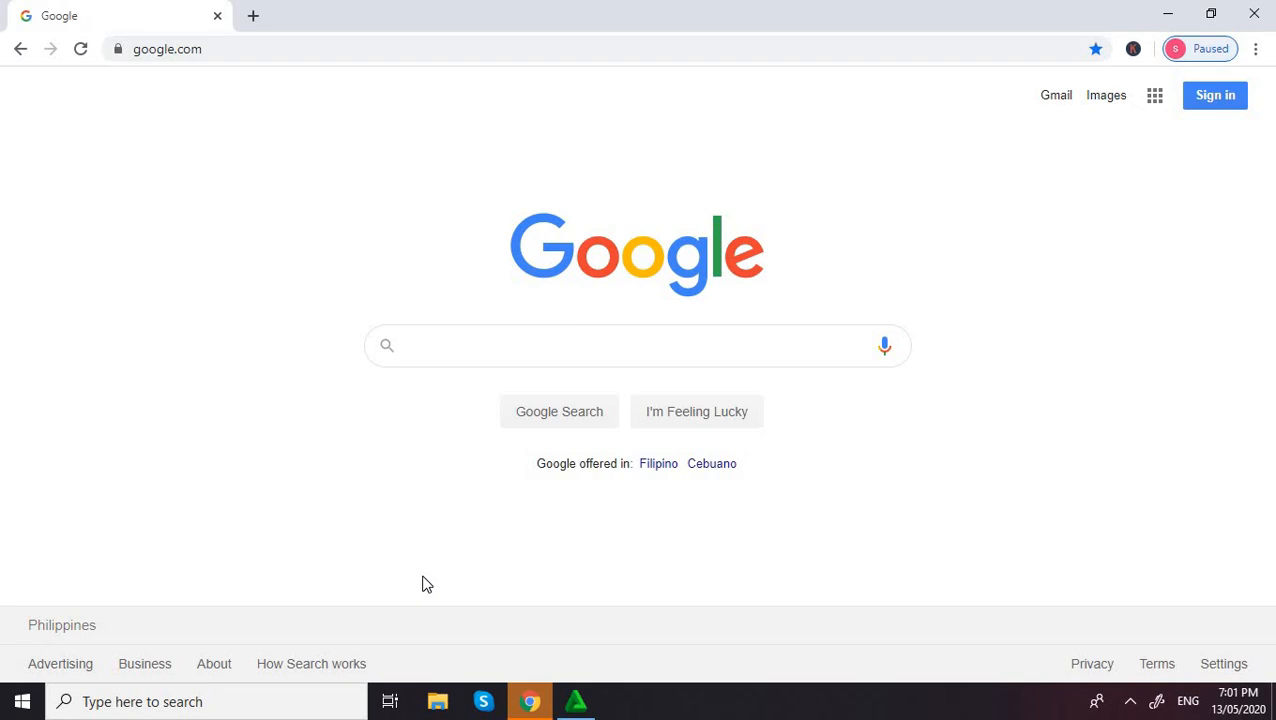
mouse_move(408, 592)
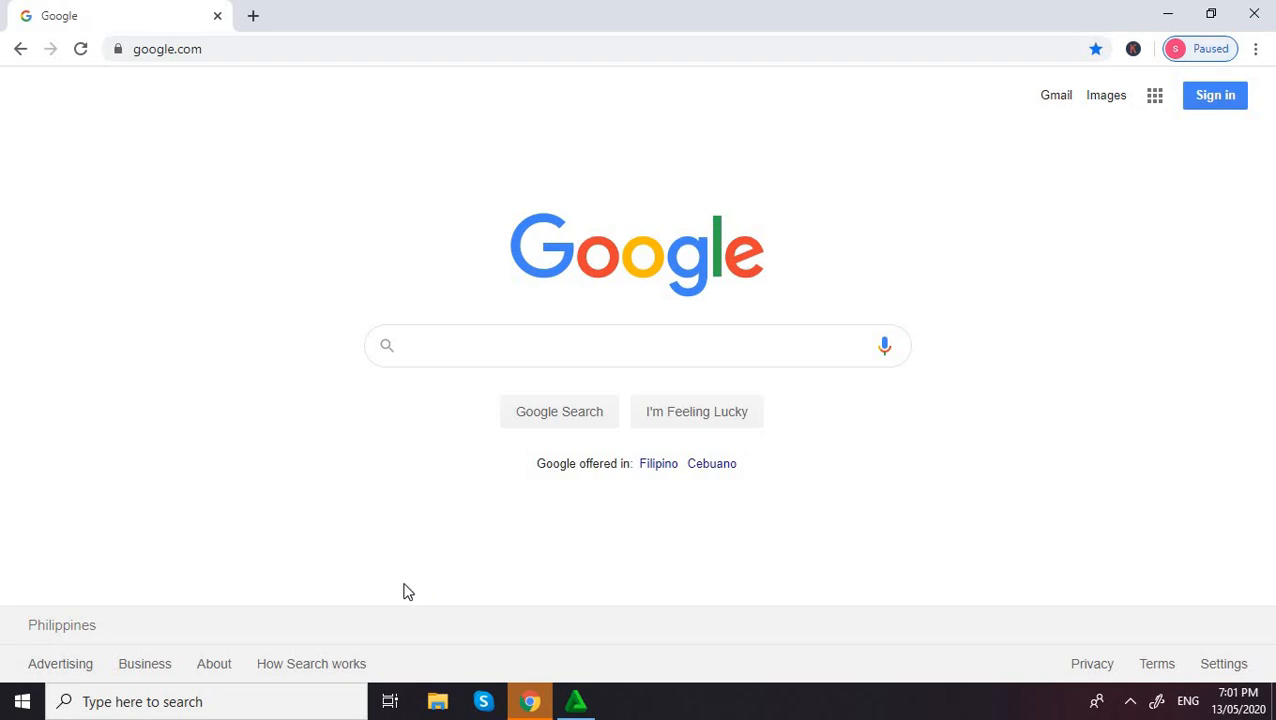
mouse_move(200, 68)
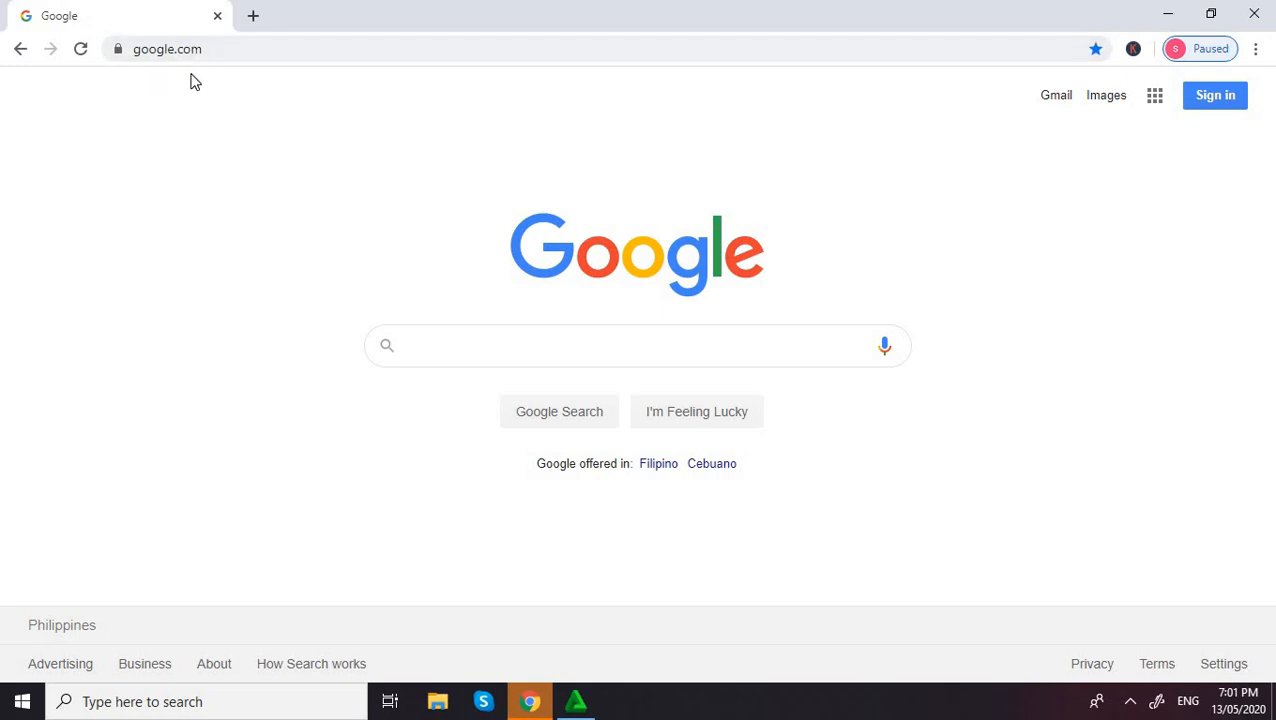
Step: Run a Google search for "krisp for windows free download"
click(636, 344)
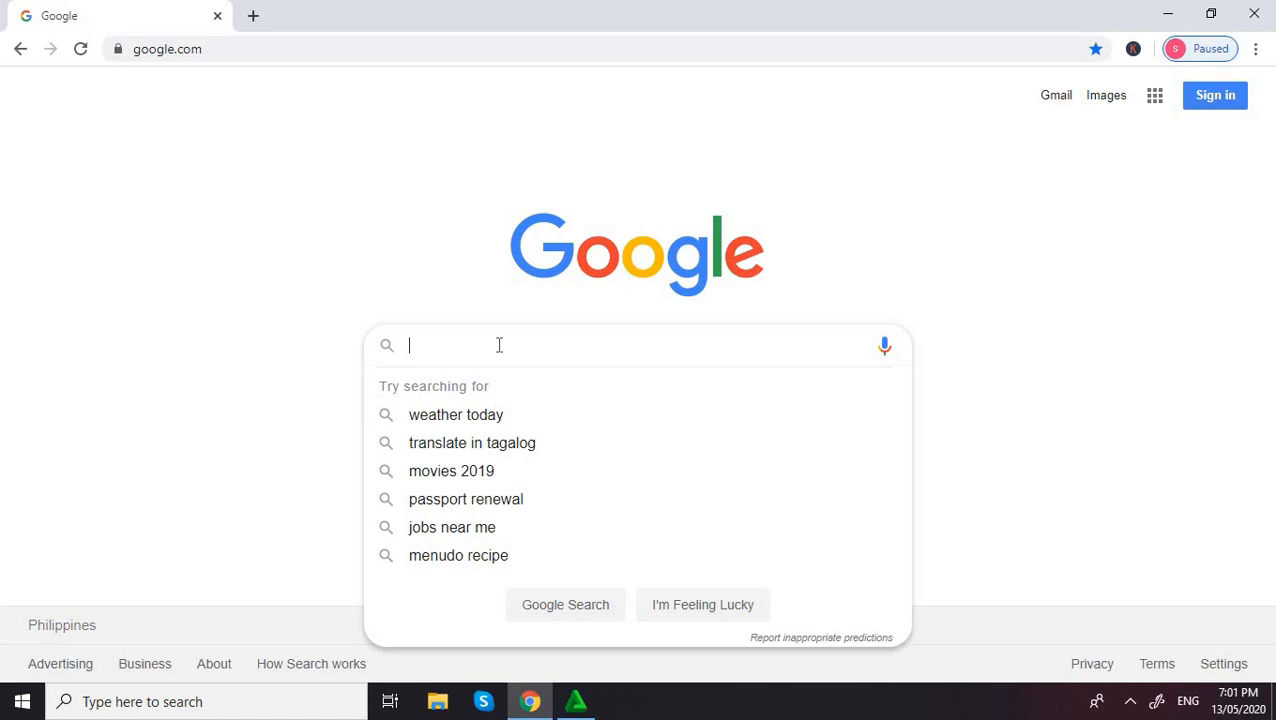
text(krisp for windows)
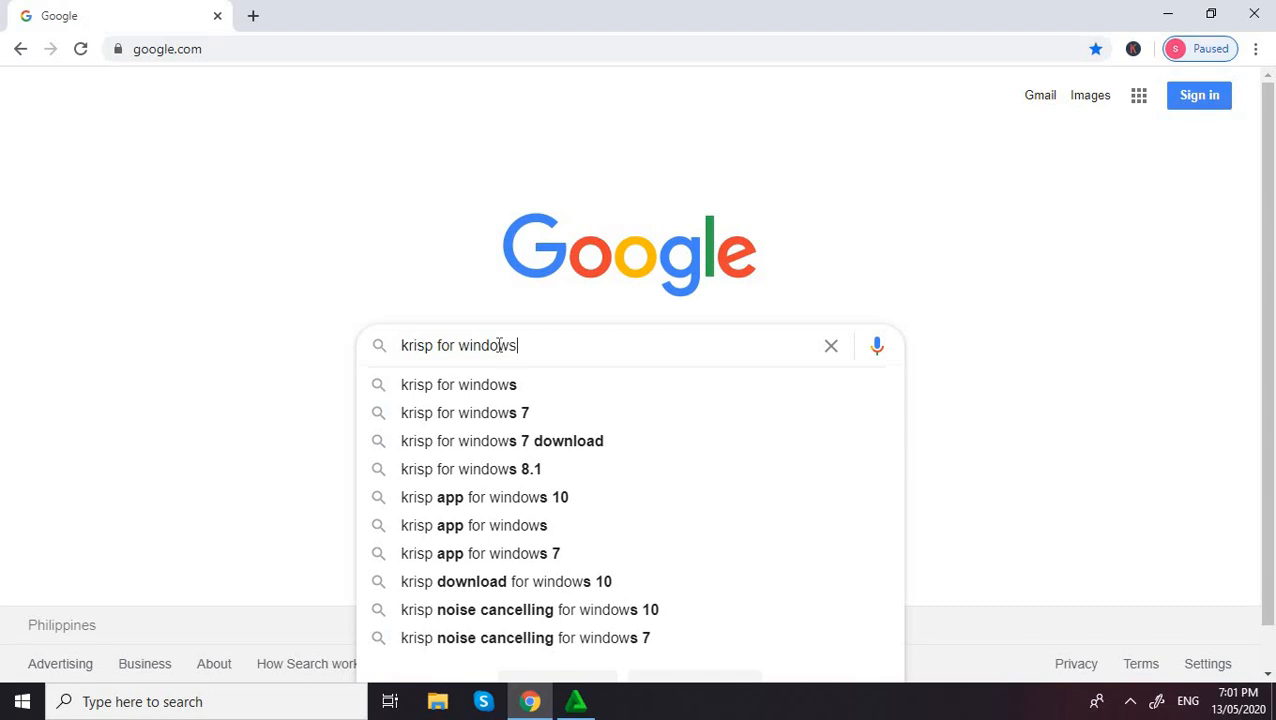
key(Backspace)
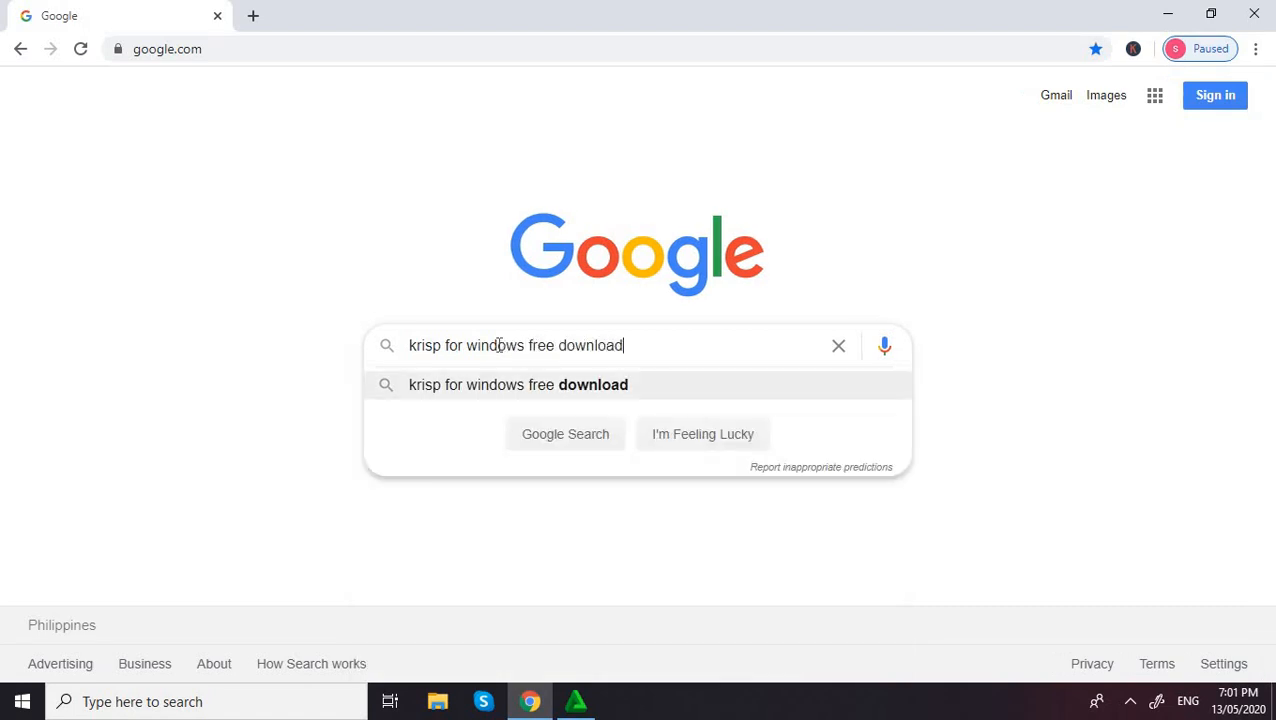
key(enter)
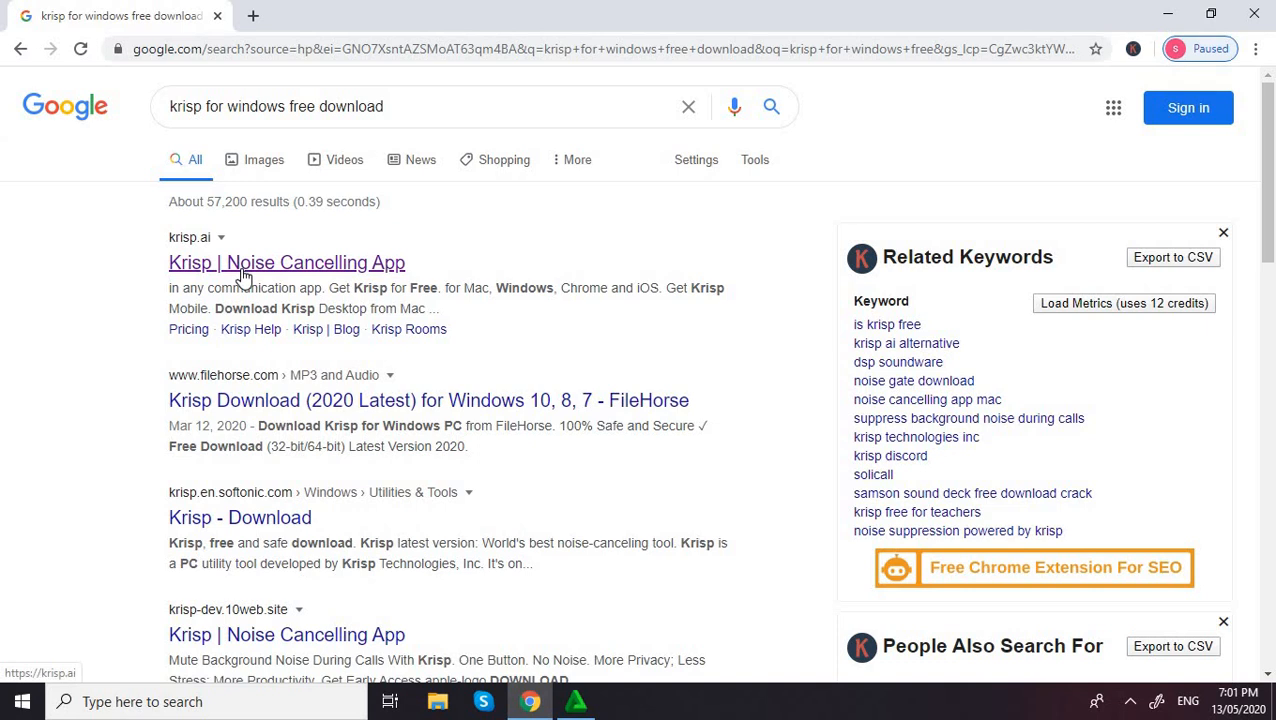
mouse_move(244, 276)
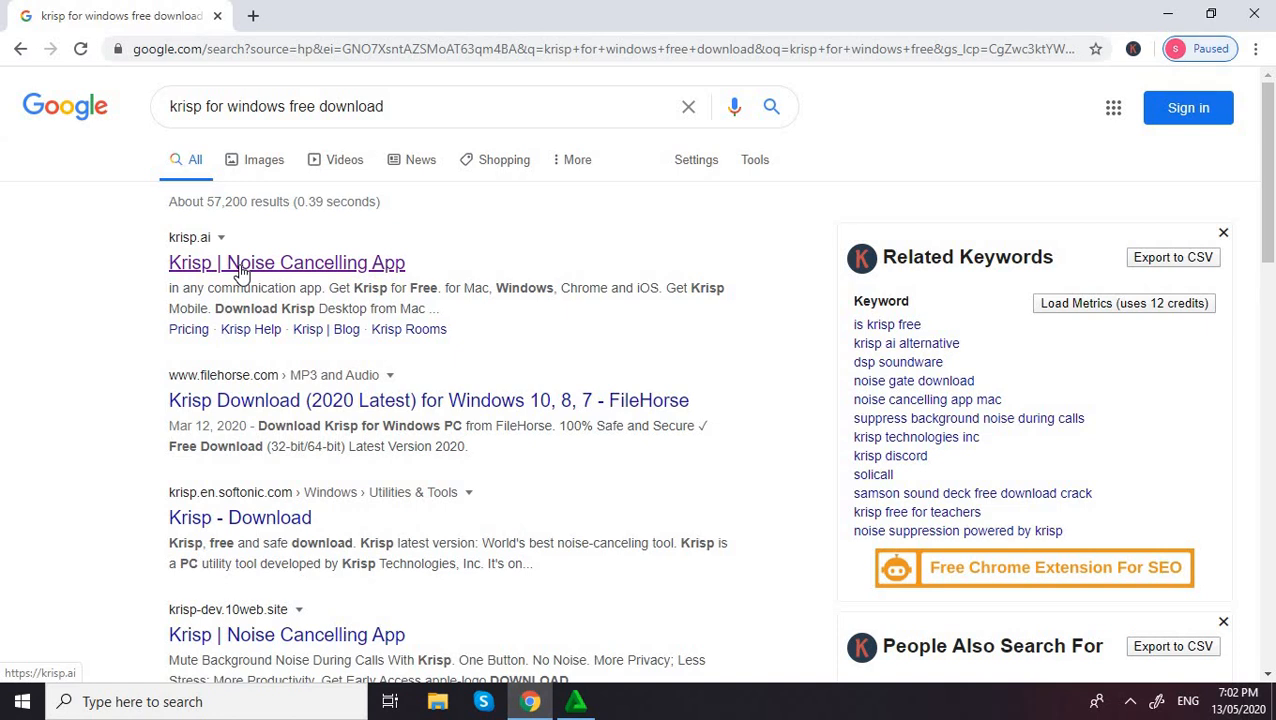
mouse_move(240, 276)
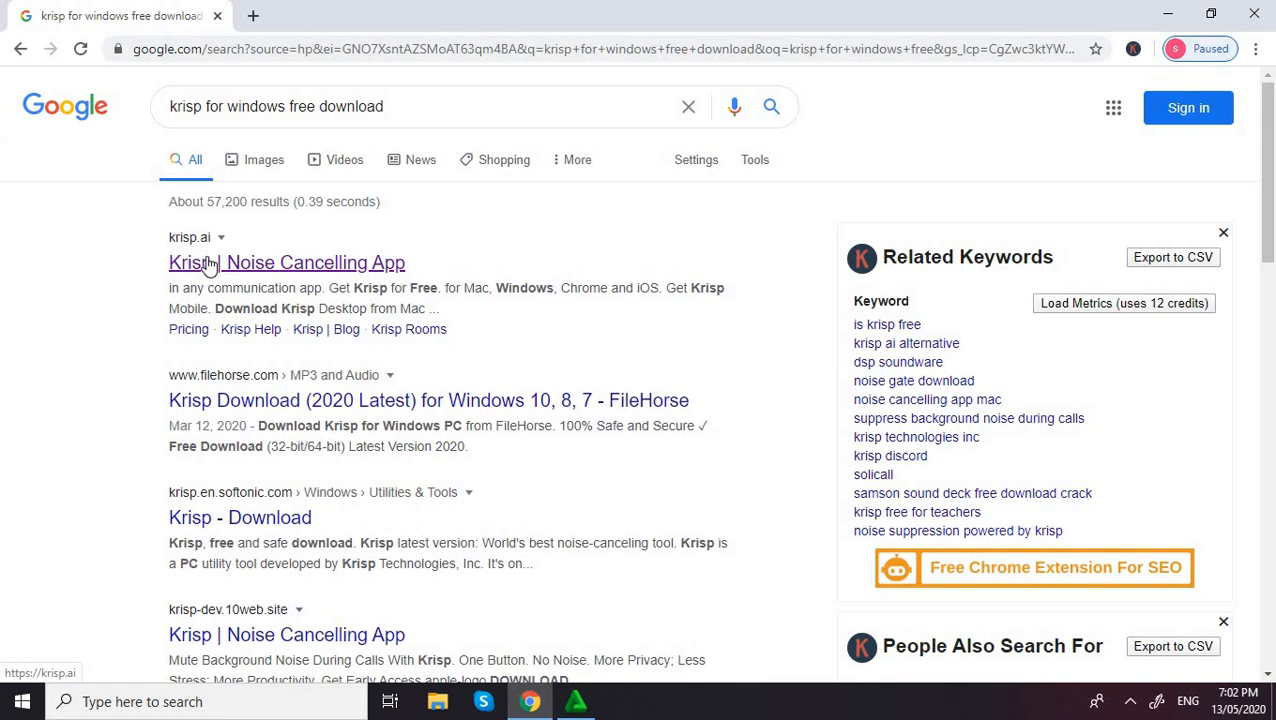
mouse_move(320, 276)
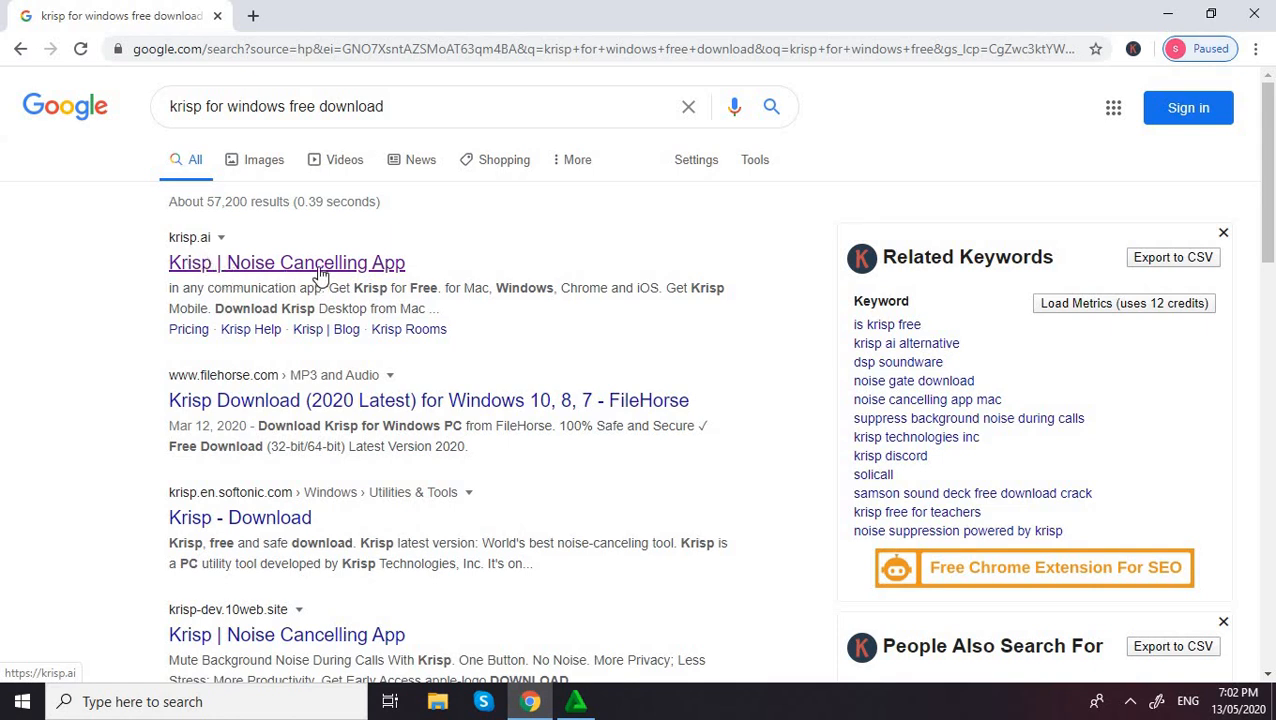
Step: Go to the official krisp.ai Noise Cancelling App result
click(288, 262)
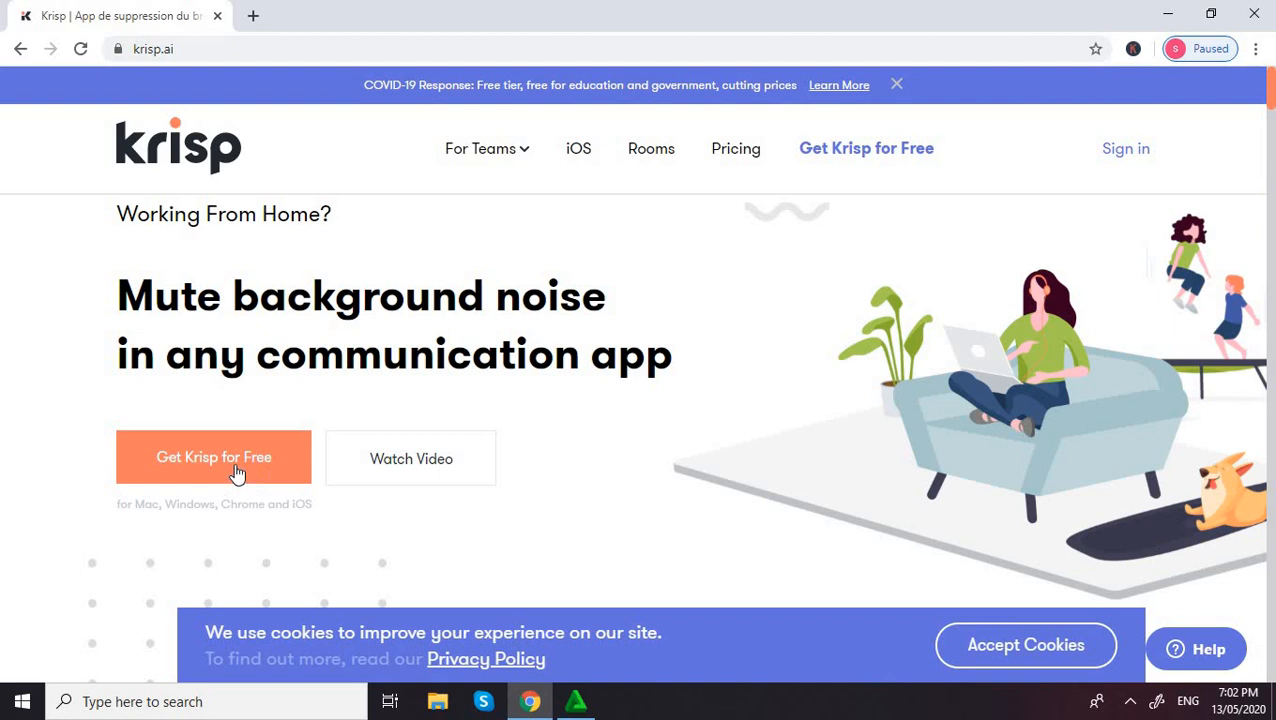
Step: Show Krisp's free platform options and accept the cookie notice
click(212, 456)
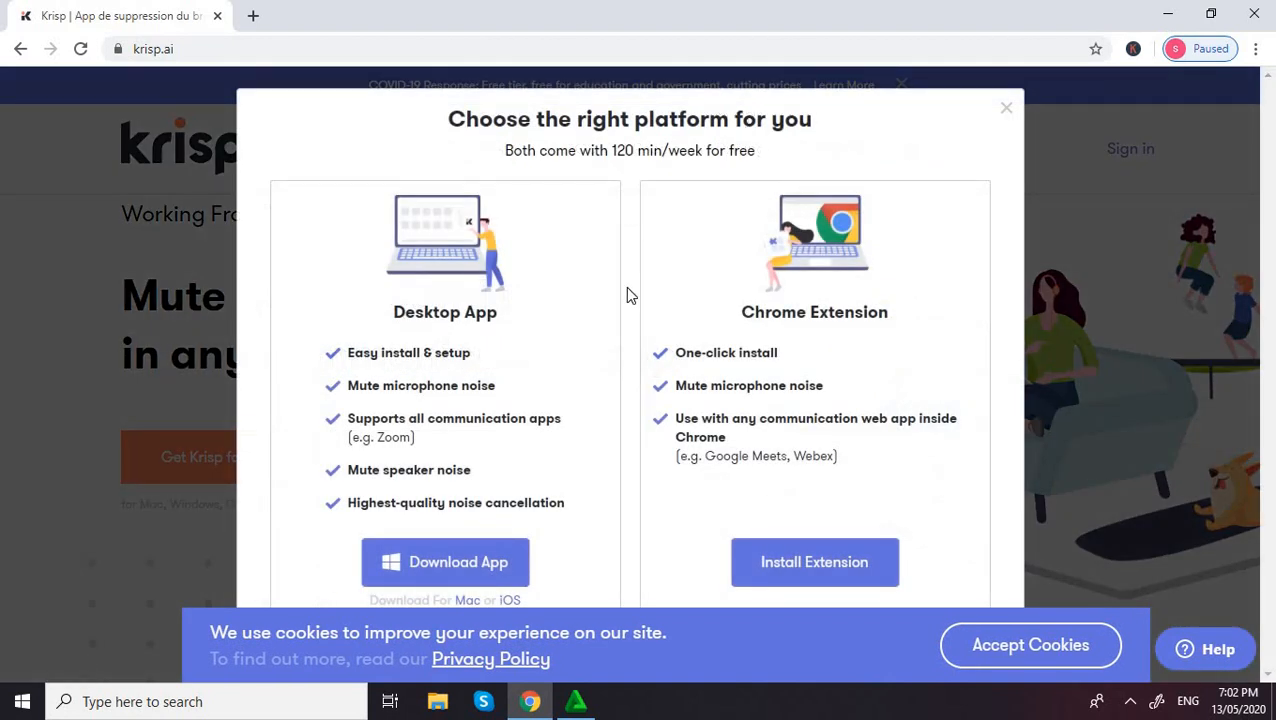
mouse_move(620, 264)
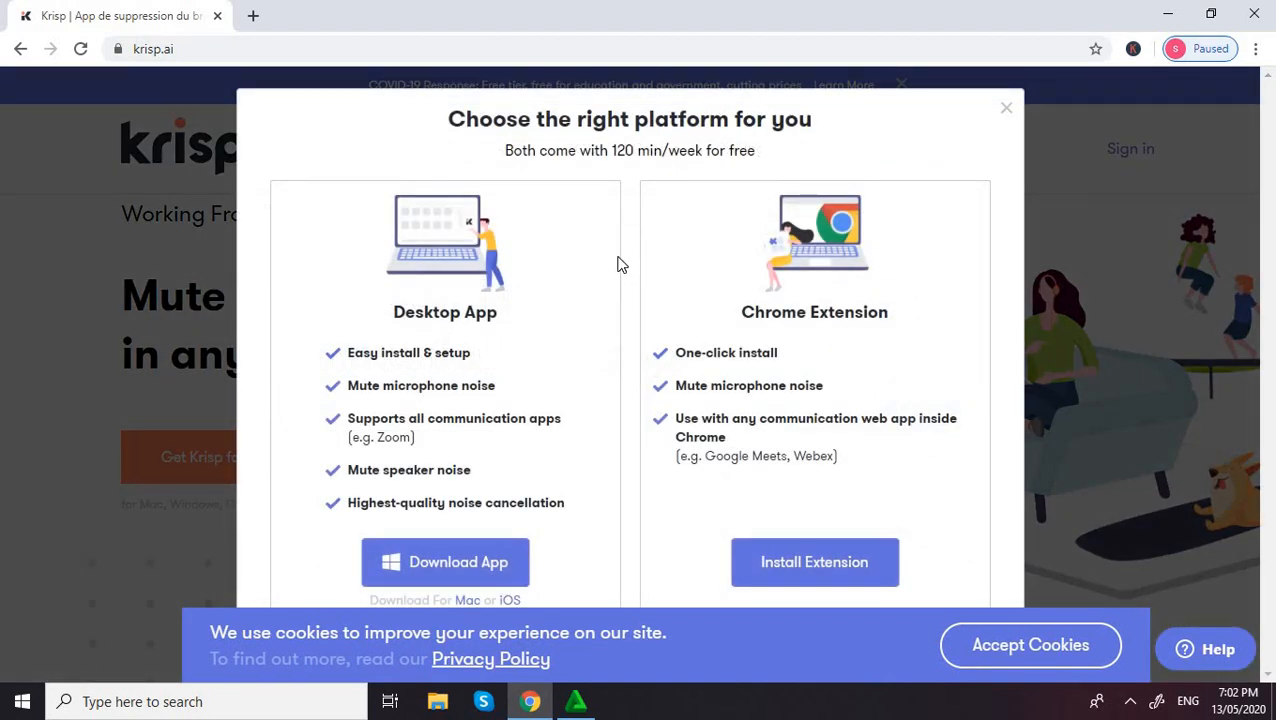
mouse_move(604, 252)
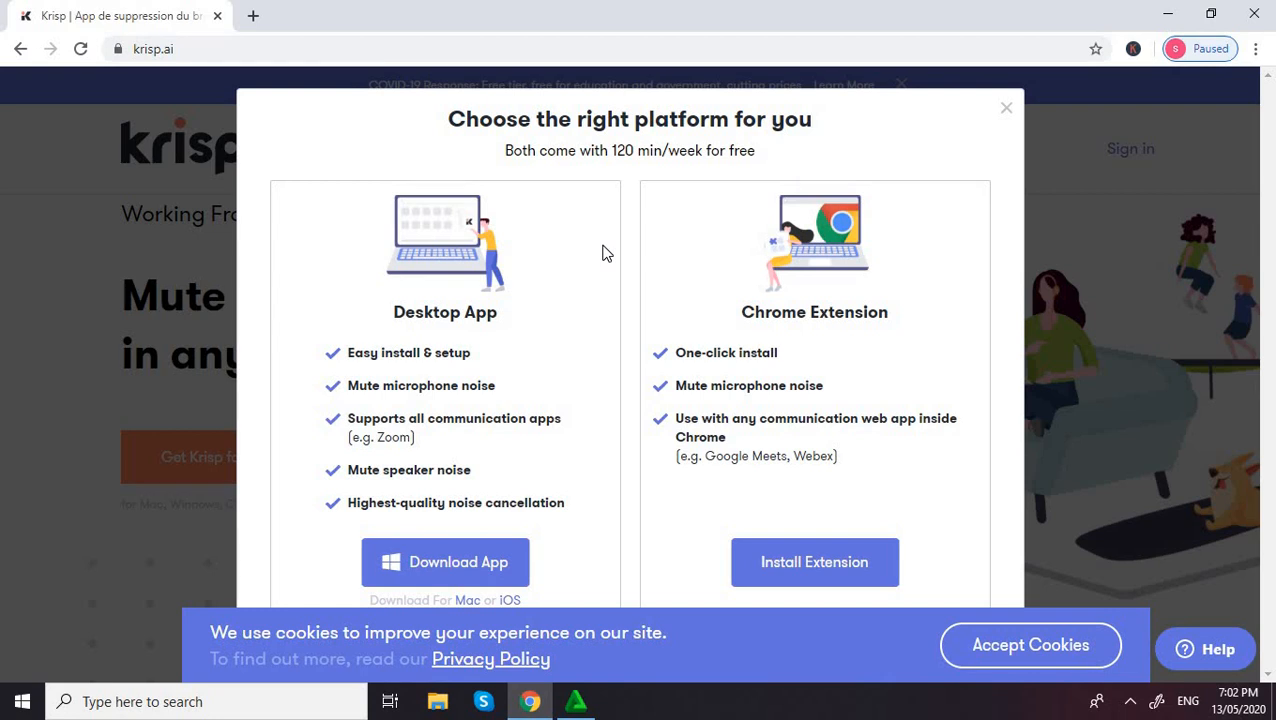
mouse_move(788, 268)
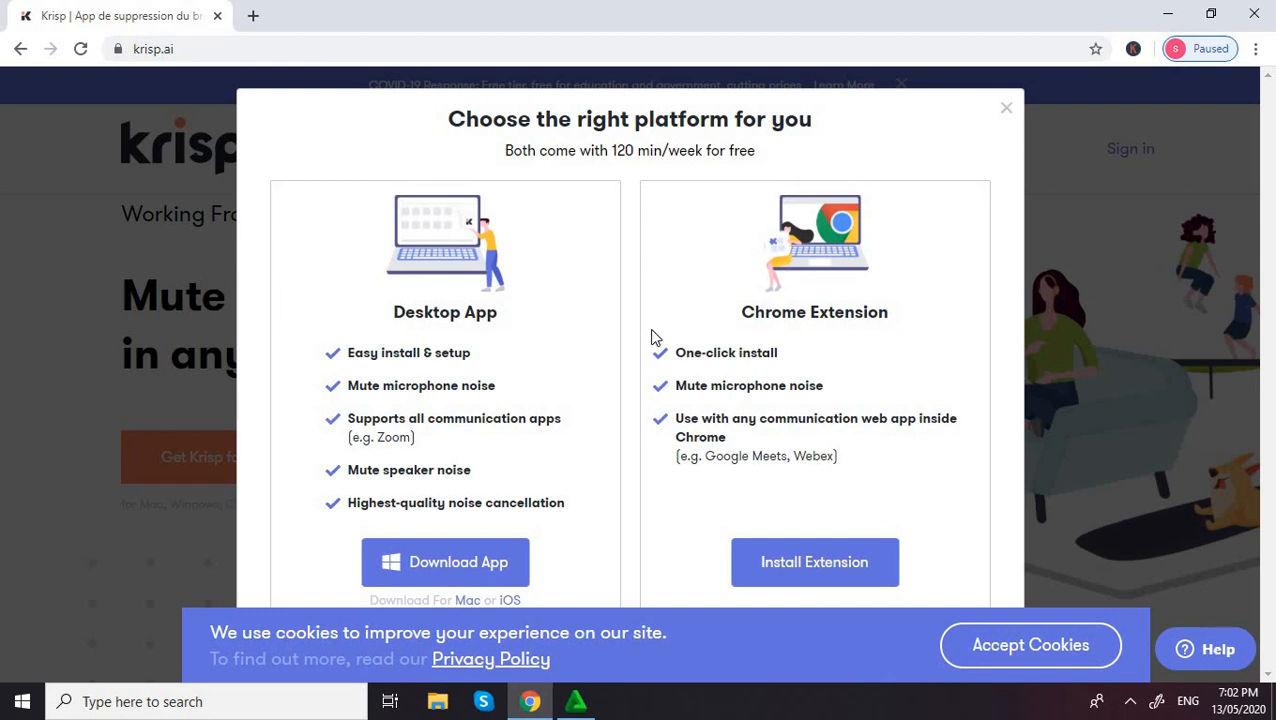
mouse_move(652, 332)
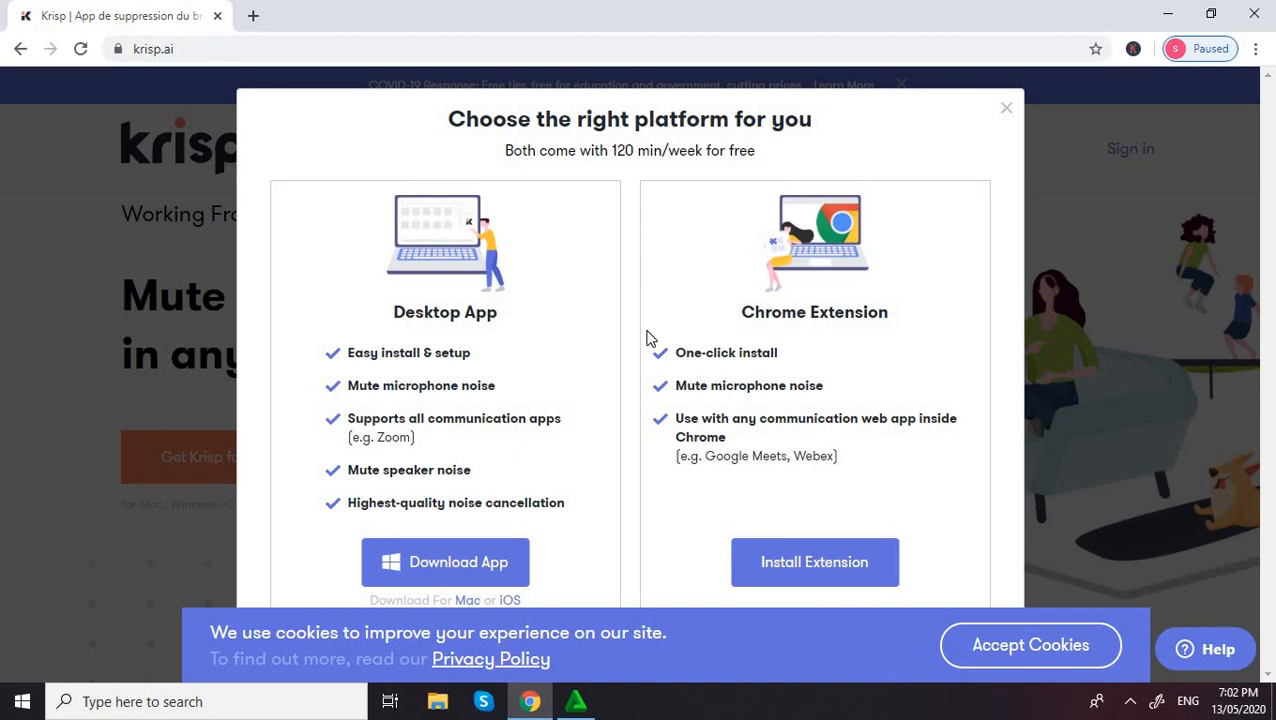
mouse_move(458, 572)
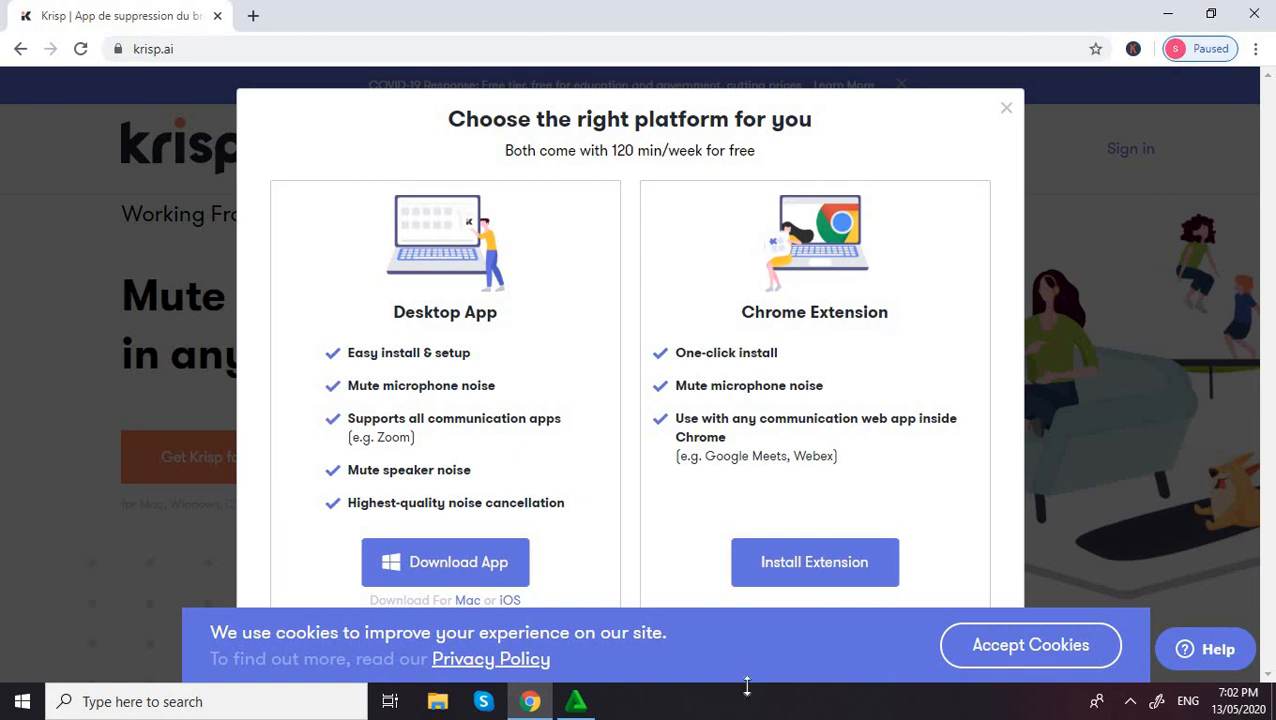
mouse_move(816, 360)
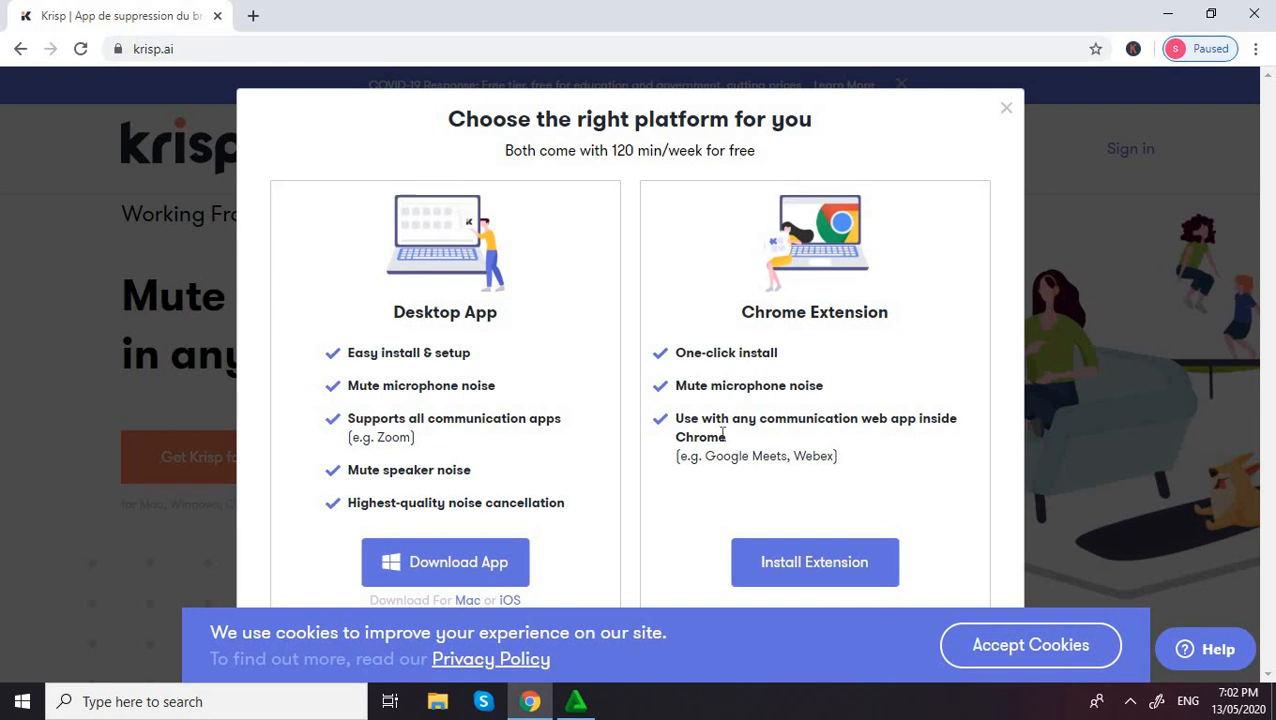
mouse_move(460, 320)
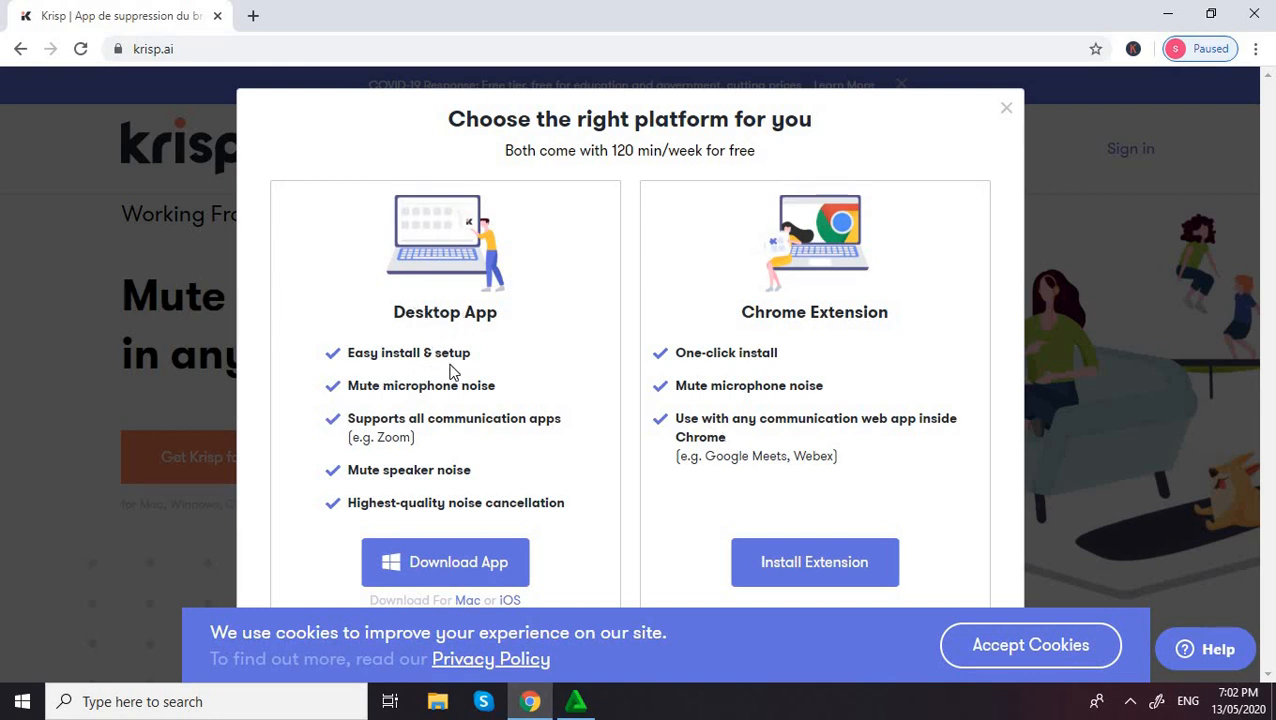
mouse_move(420, 404)
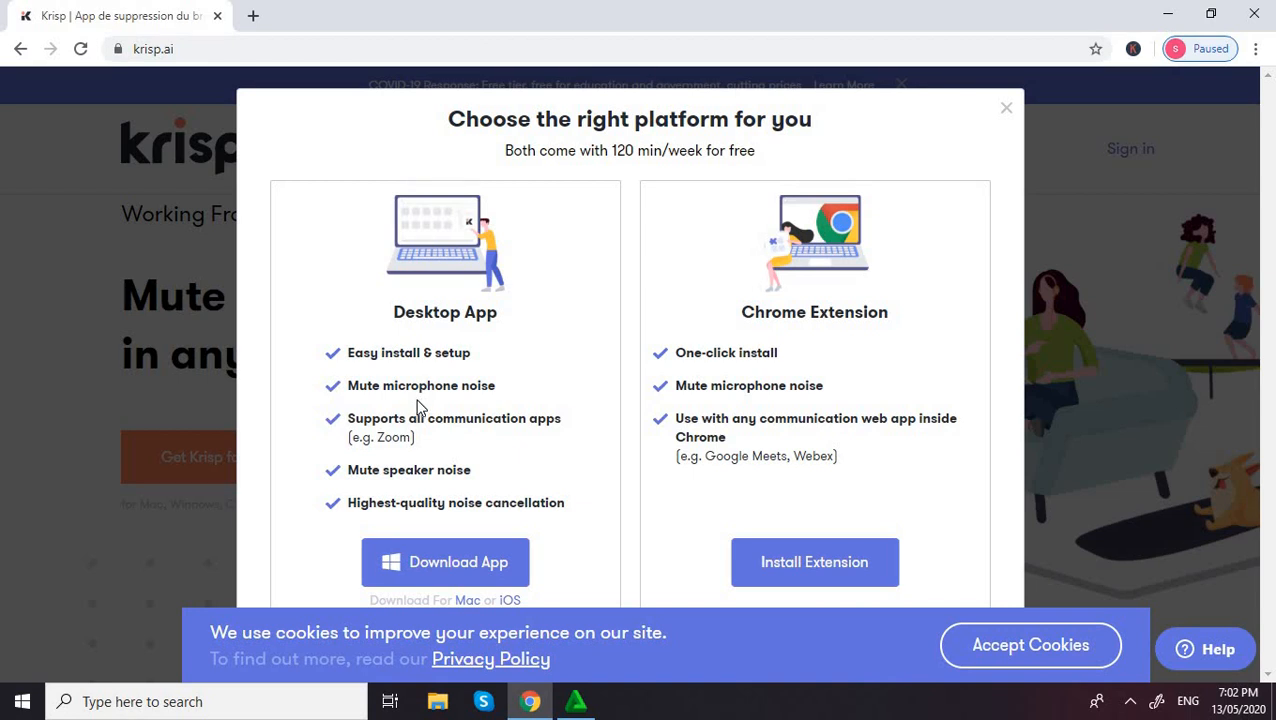
mouse_move(418, 456)
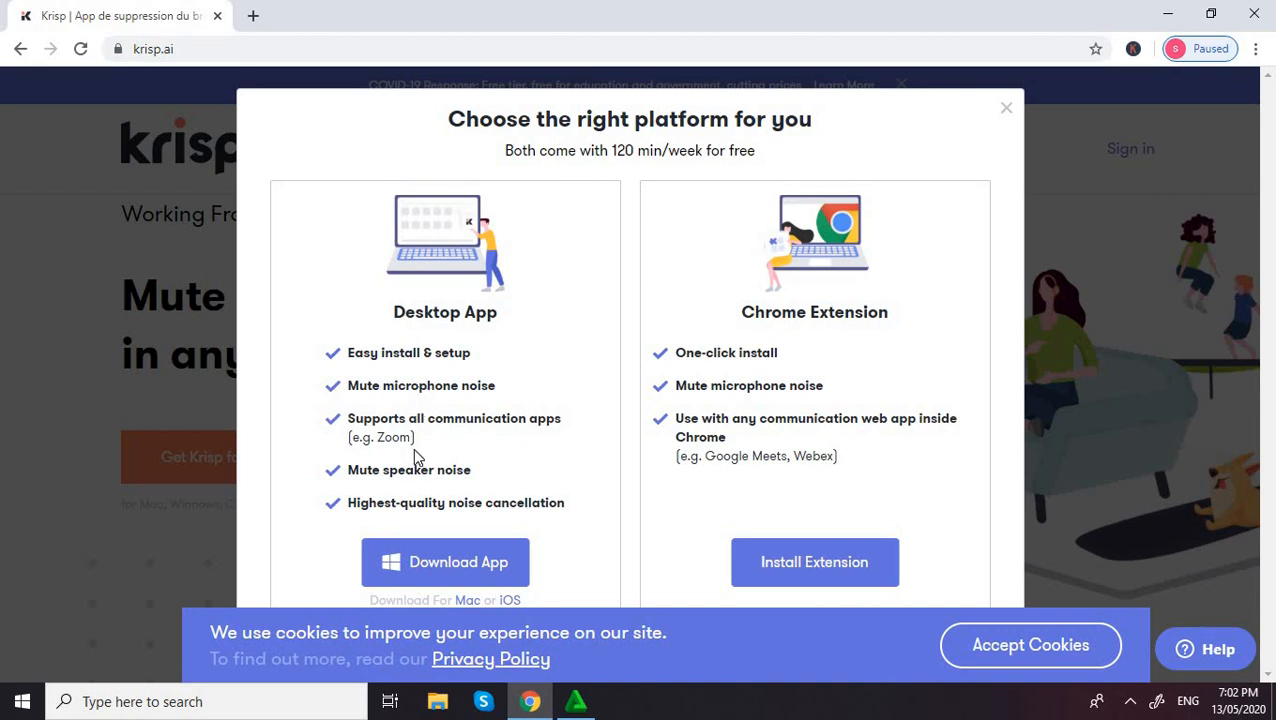
mouse_move(396, 444)
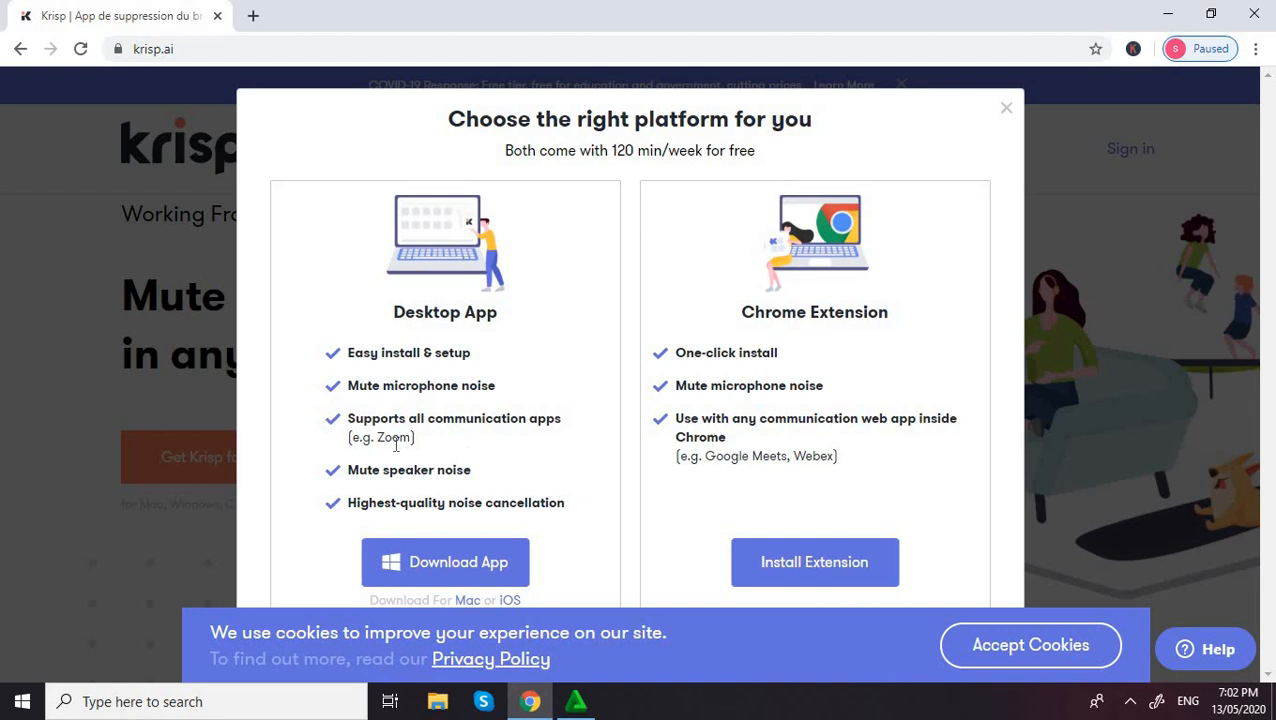
mouse_move(430, 456)
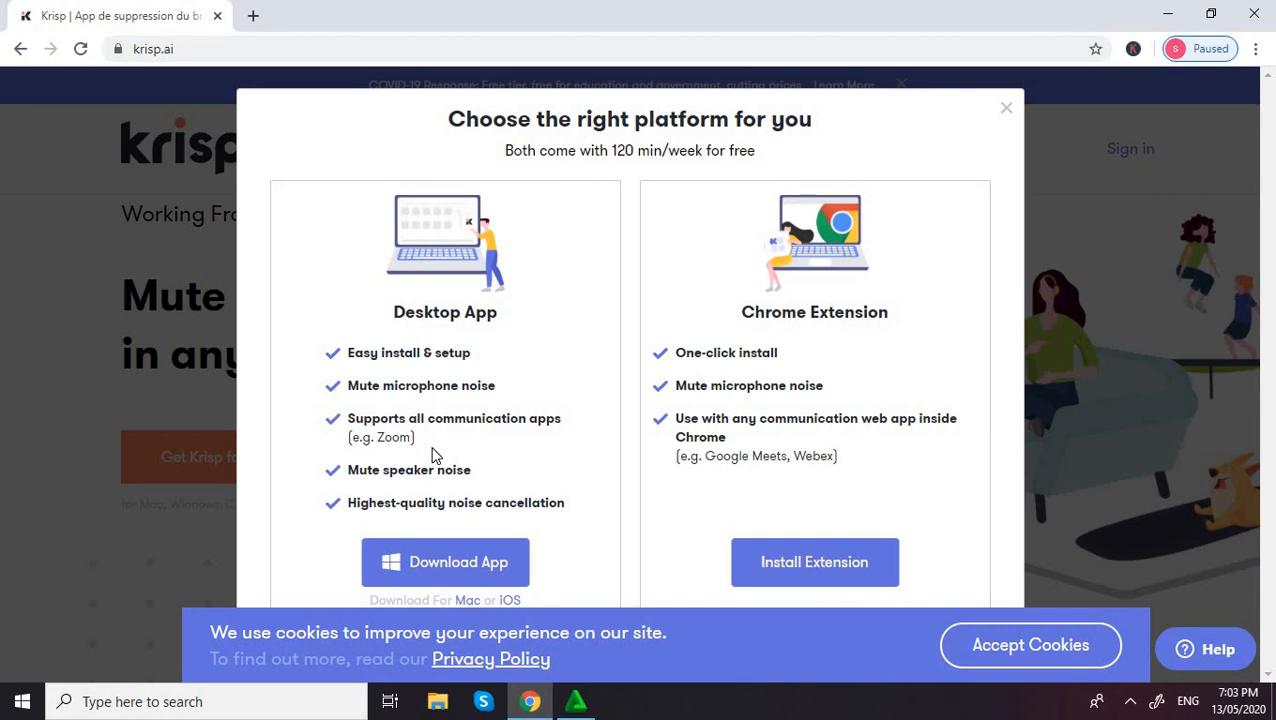
mouse_move(428, 458)
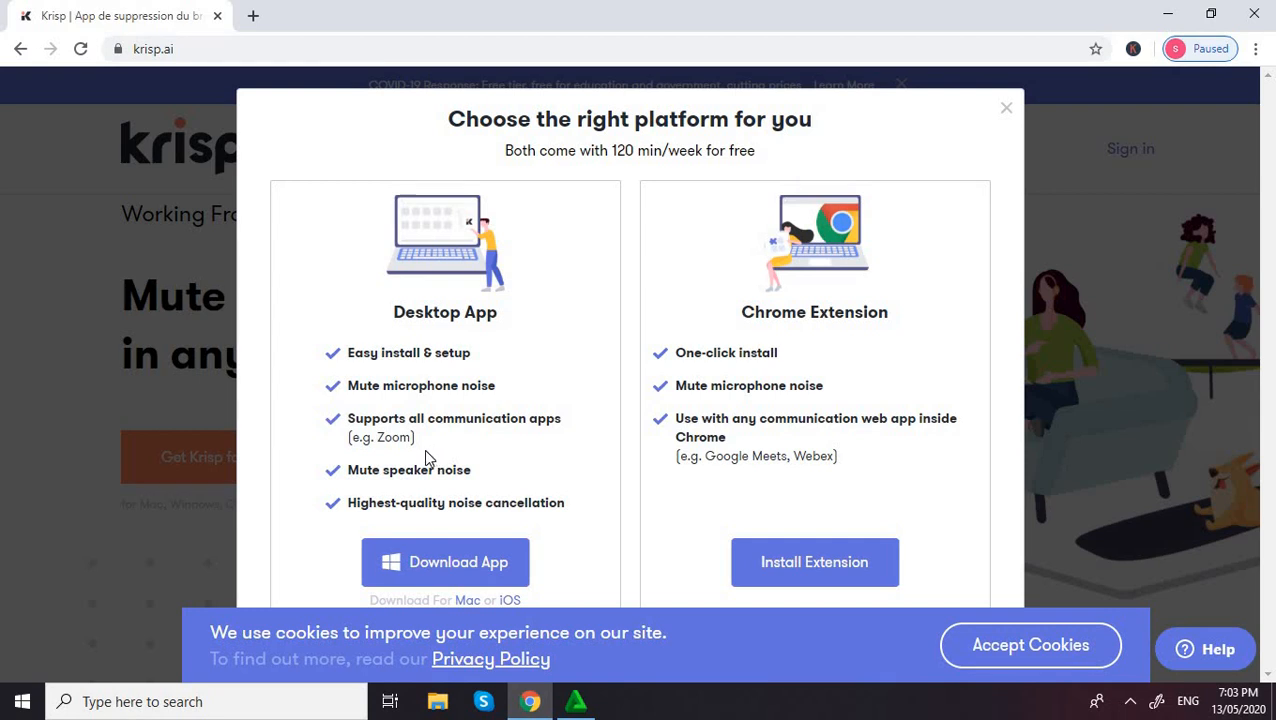
mouse_move(432, 472)
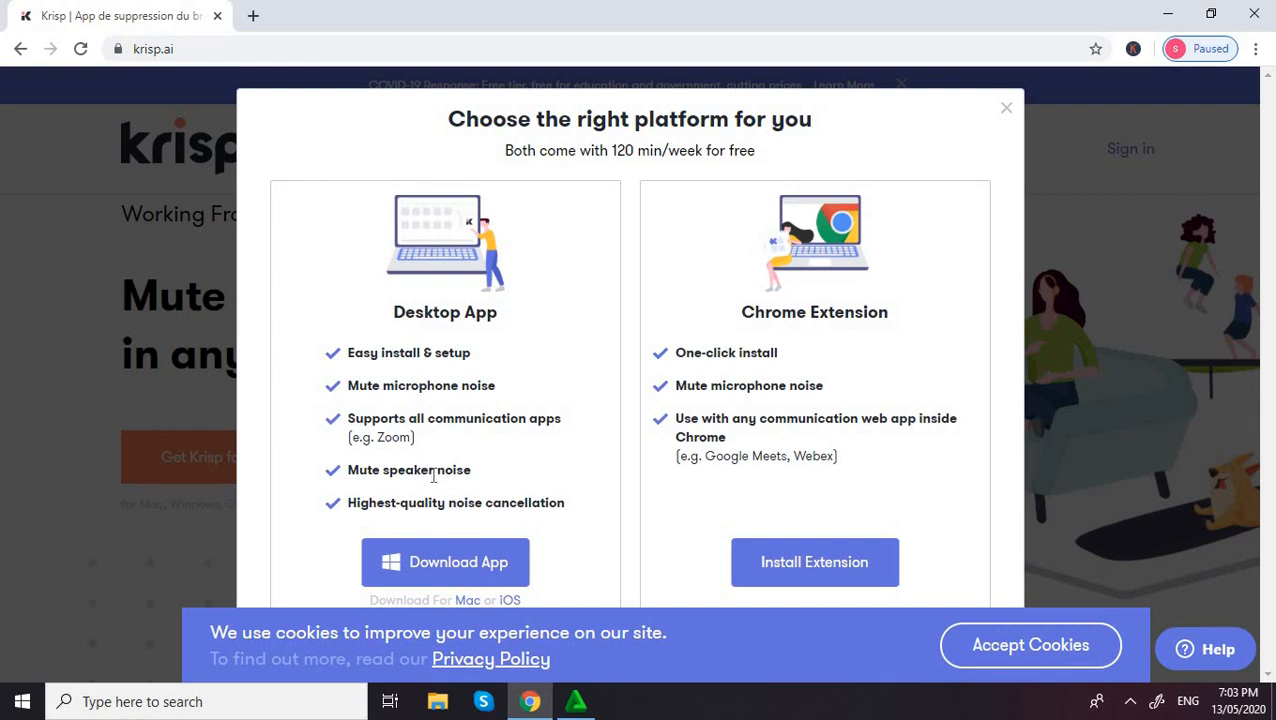
mouse_move(398, 478)
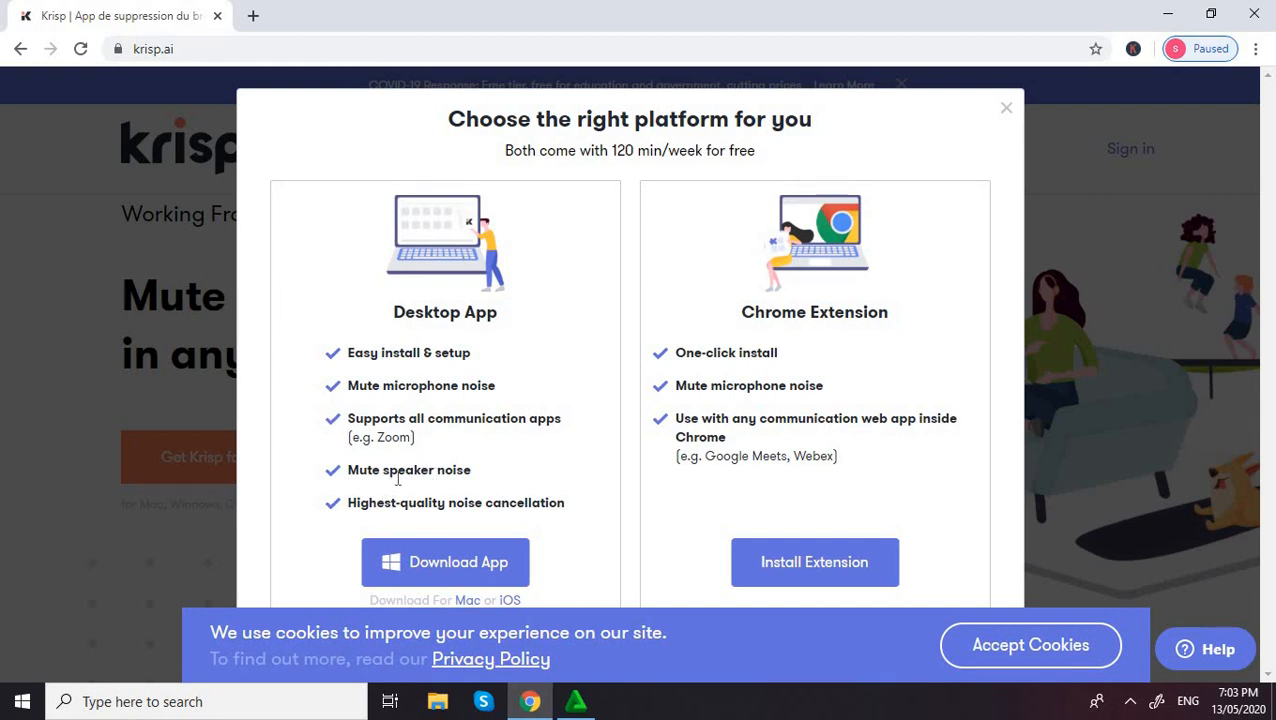
mouse_move(548, 534)
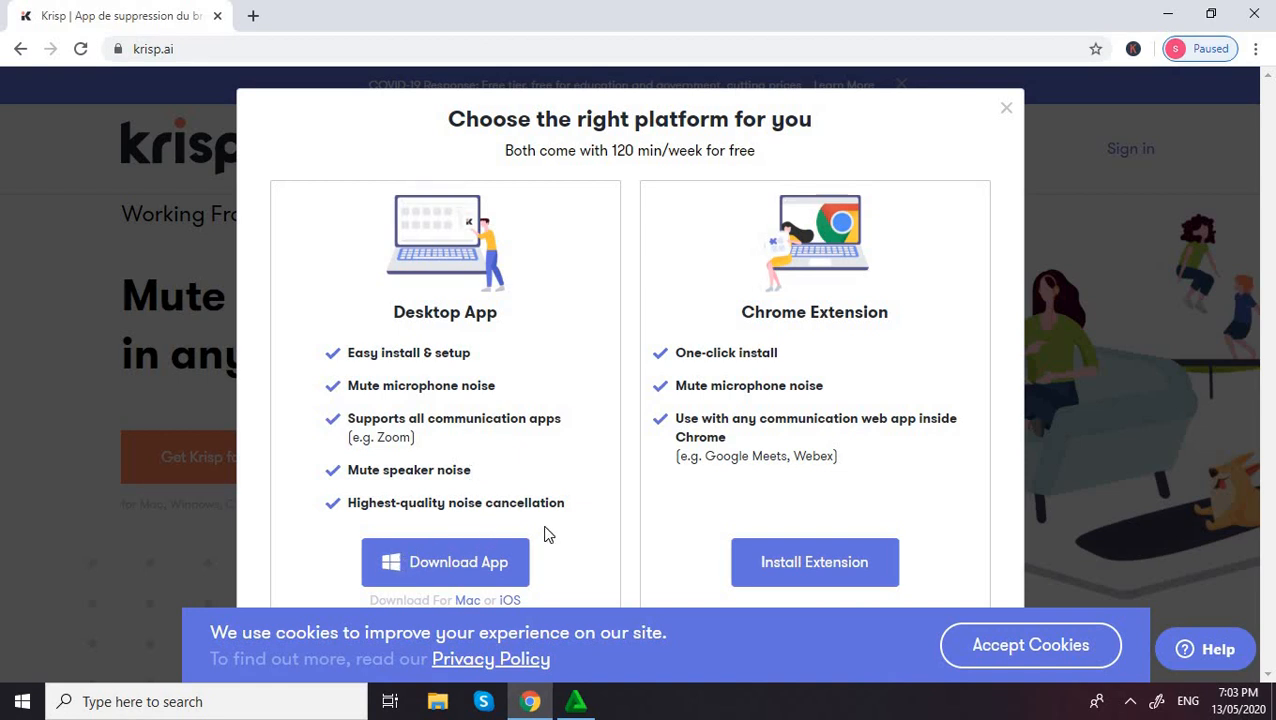
mouse_move(928, 422)
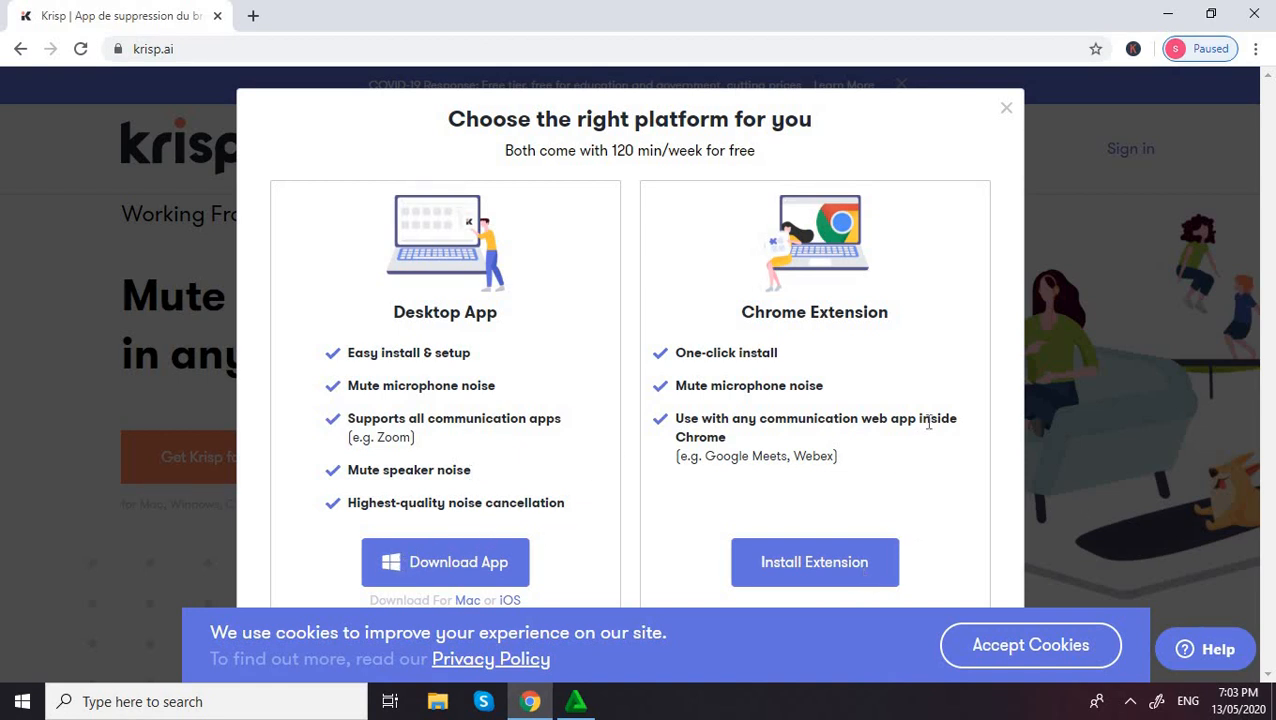
mouse_move(1030, 664)
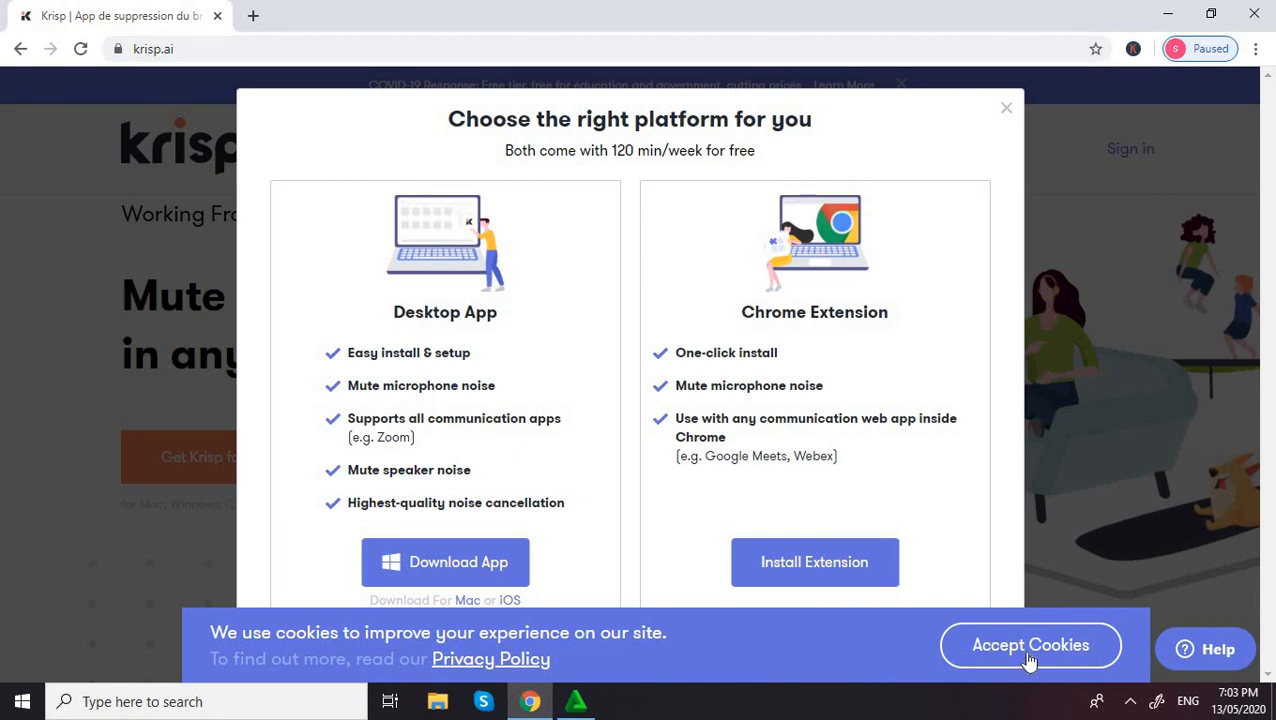
click(1030, 644)
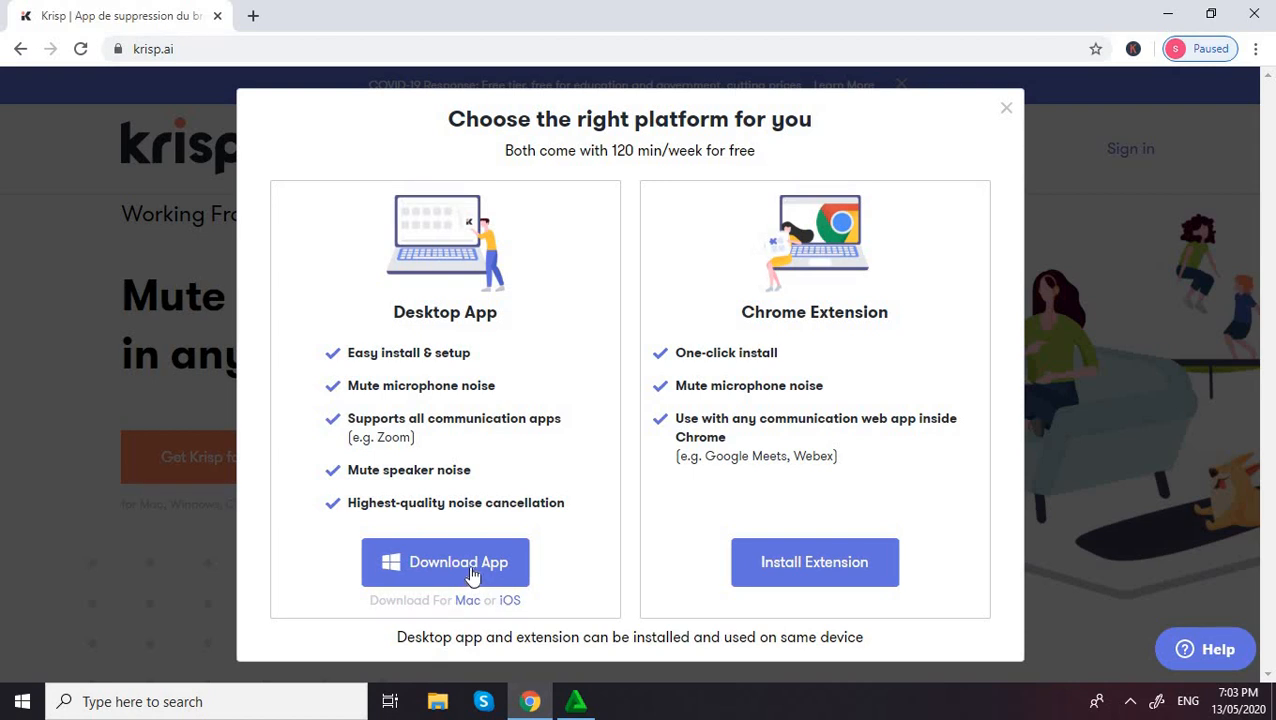
Step: Start downloading the Windows installer krisp-v1.14.3-x64.msi and go to the Chrome extension's Web Store page
click(444, 562)
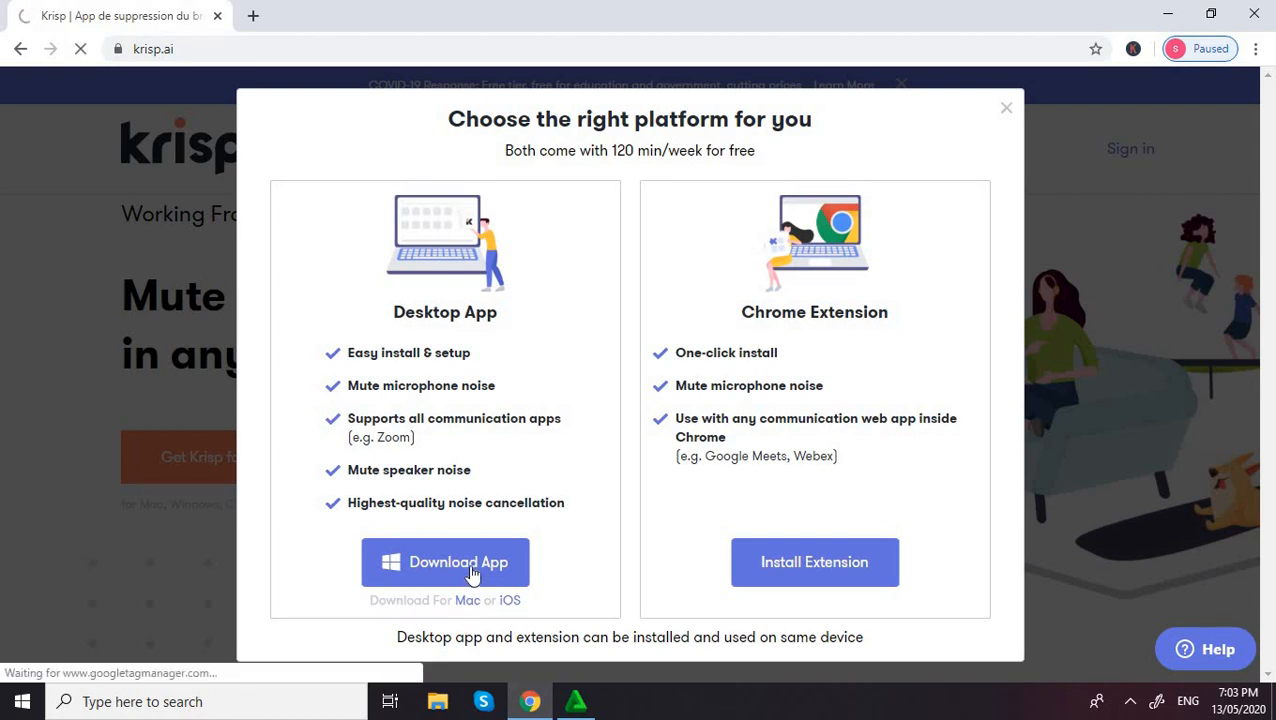
click(444, 560)
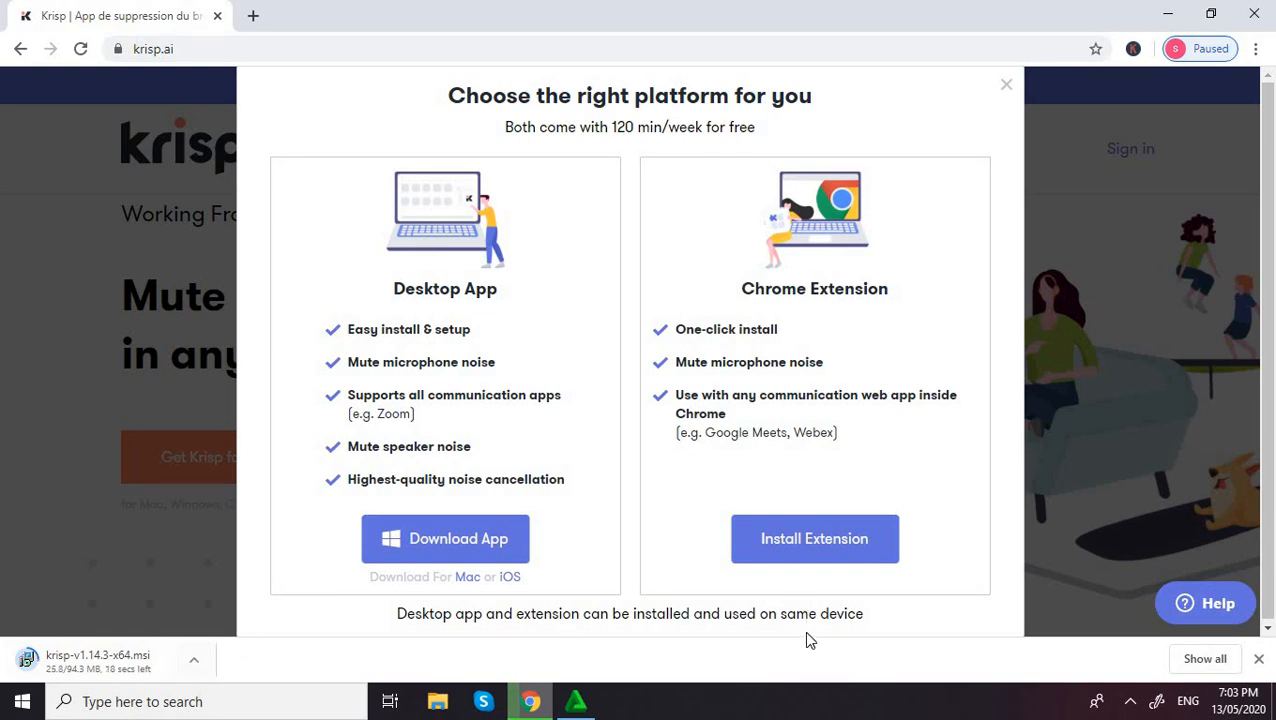
click(814, 538)
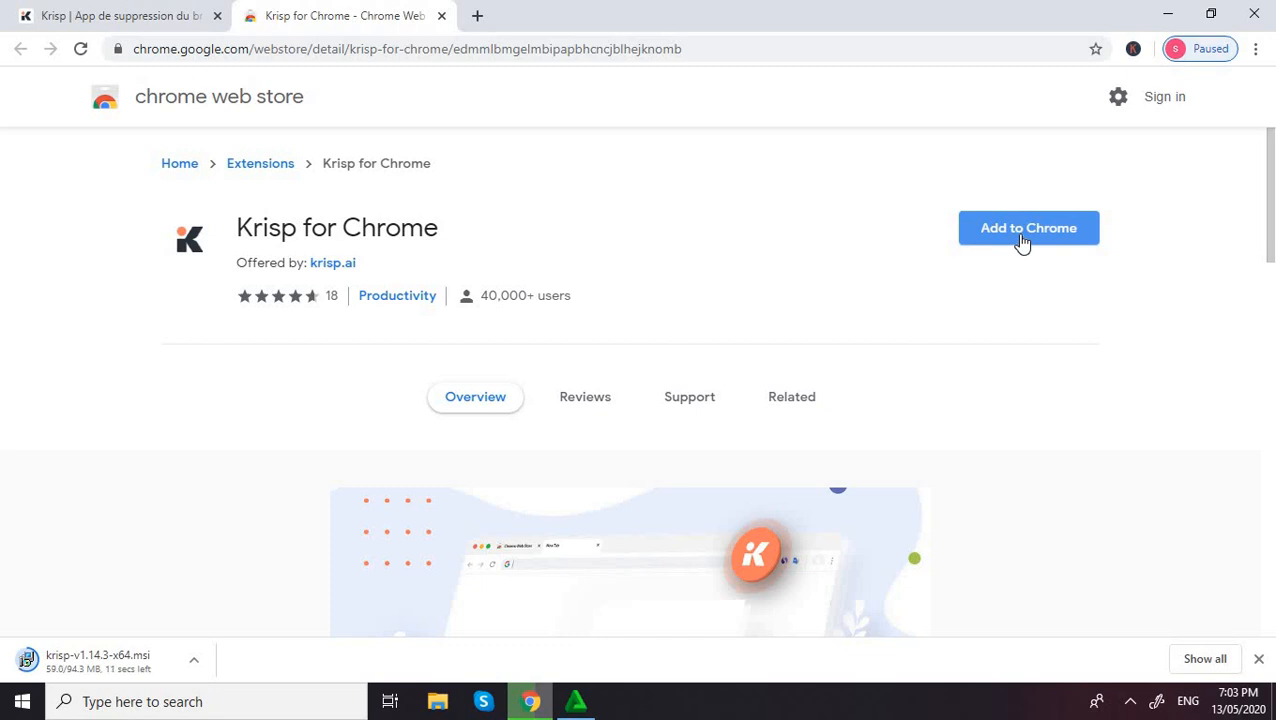
Step: Add Krisp for Chrome to the browser and close the Krisp Extension Success tab
click(1028, 228)
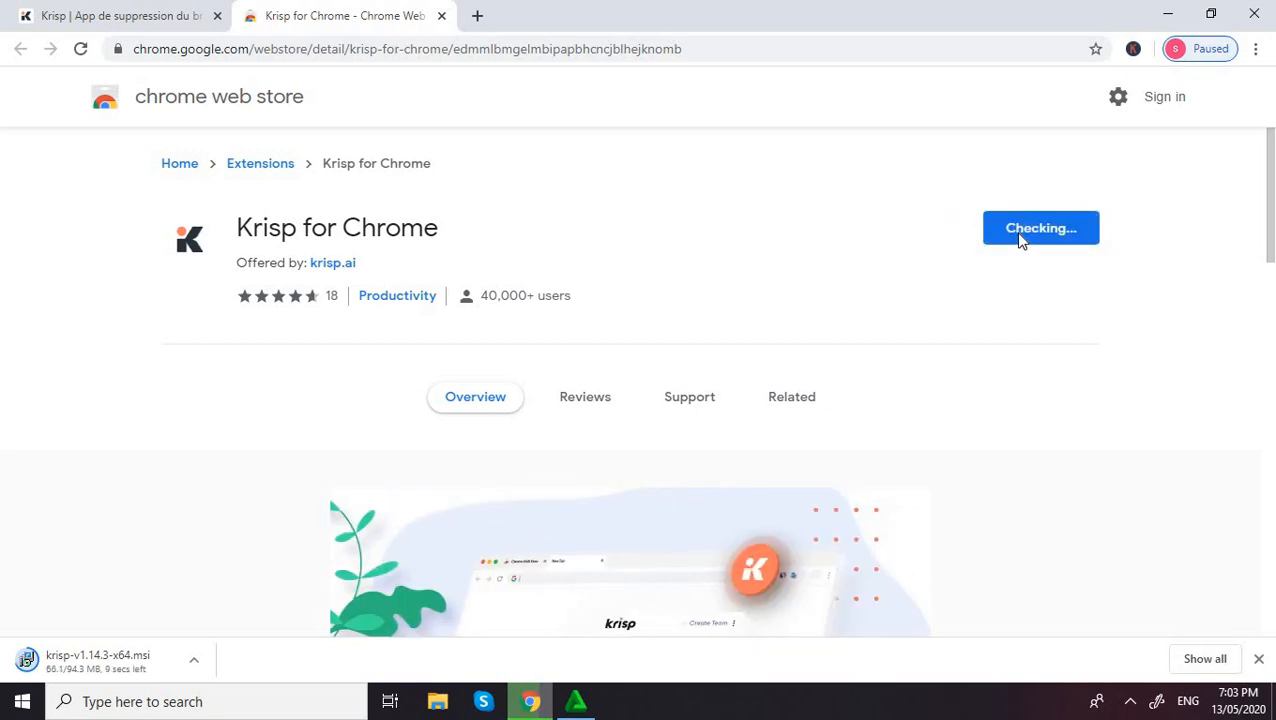
click(1040, 228)
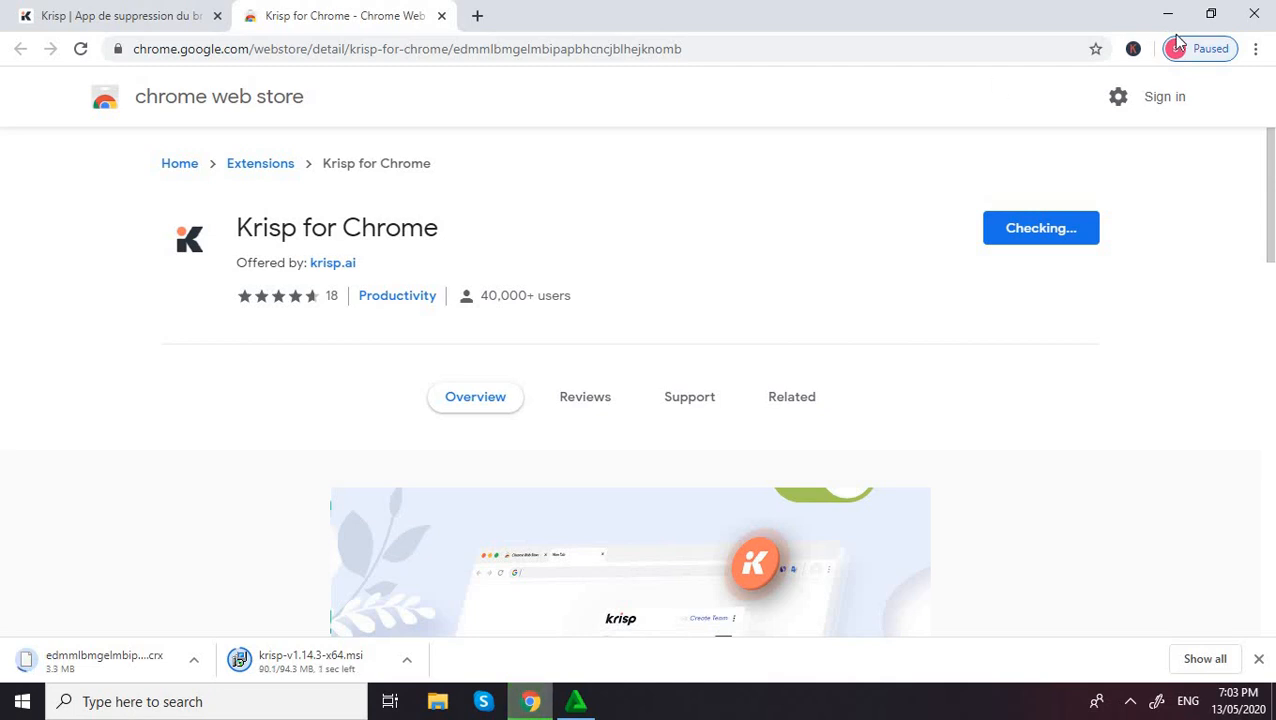
click(1256, 48)
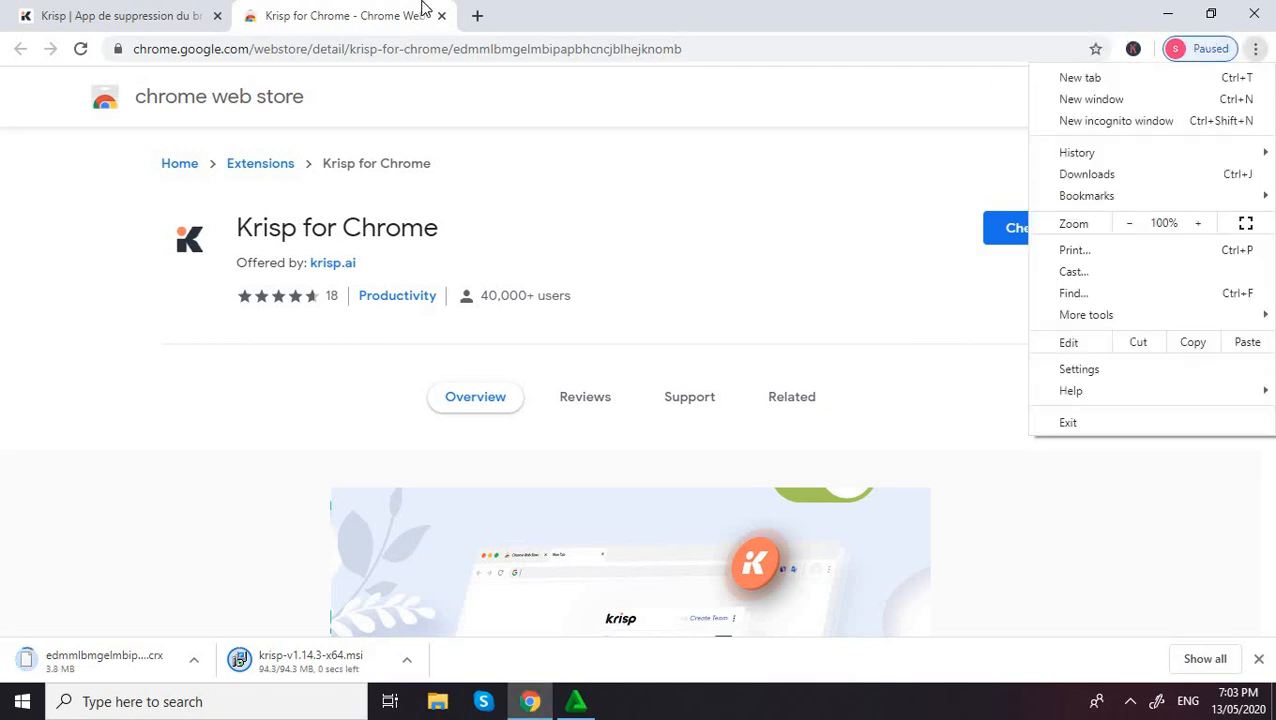
click(1080, 76)
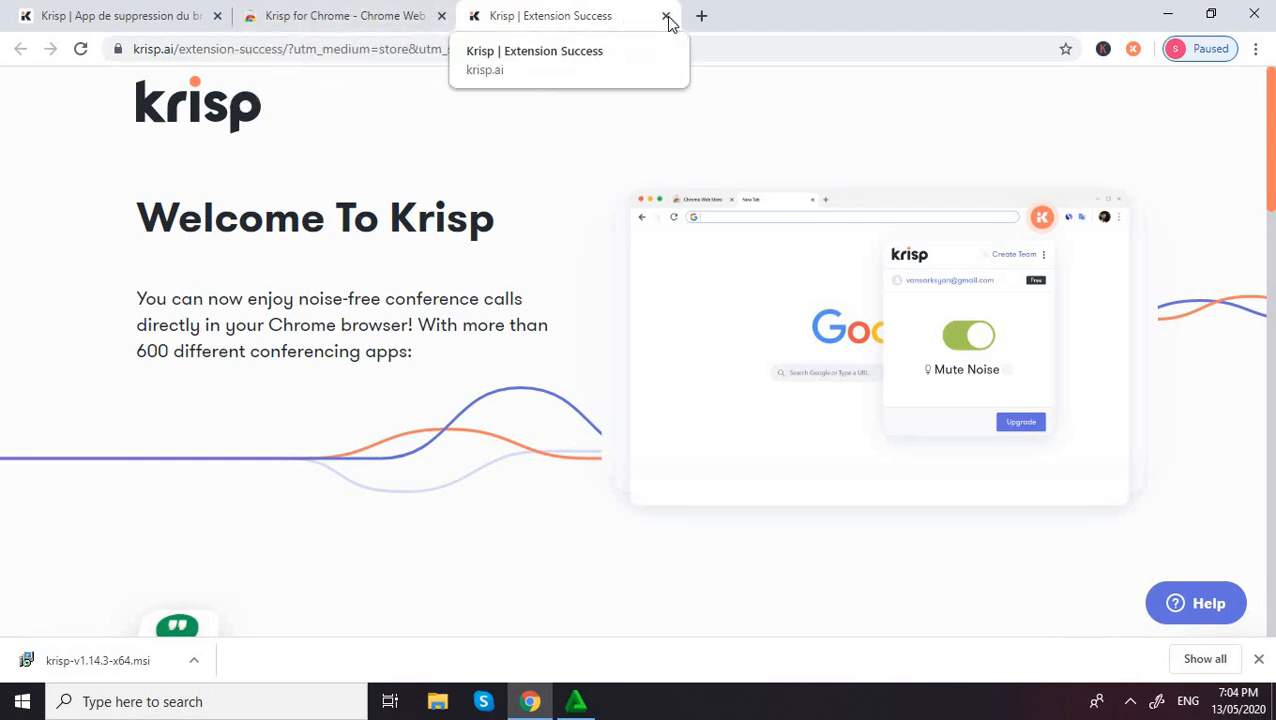
click(344, 16)
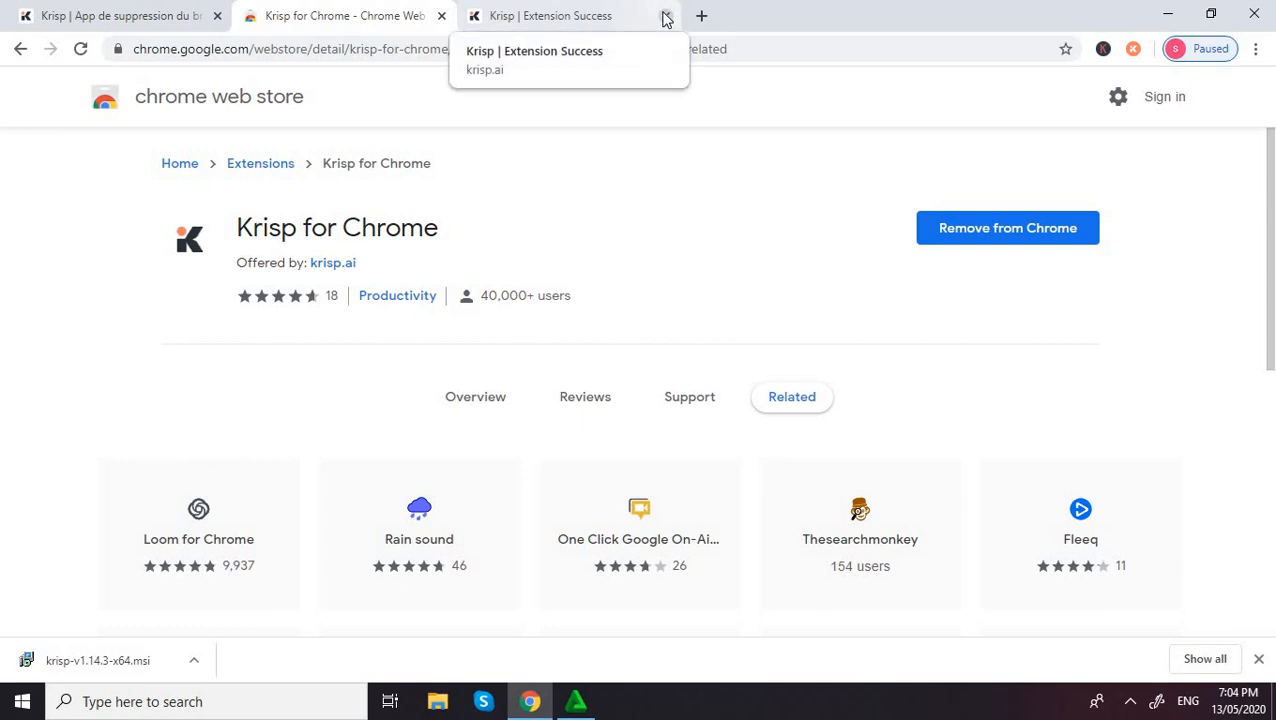
Step: Launch the downloaded Krisp .msi installer so the Setup Wizard welcome screen appears
click(666, 16)
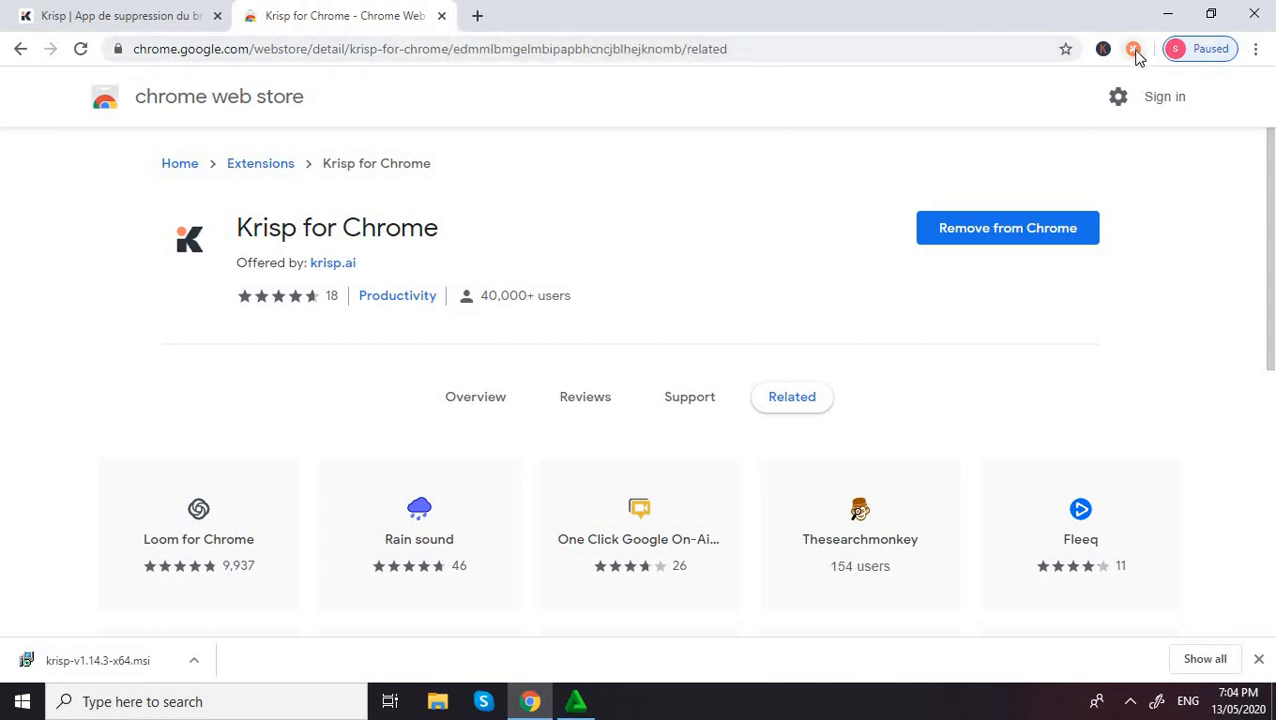
click(1132, 48)
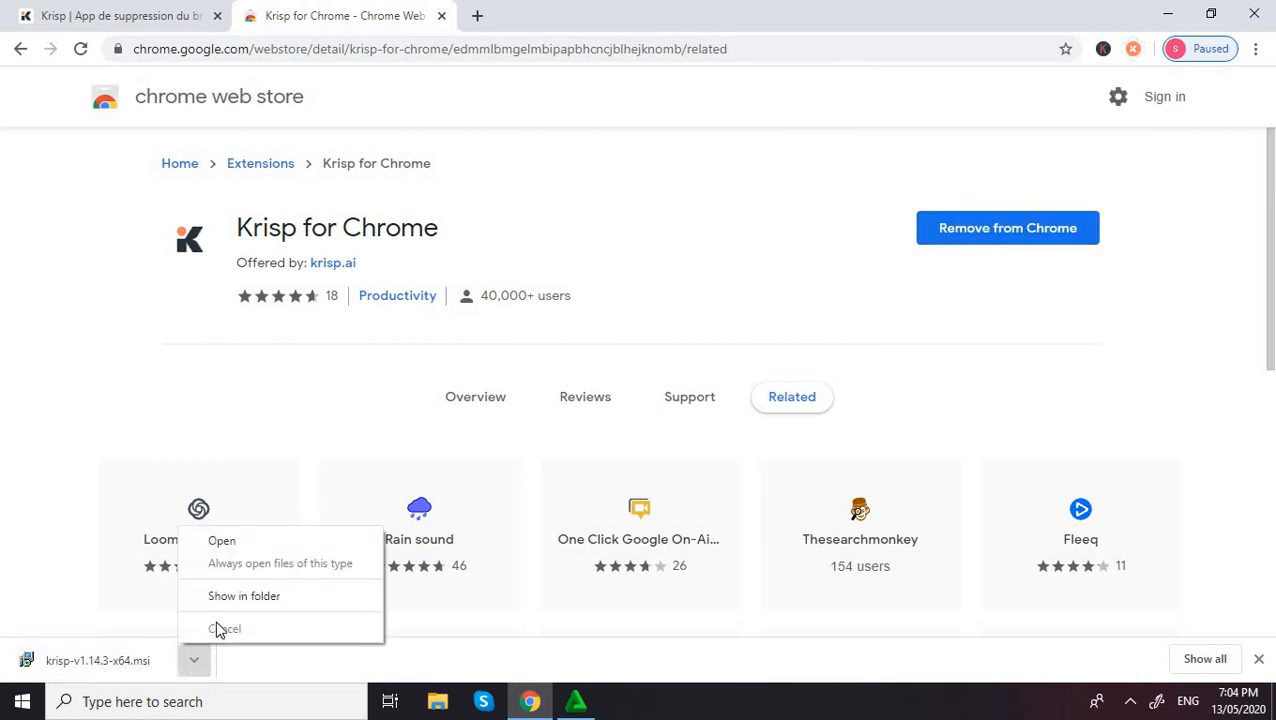
mouse_move(220, 540)
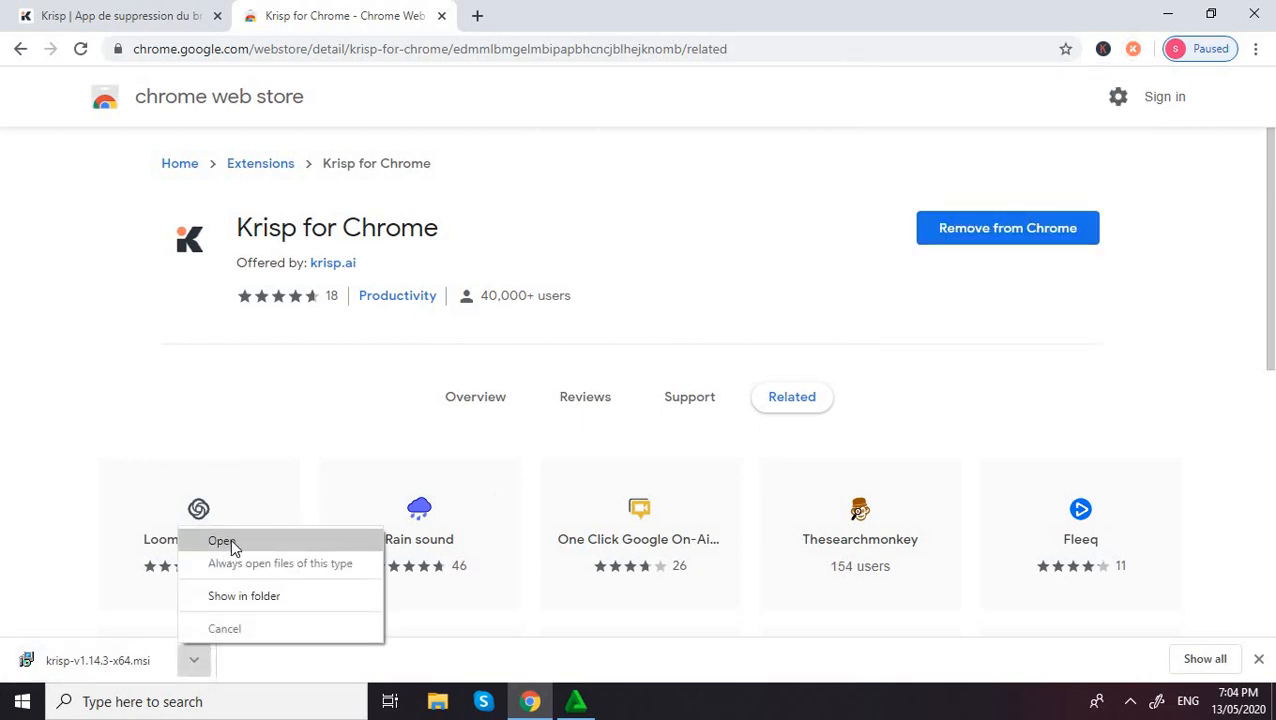
click(220, 540)
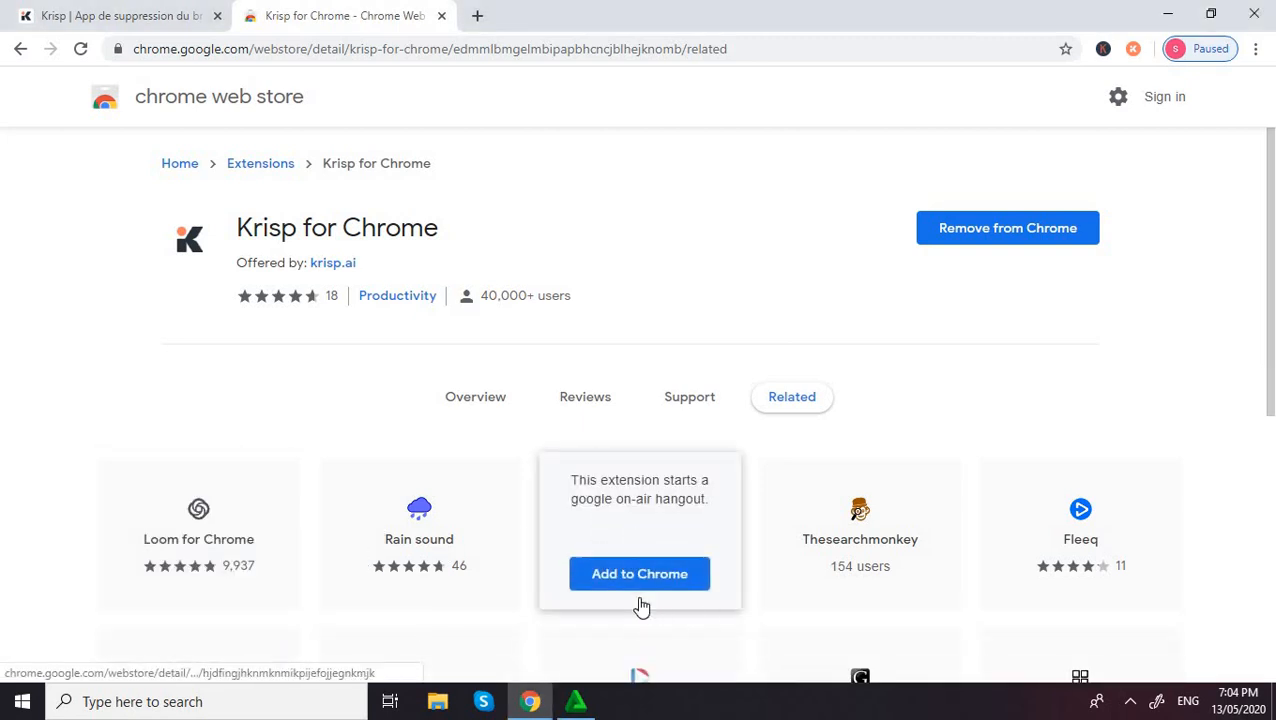
click(640, 572)
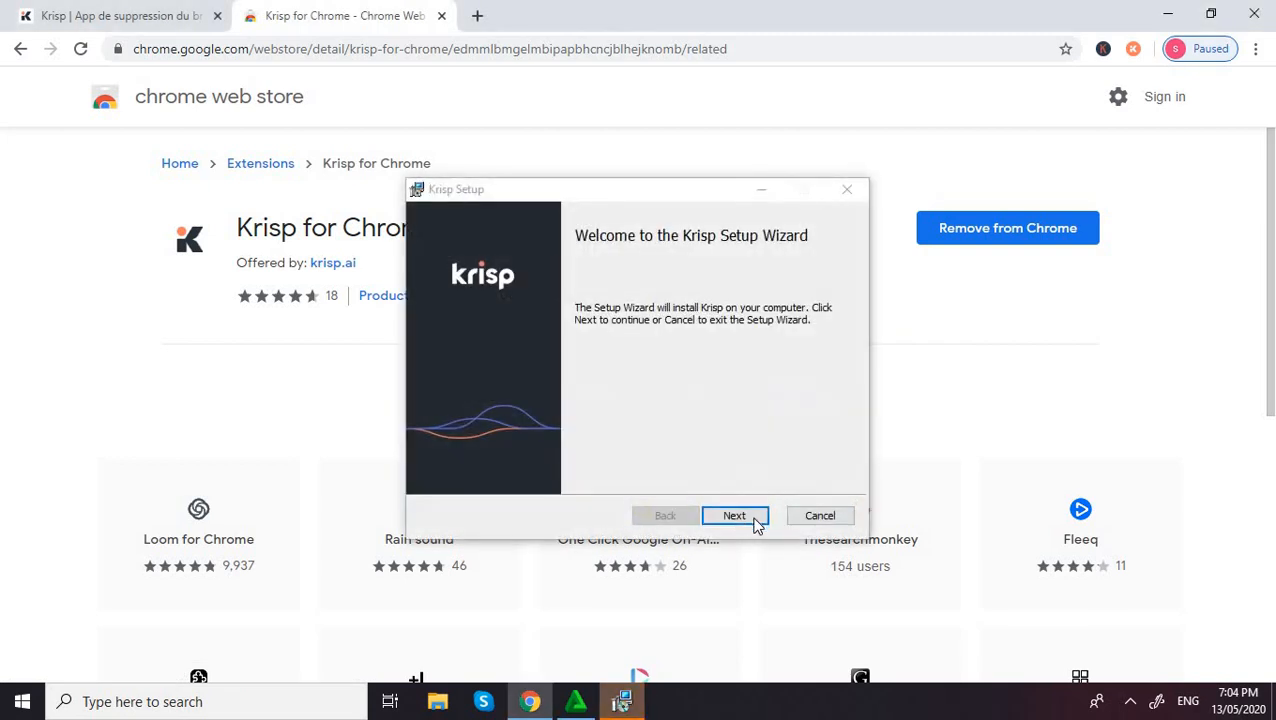
Step: Continue past the welcome page and start installing Krisp
click(734, 516)
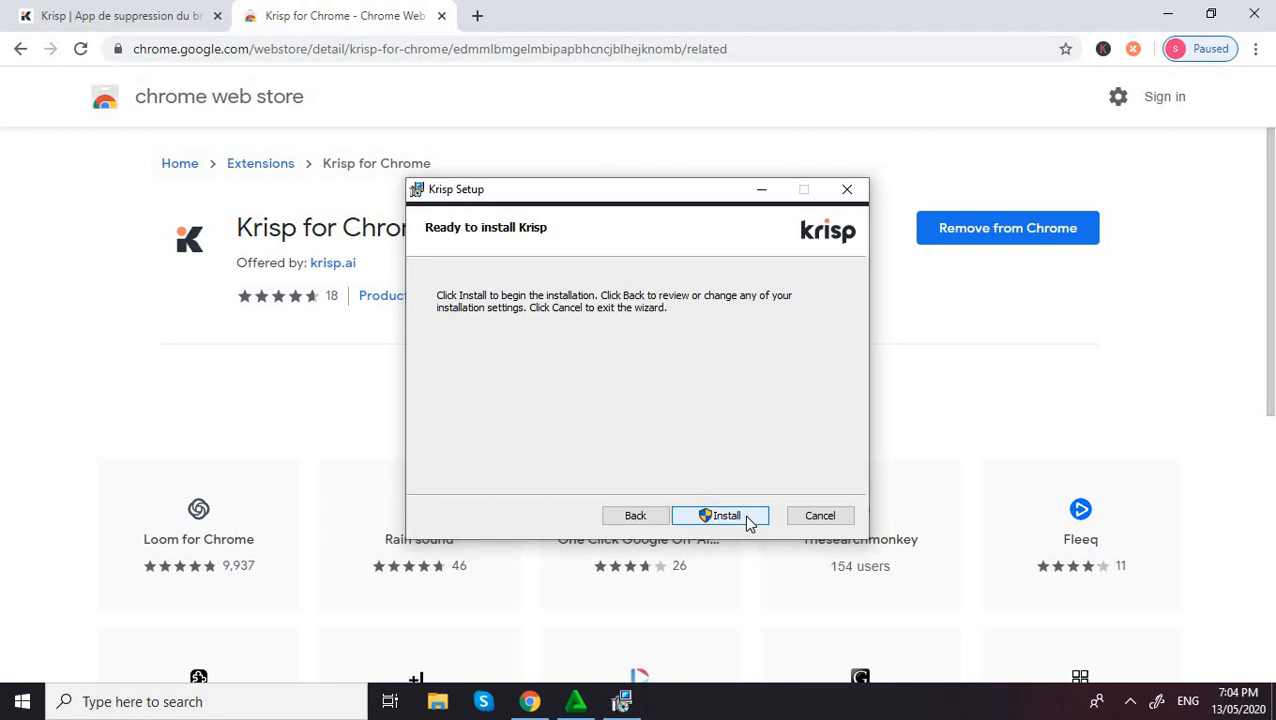
click(720, 516)
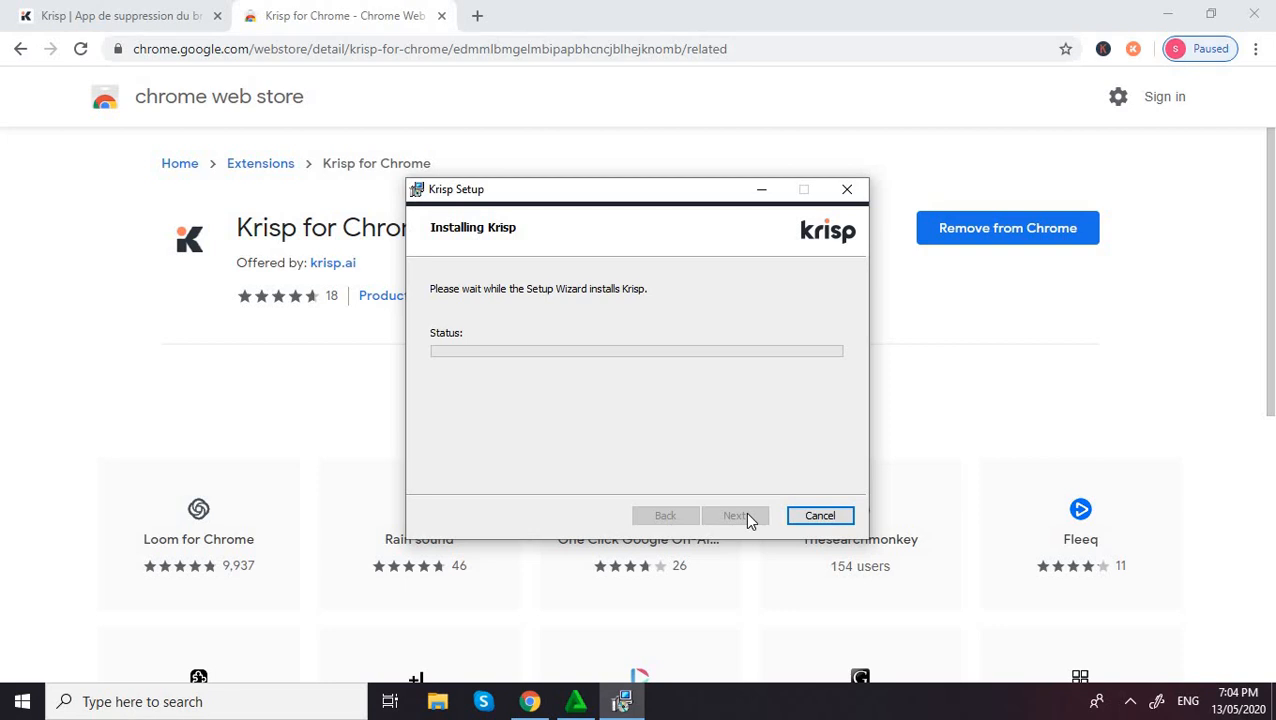
mouse_move(524, 428)
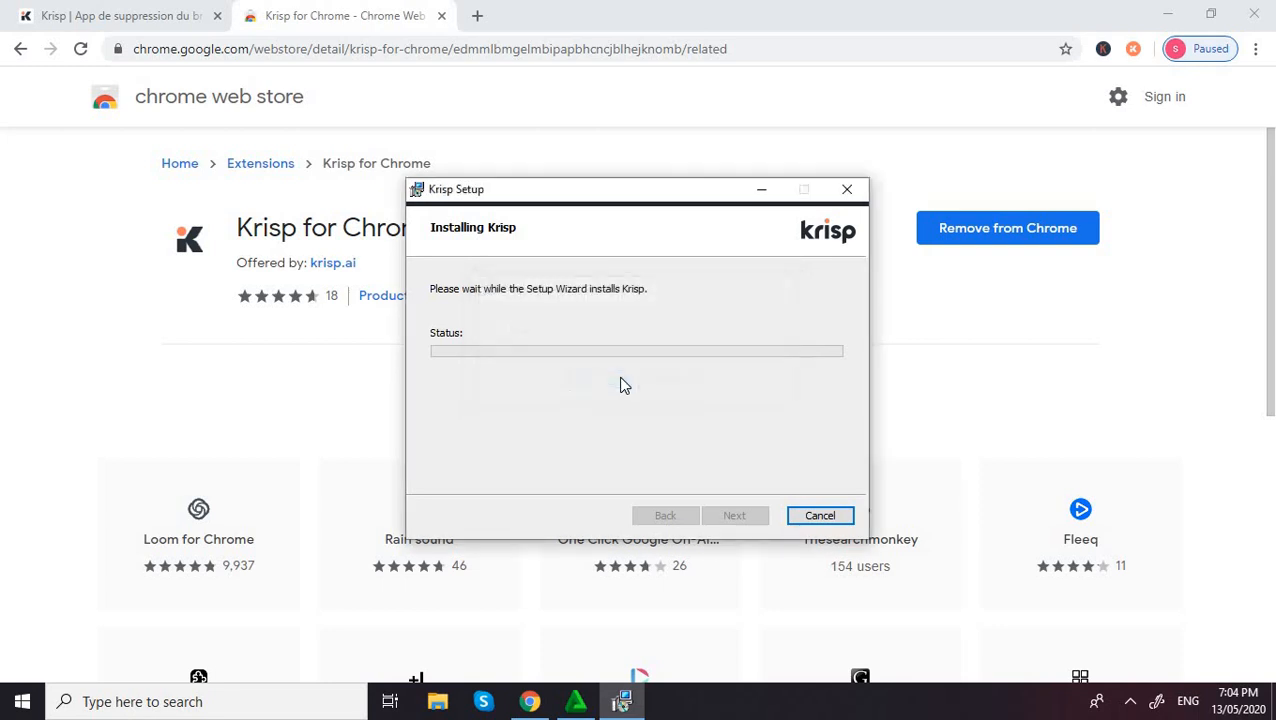
mouse_move(704, 482)
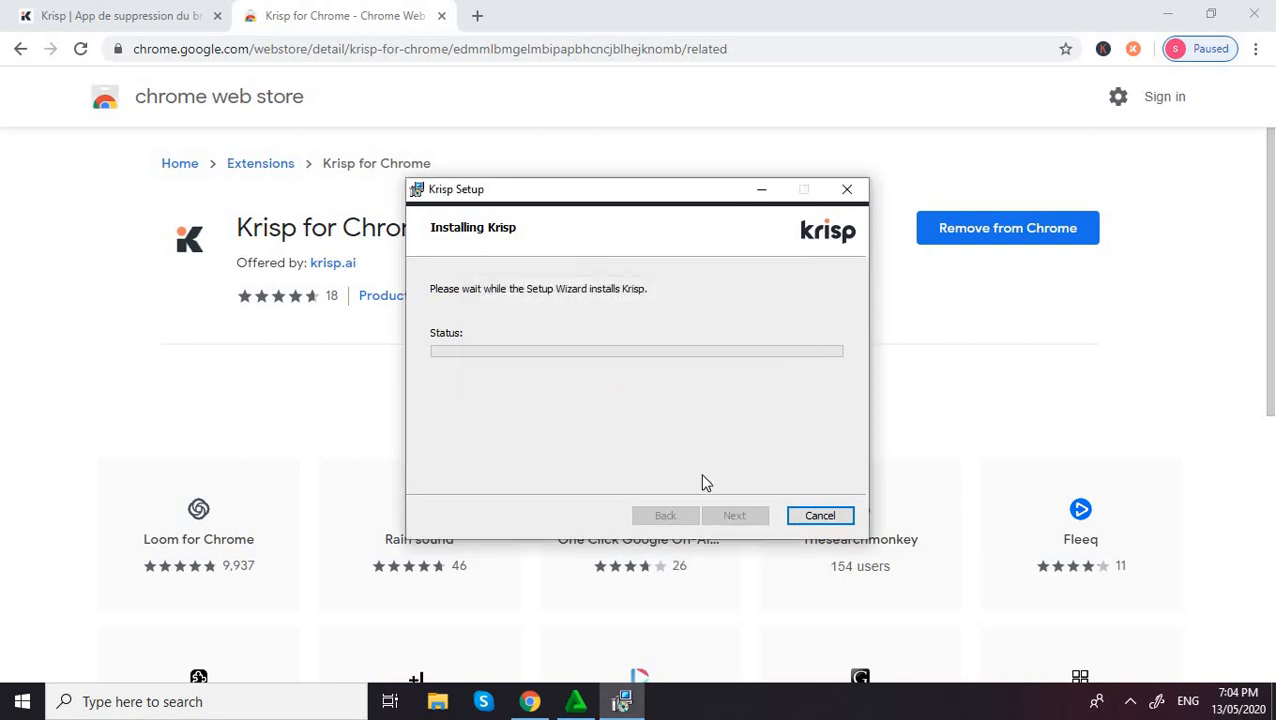
mouse_move(828, 536)
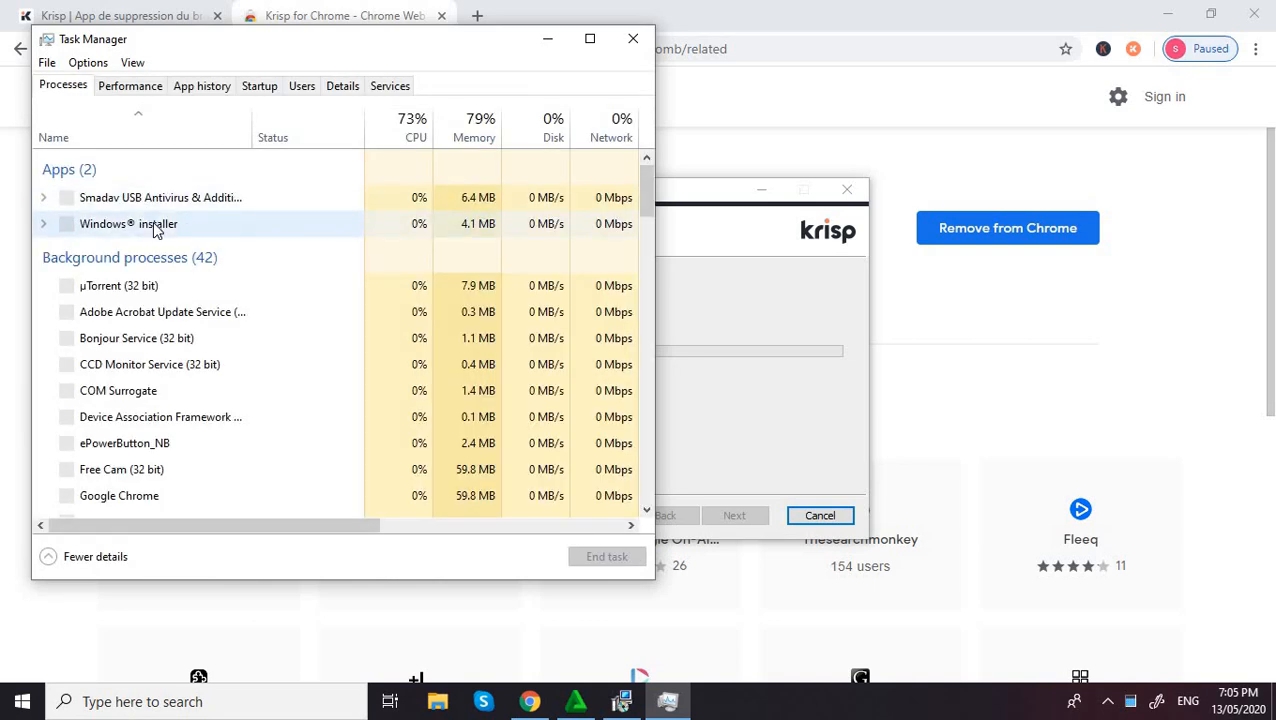
Step: End the stuck Windows Installer process and close Task Manager
click(128, 224)
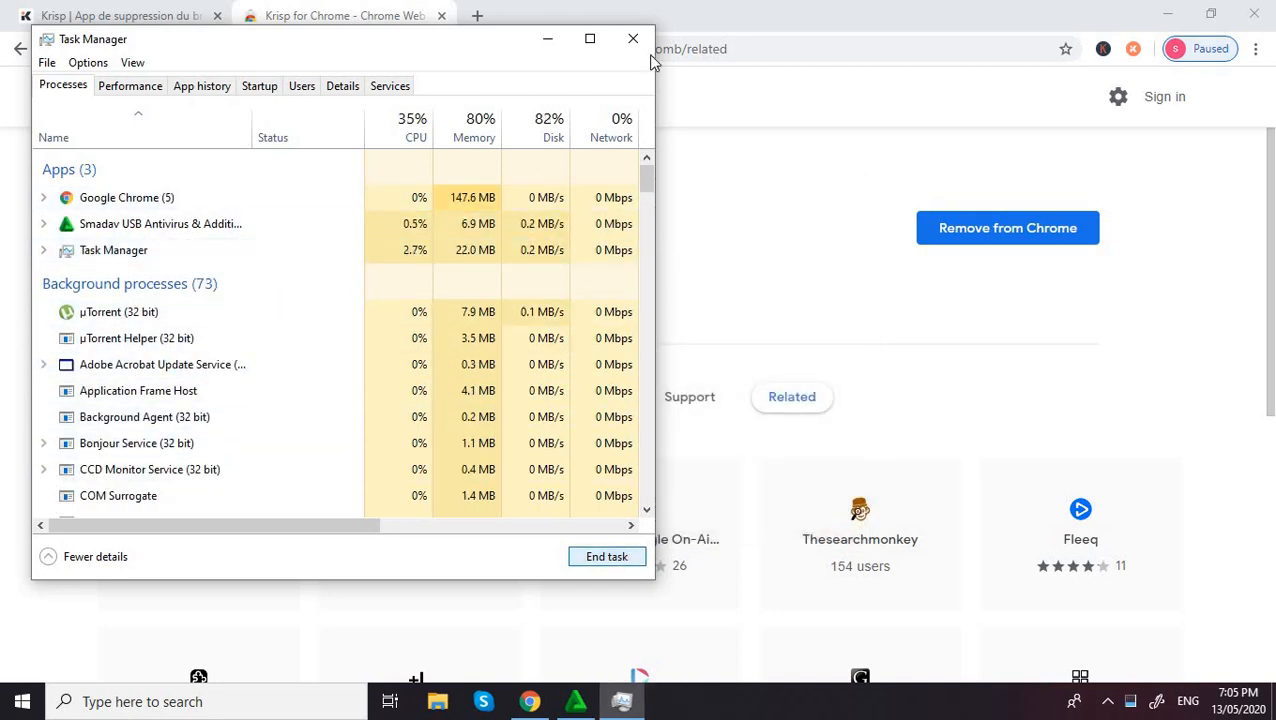
click(632, 38)
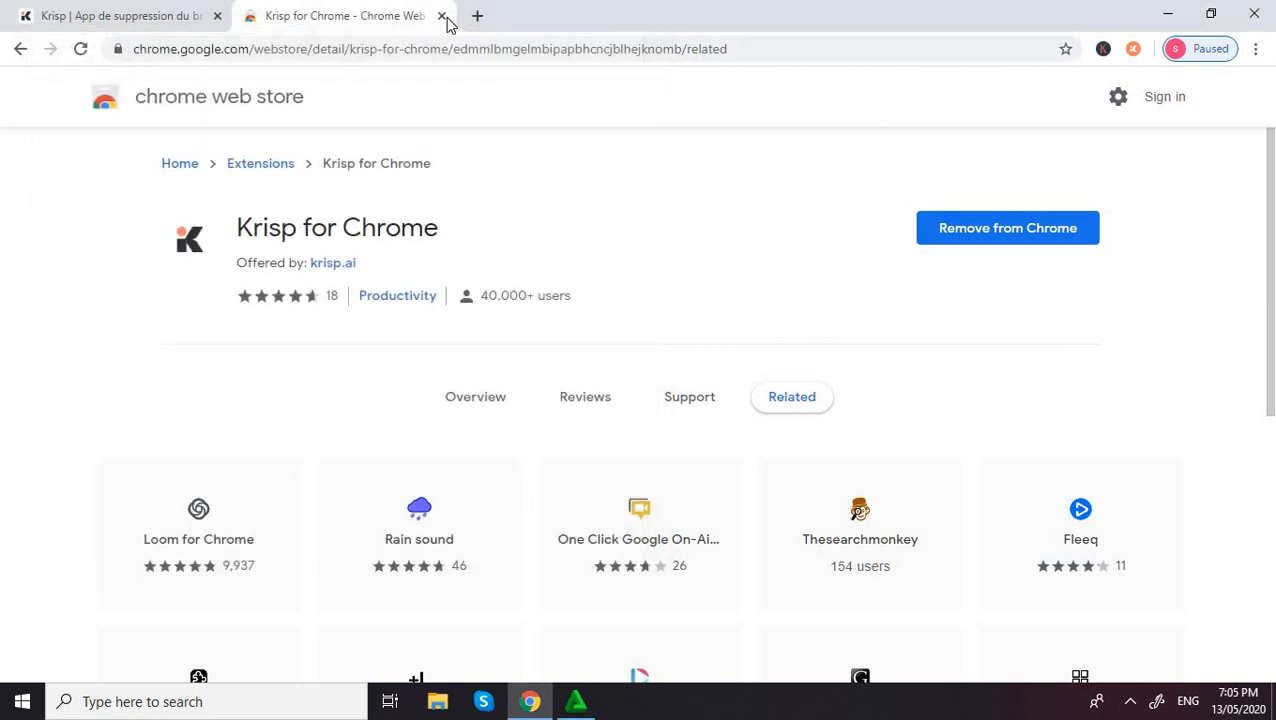
mouse_move(444, 16)
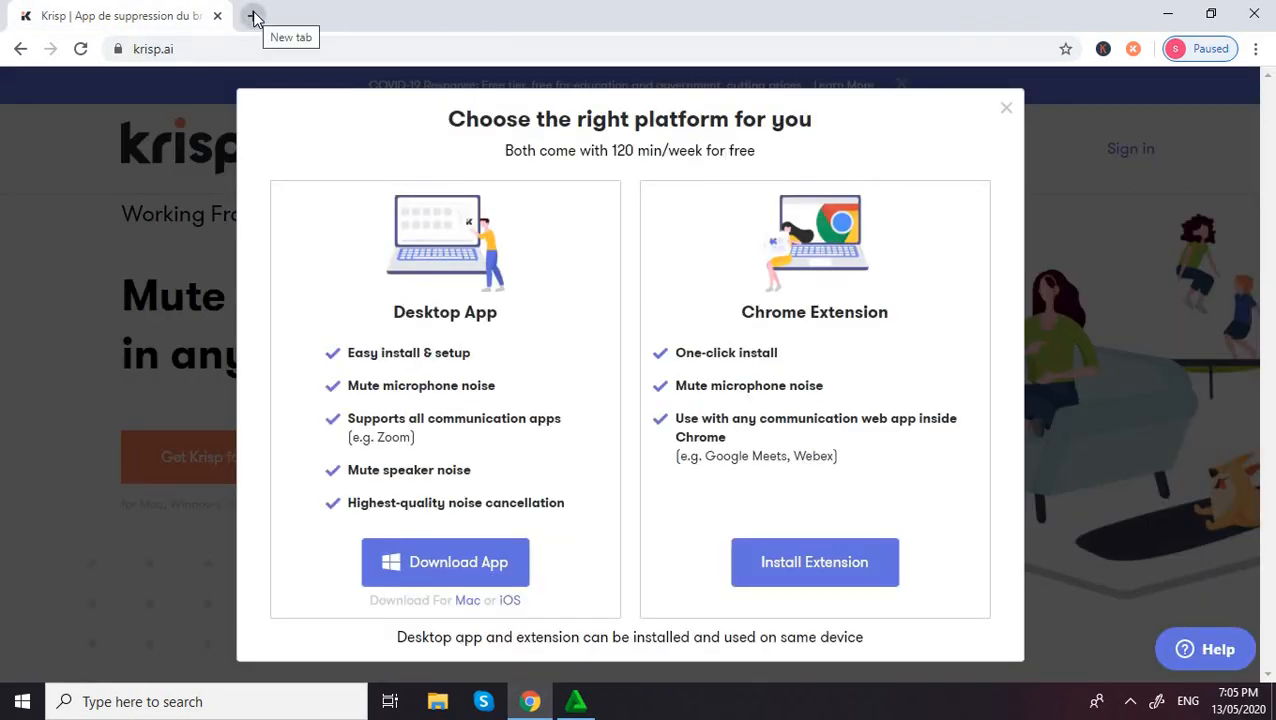
Step: From a new tab, use the Krisp extension panel to reach the Krisp sign-in page
click(254, 16)
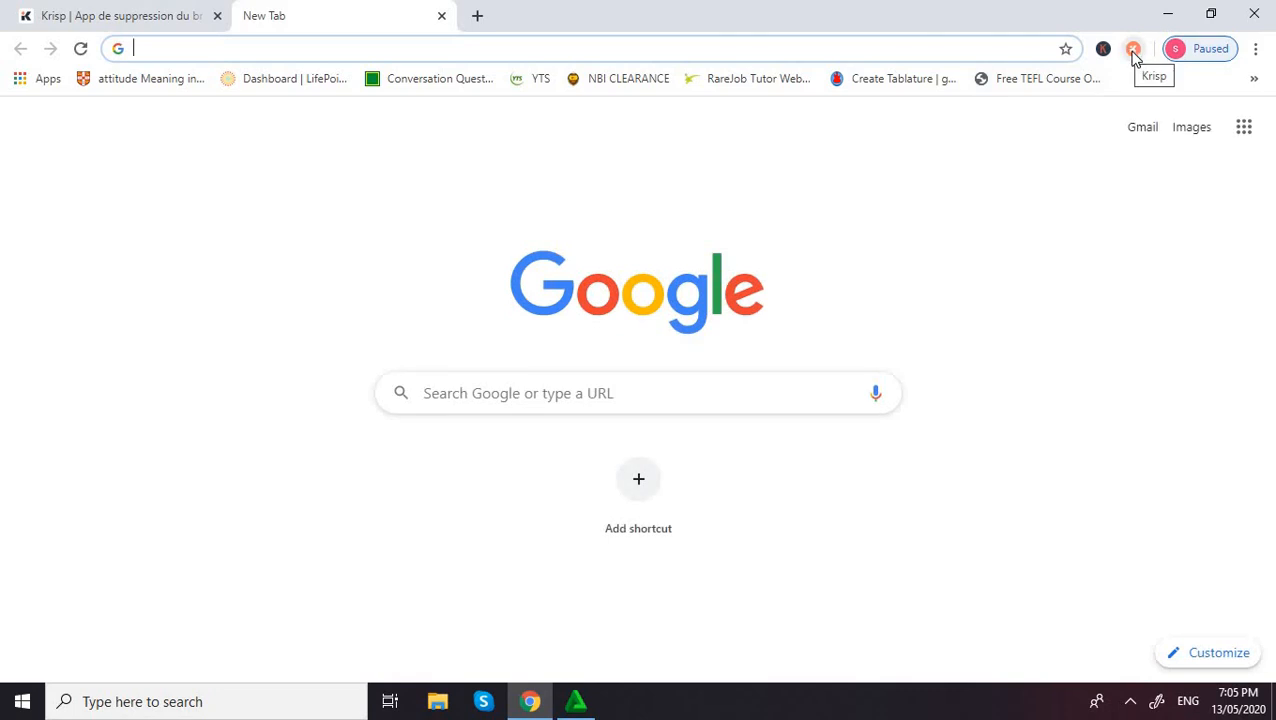
click(1132, 48)
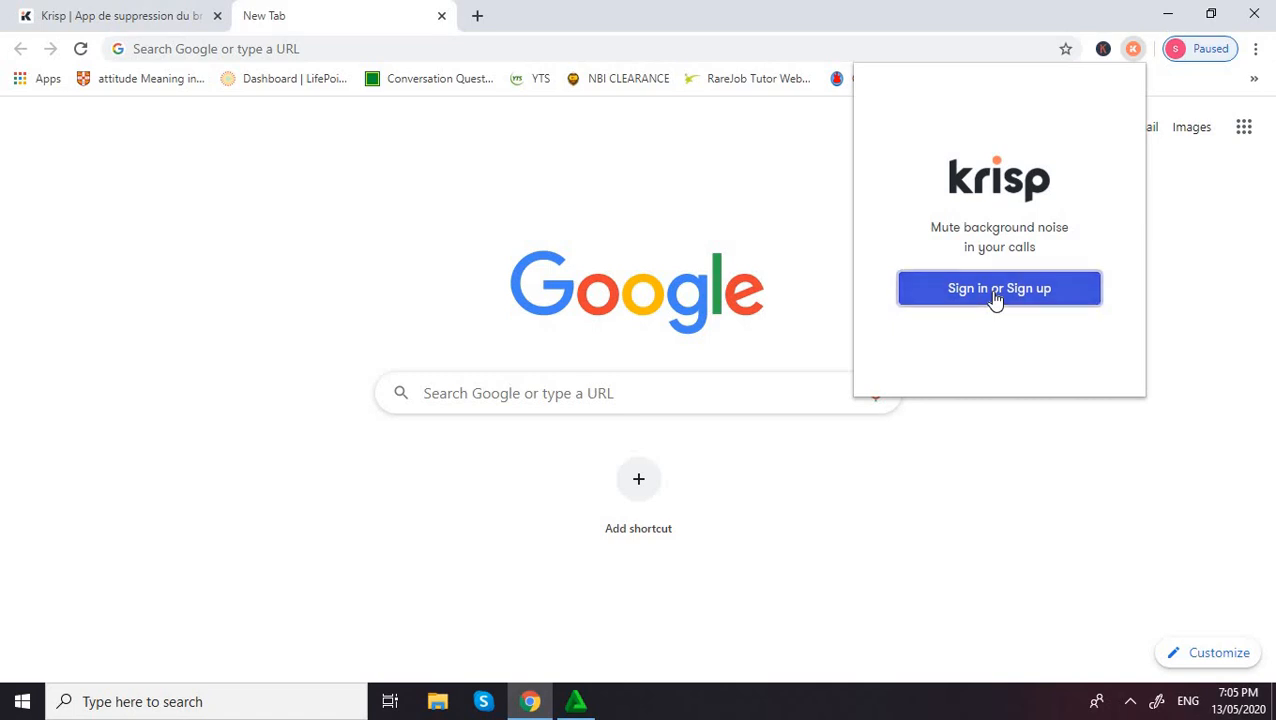
mouse_move(994, 398)
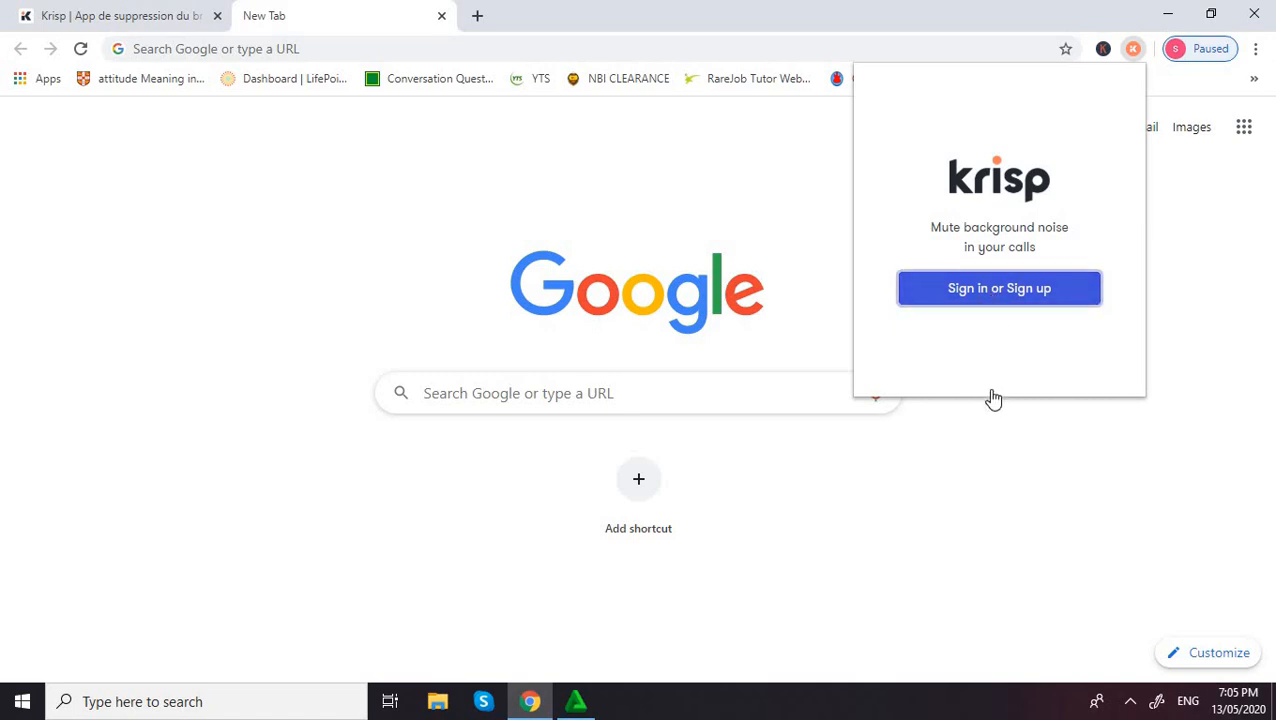
click(998, 288)
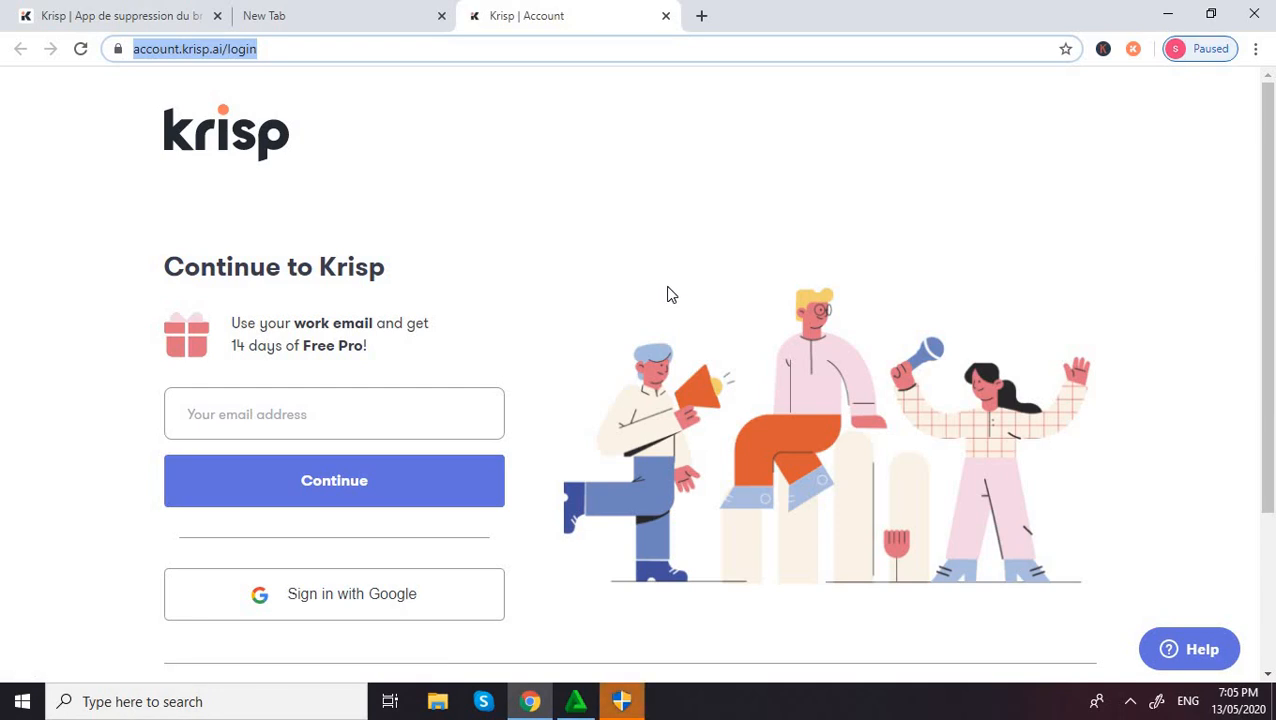
scroll(down, 3)
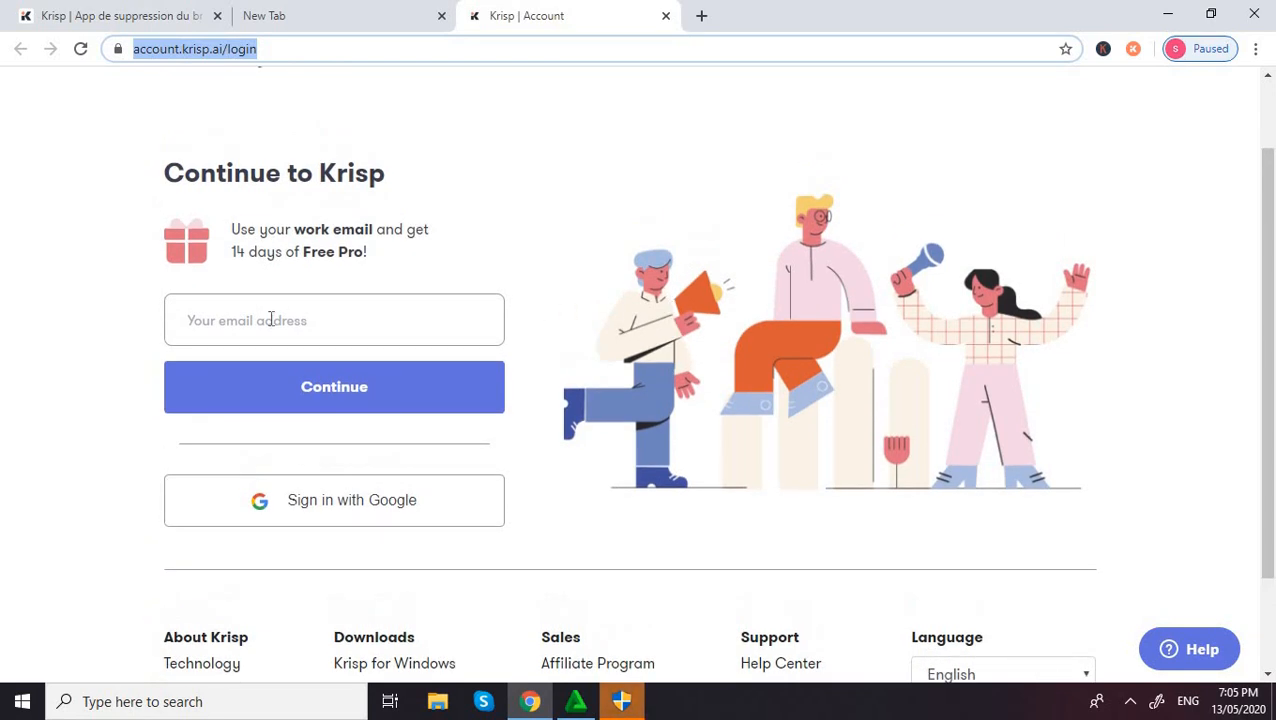
click(334, 320)
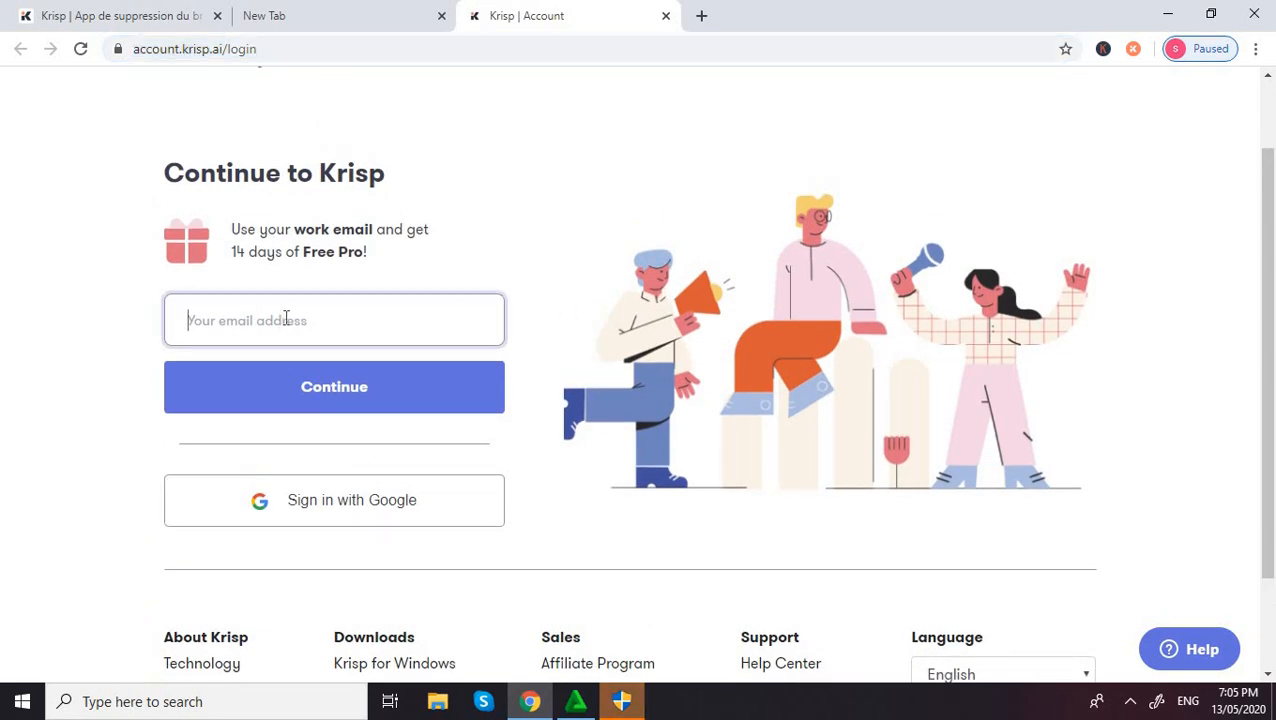
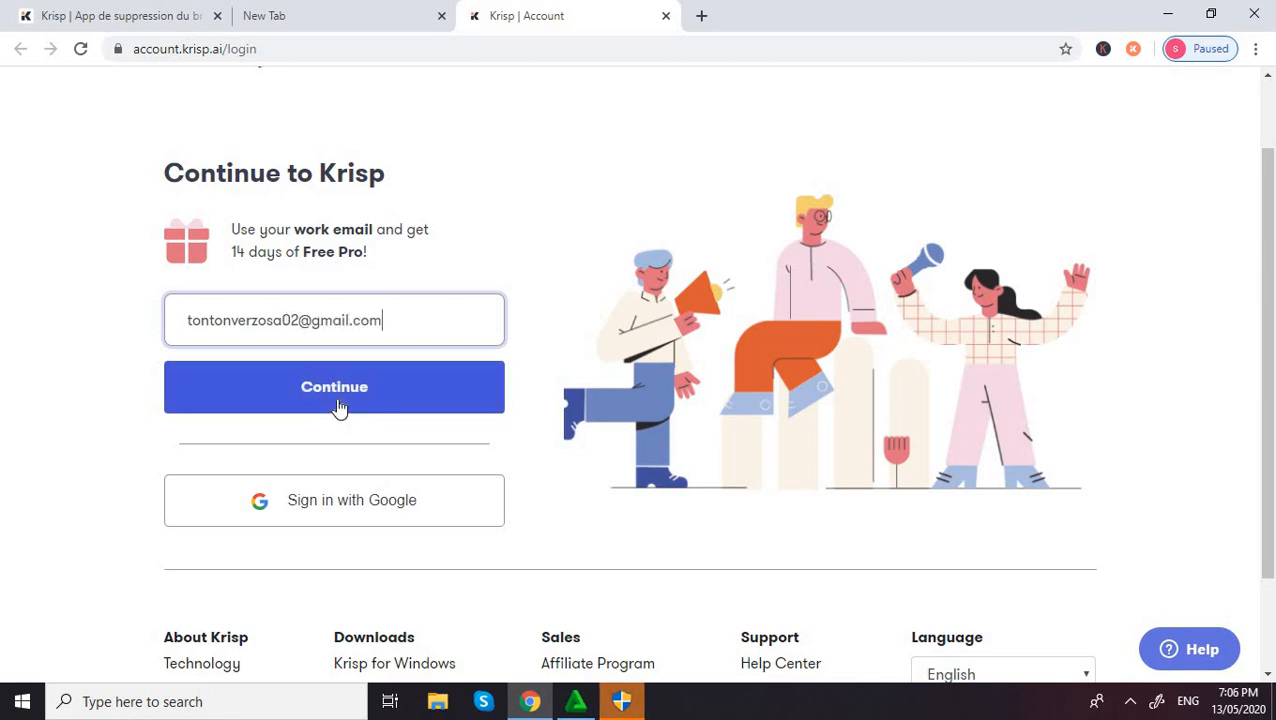
click(334, 388)
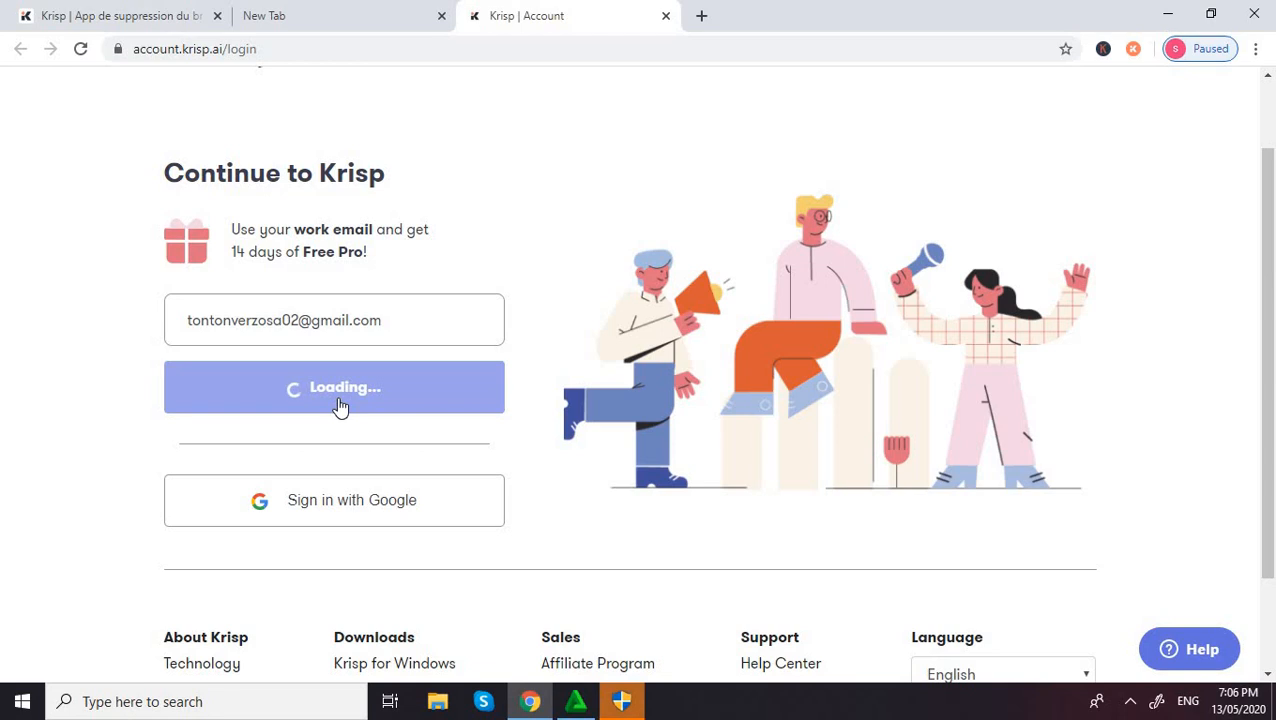
click(334, 388)
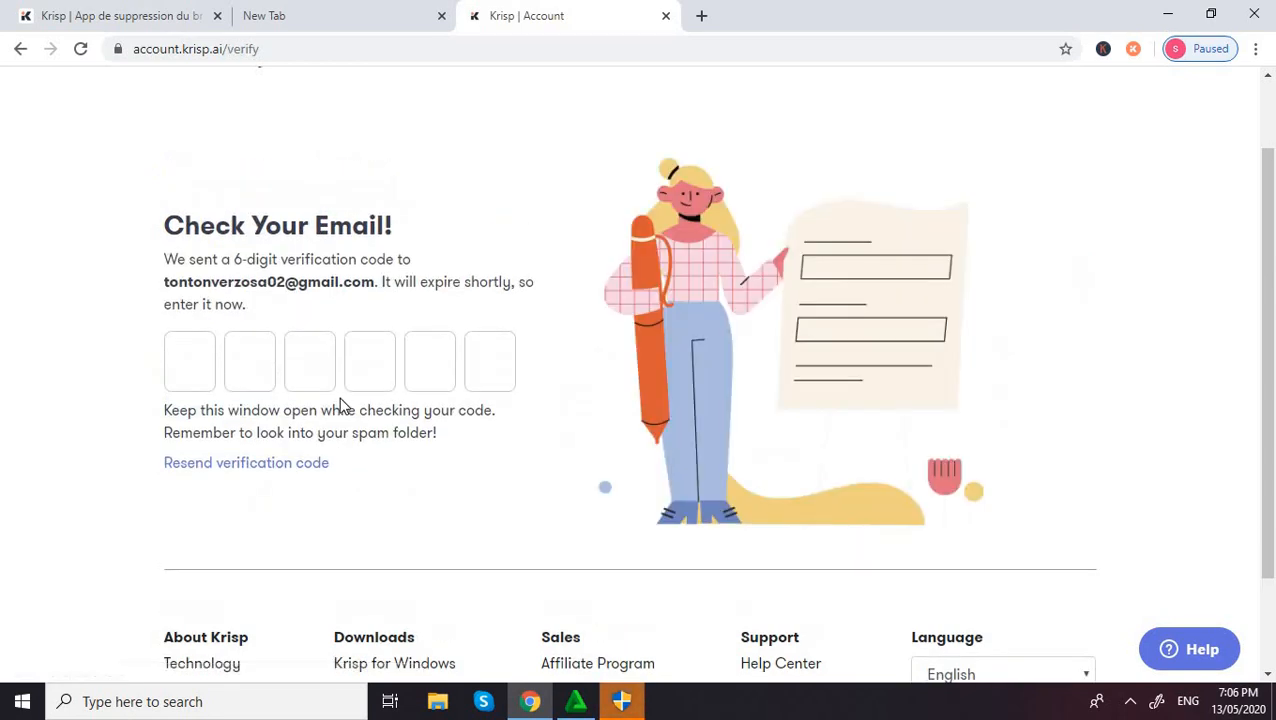
mouse_move(518, 112)
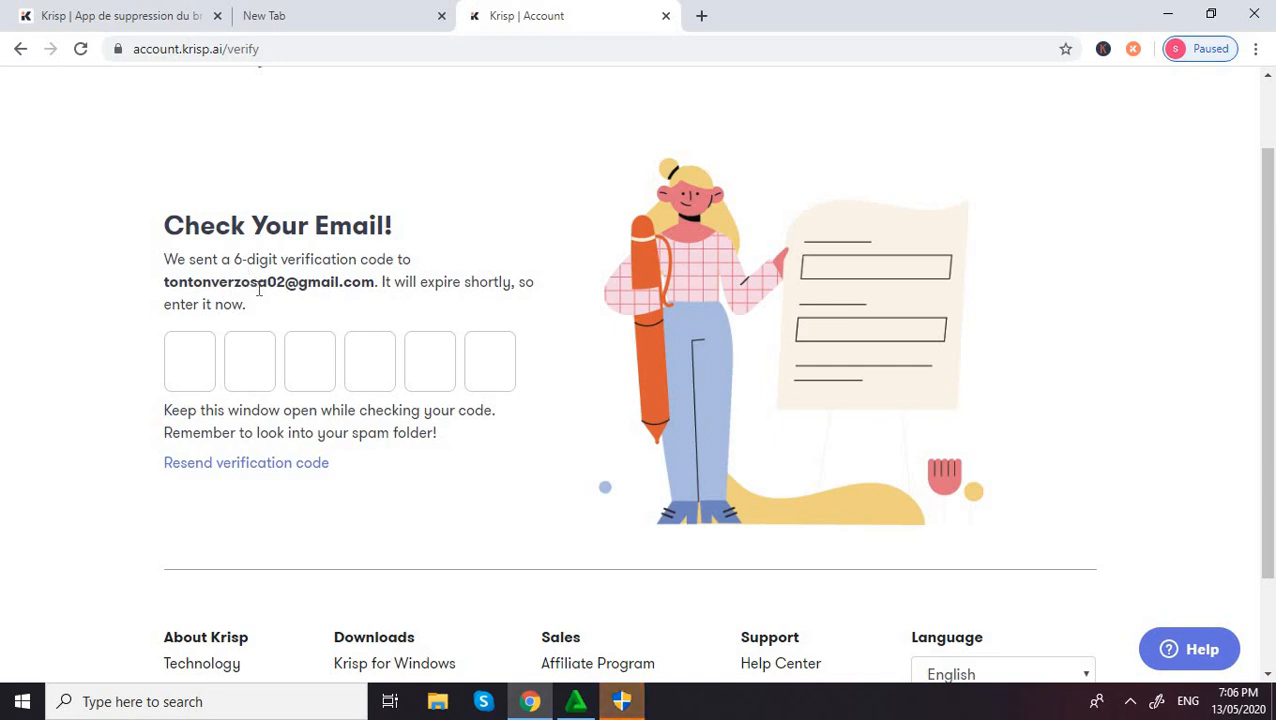
mouse_move(700, 16)
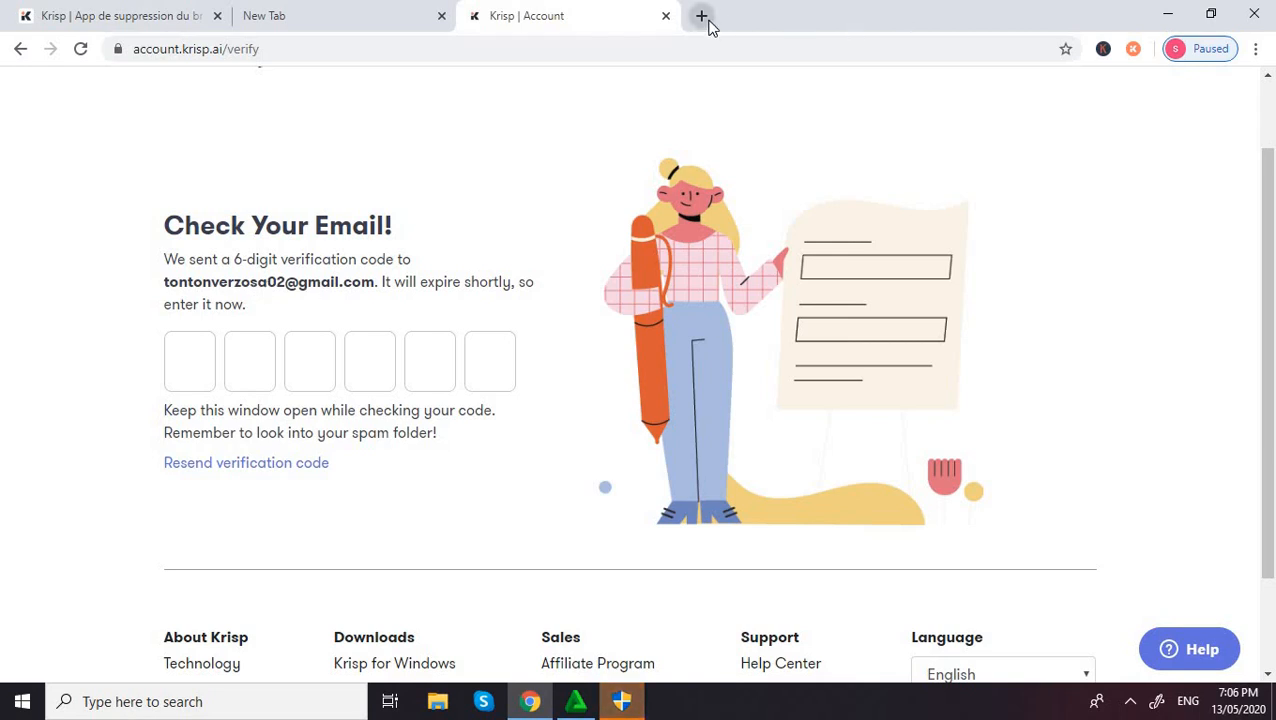
Step: Sign in to Gmail in a new tab with the account email and password
click(700, 16)
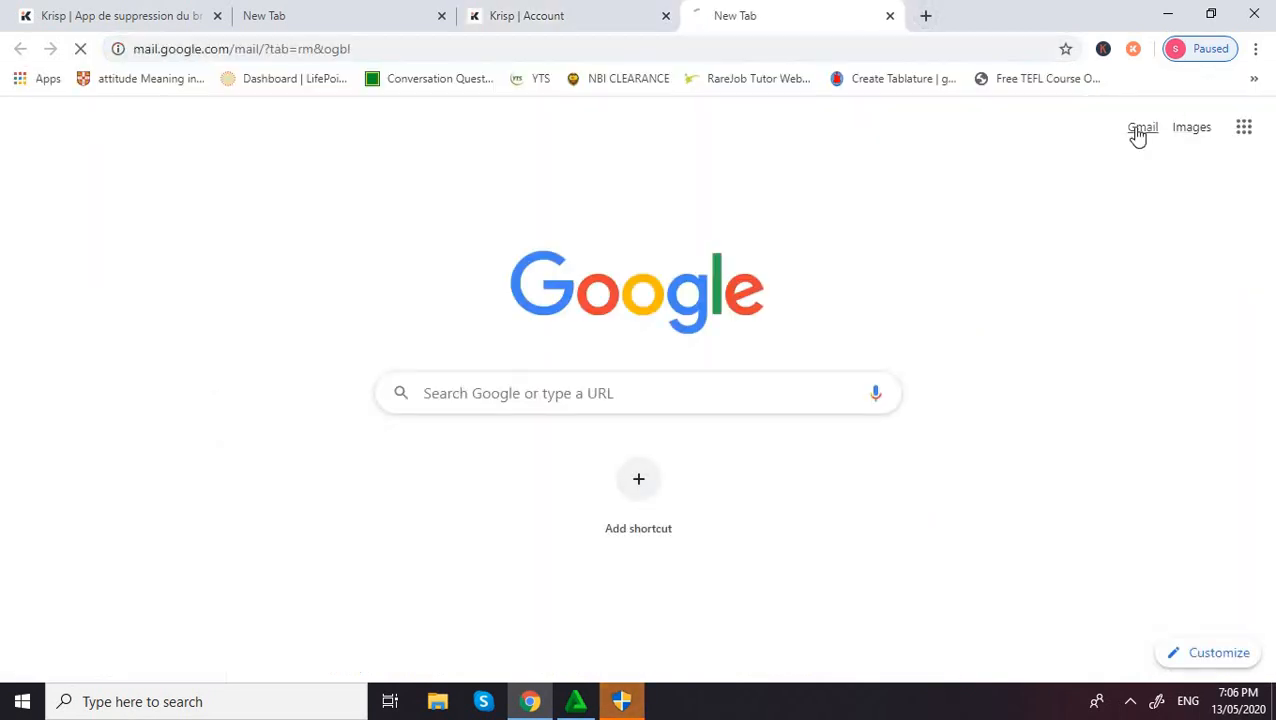
click(1142, 128)
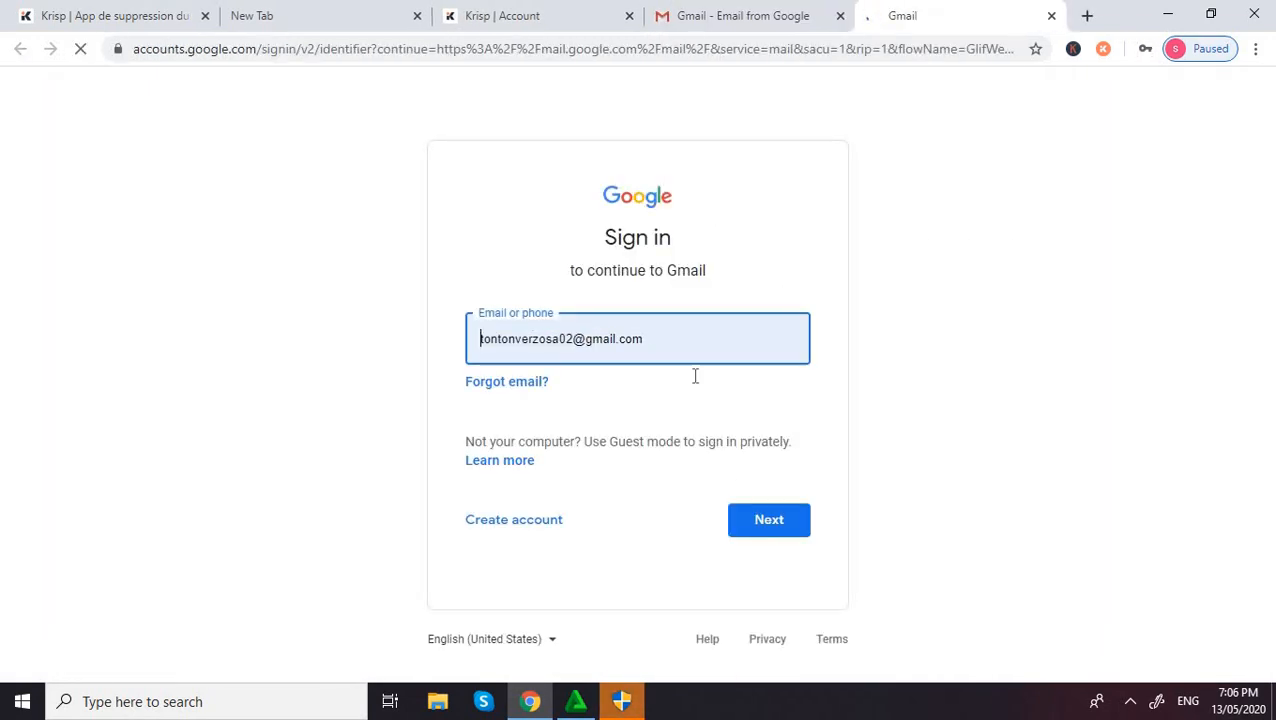
click(768, 520)
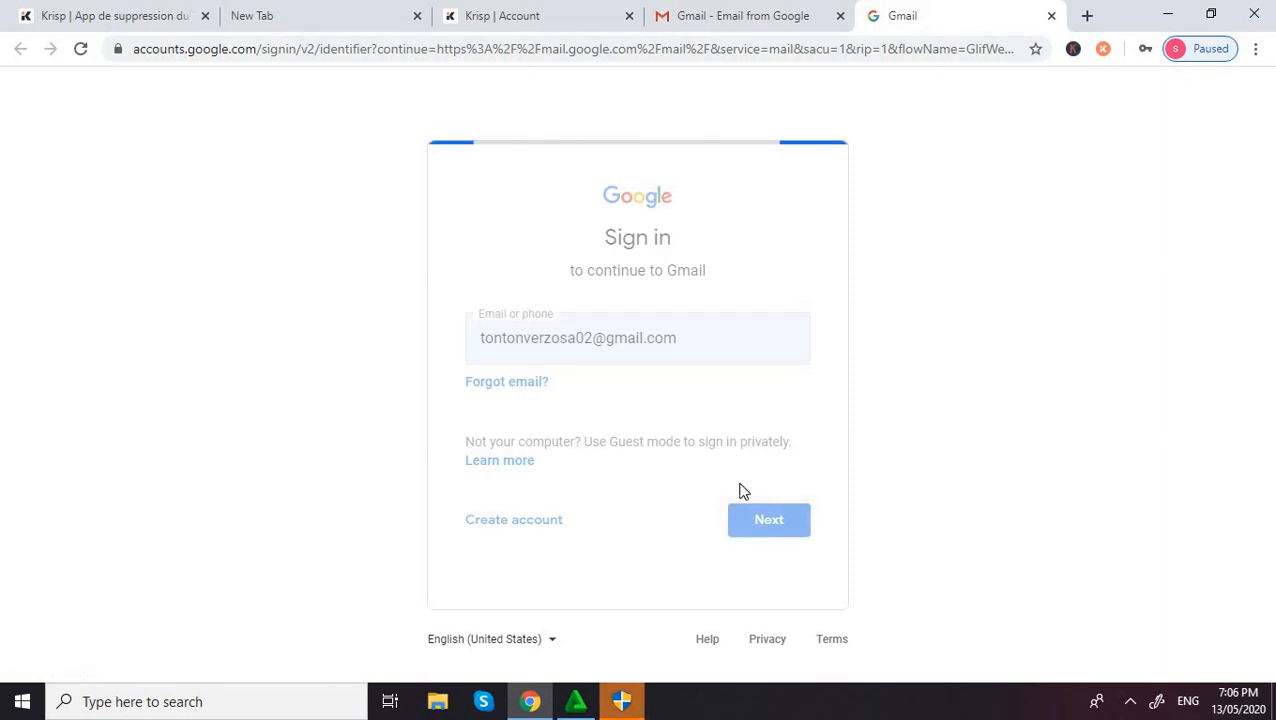
click(768, 520)
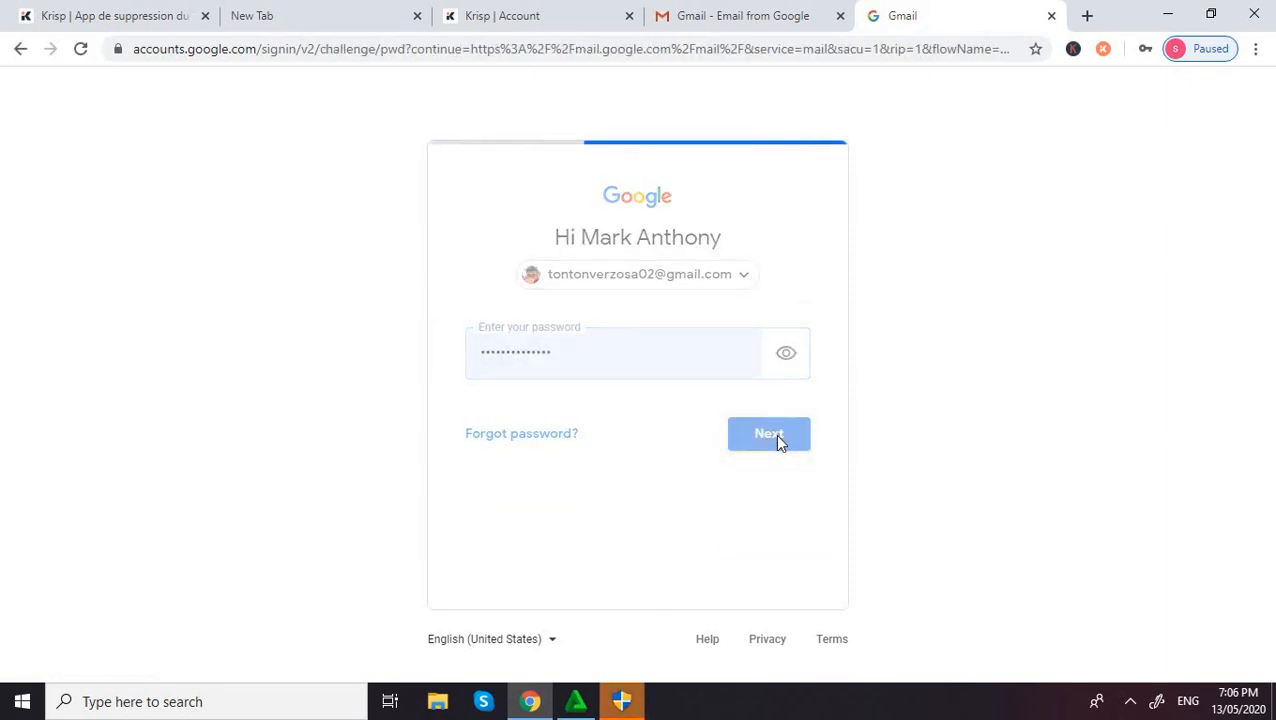
click(768, 432)
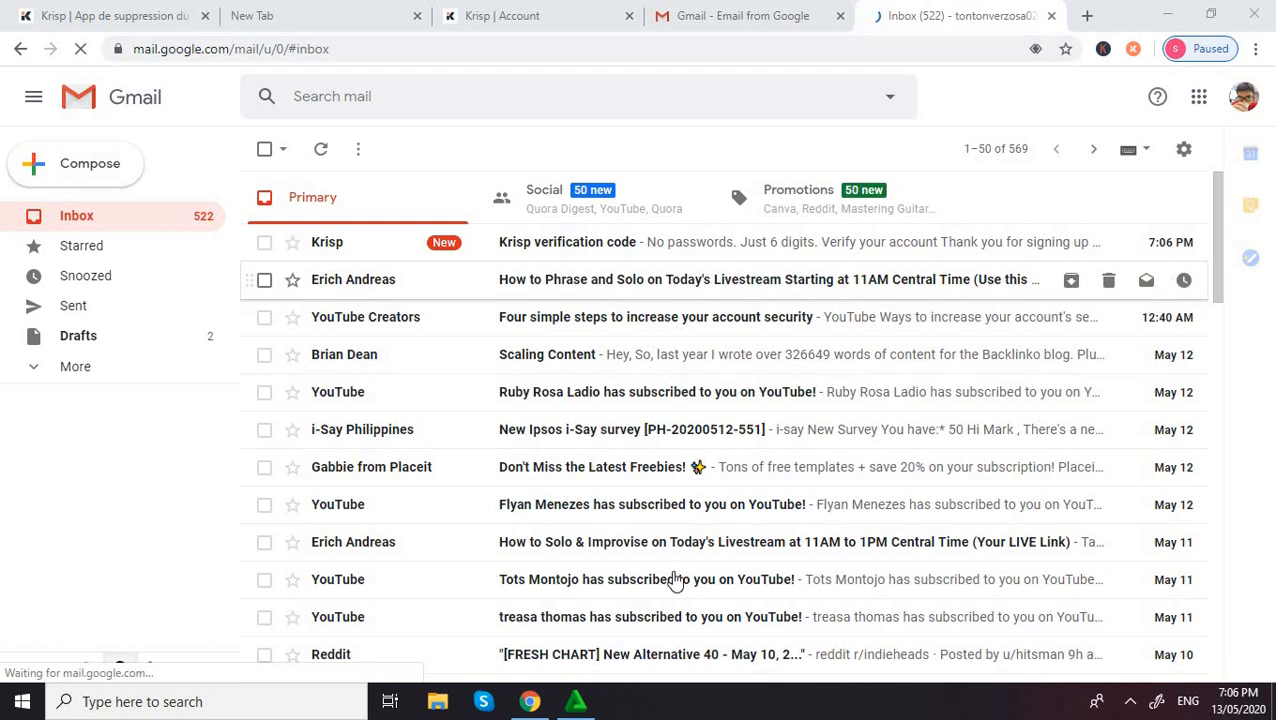
click(568, 240)
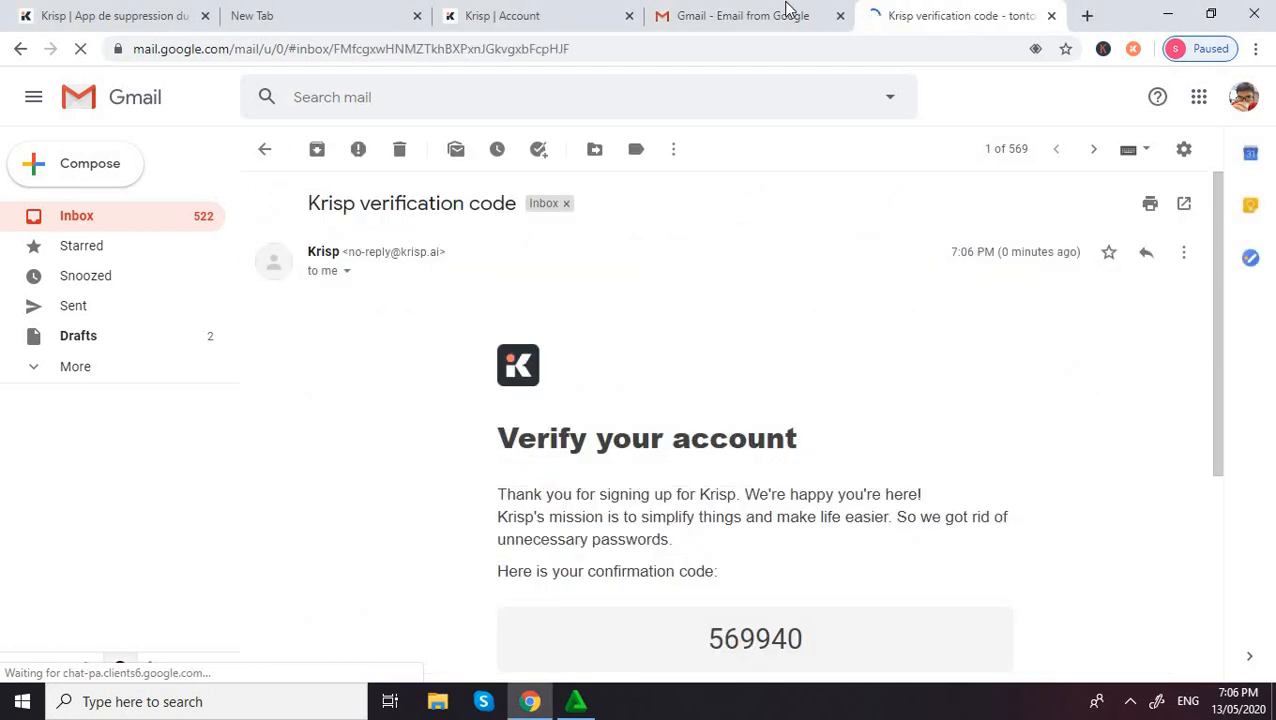
click(538, 16)
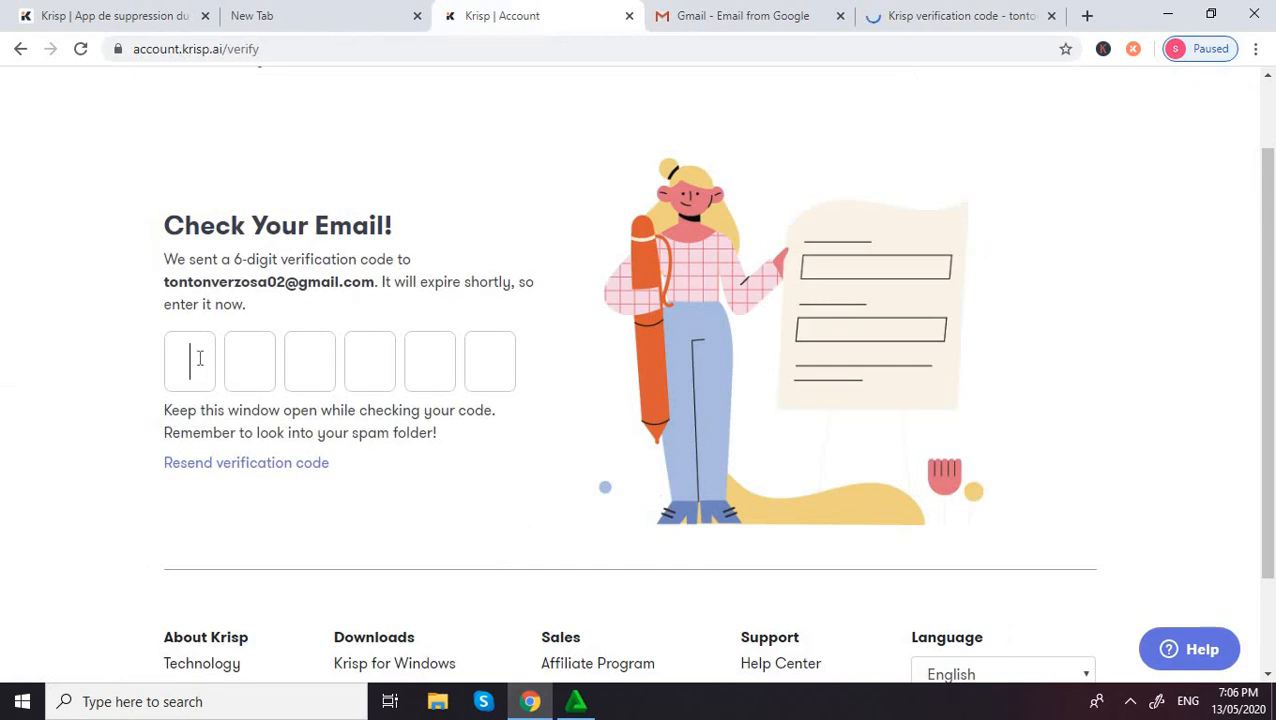
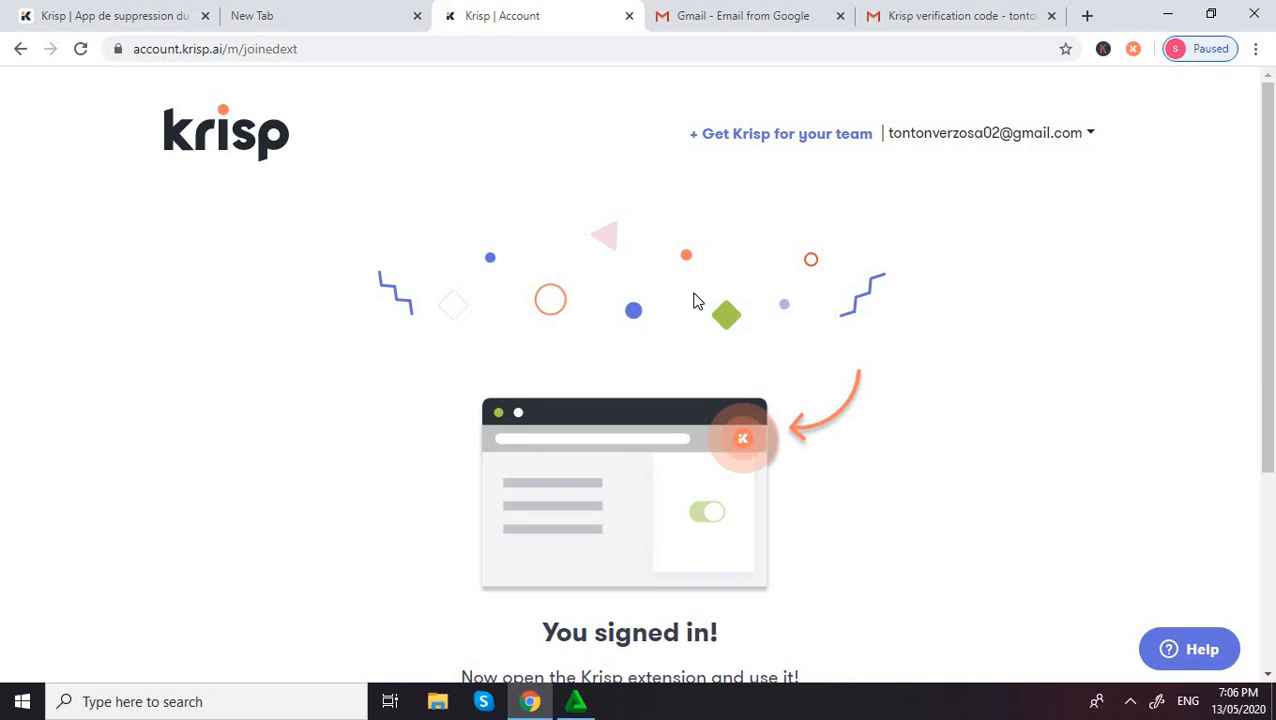
Step: Close the verification email and Gmail tabs after signing in
scroll(down, 3)
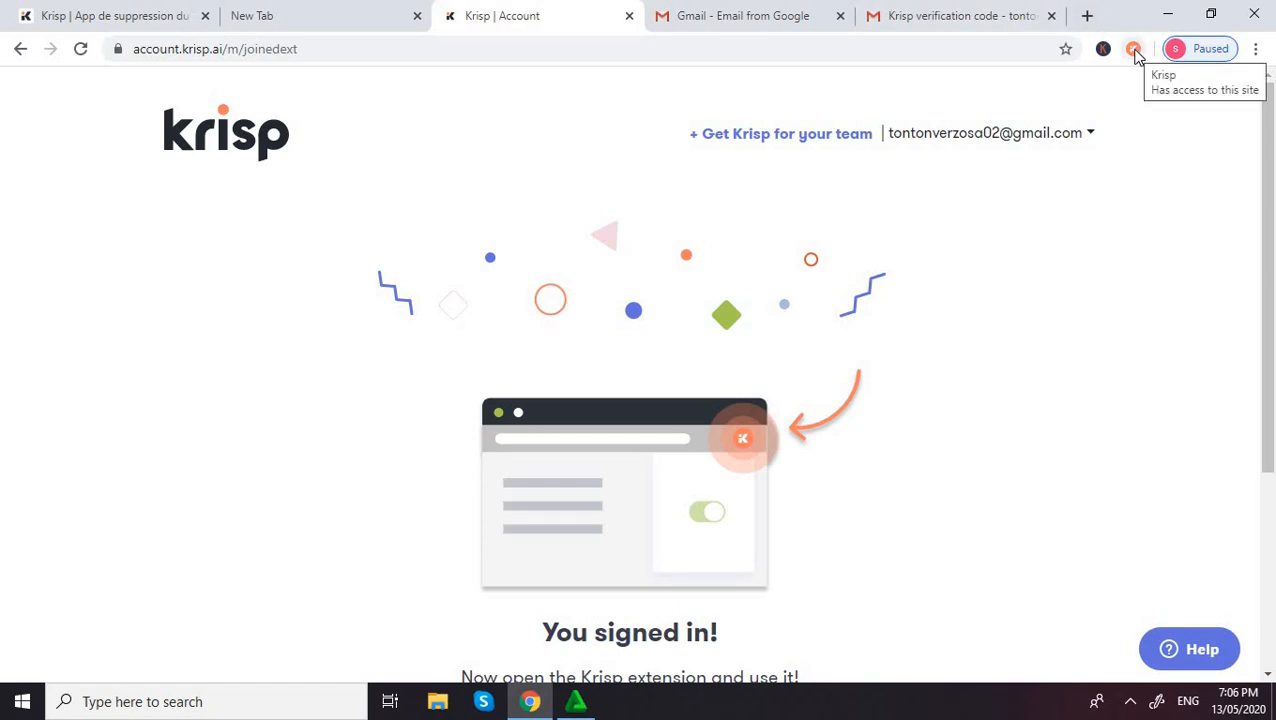
click(1052, 16)
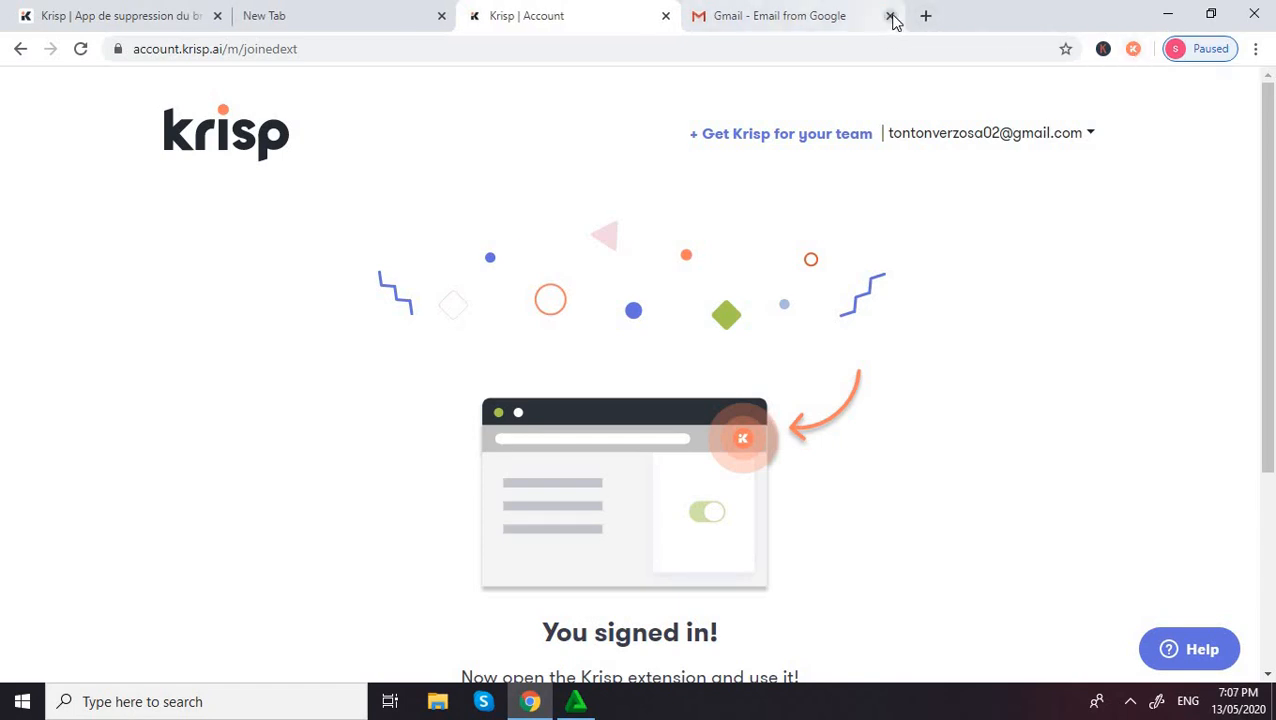
click(890, 16)
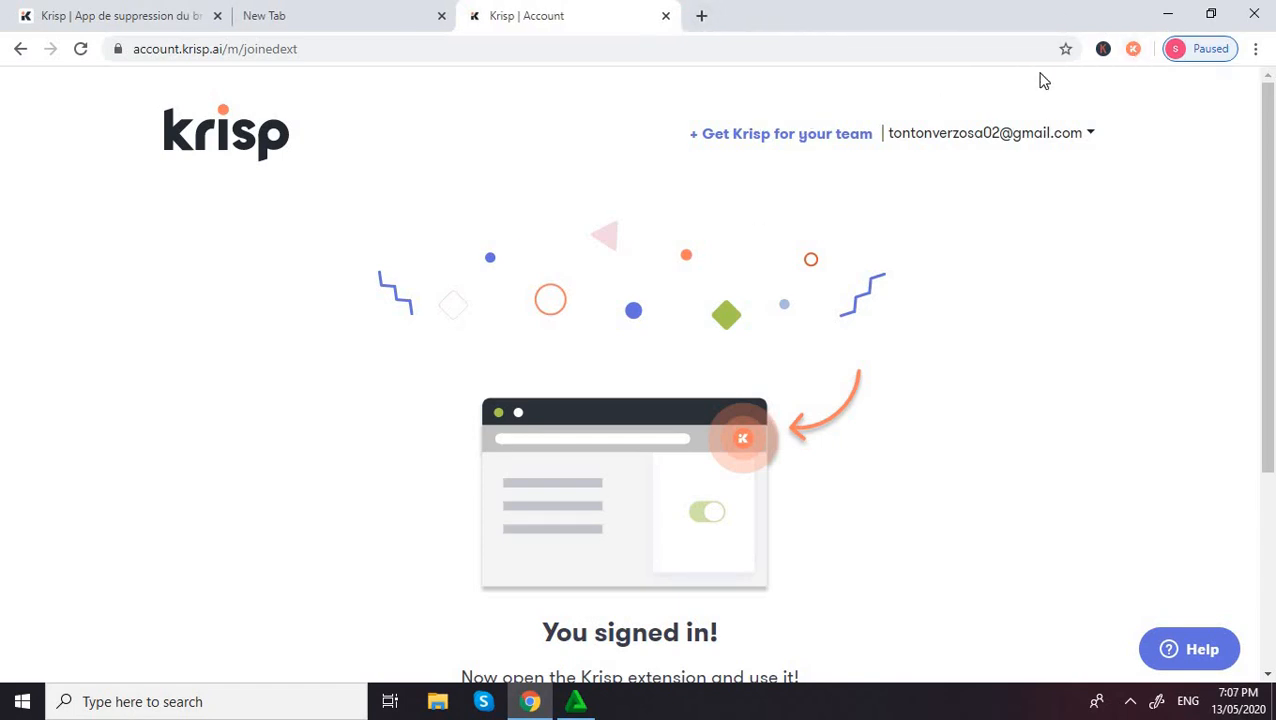
mouse_move(1132, 48)
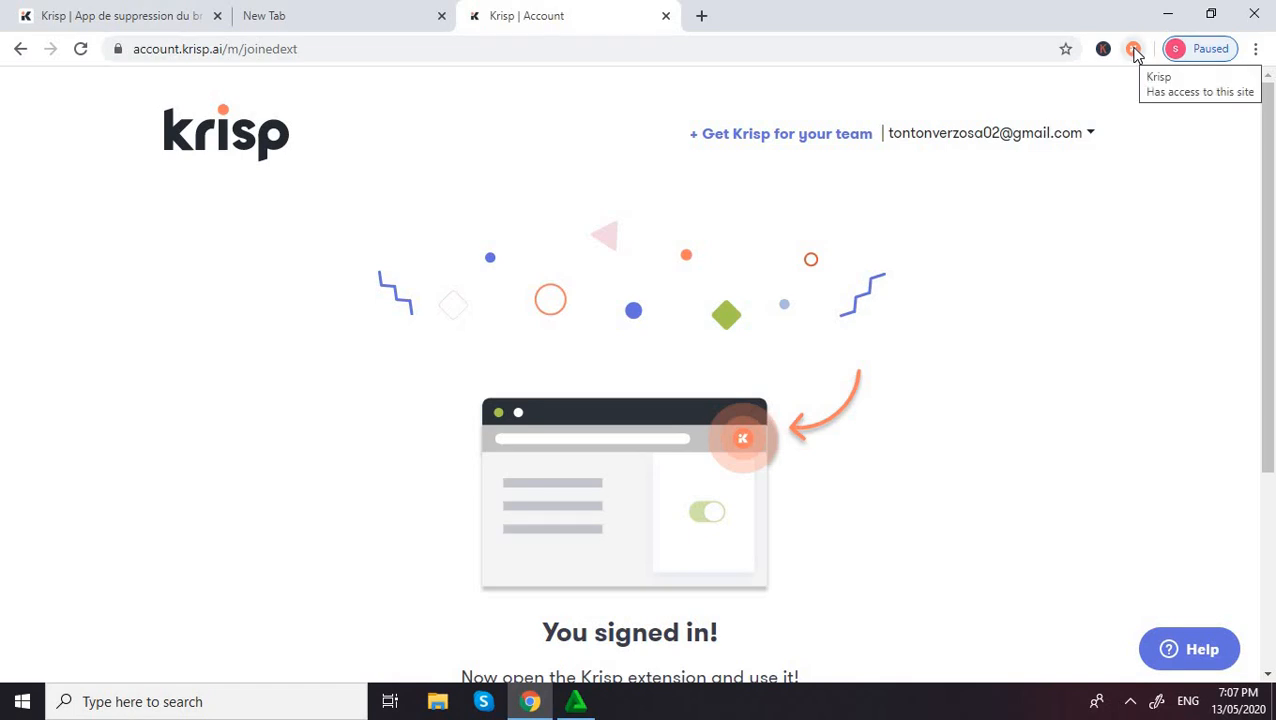
Step: Switch Remove Noise on in the Krisp extension panel
click(1132, 48)
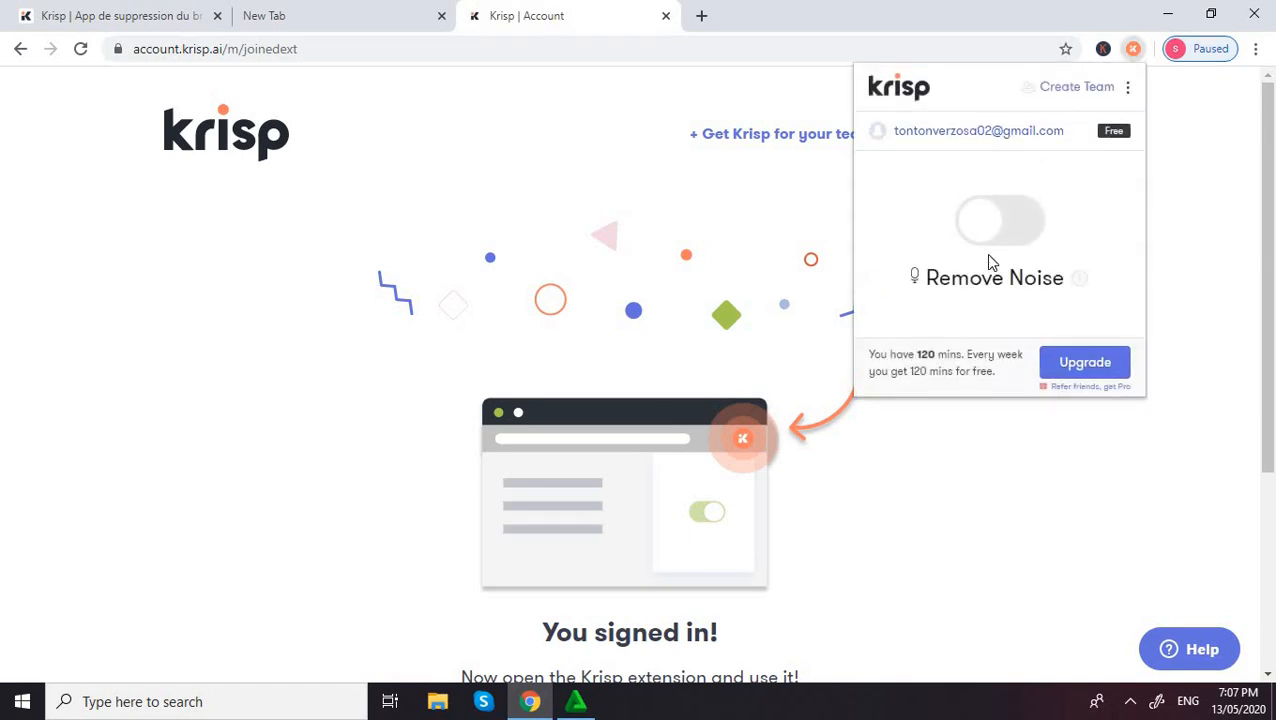
mouse_move(1016, 224)
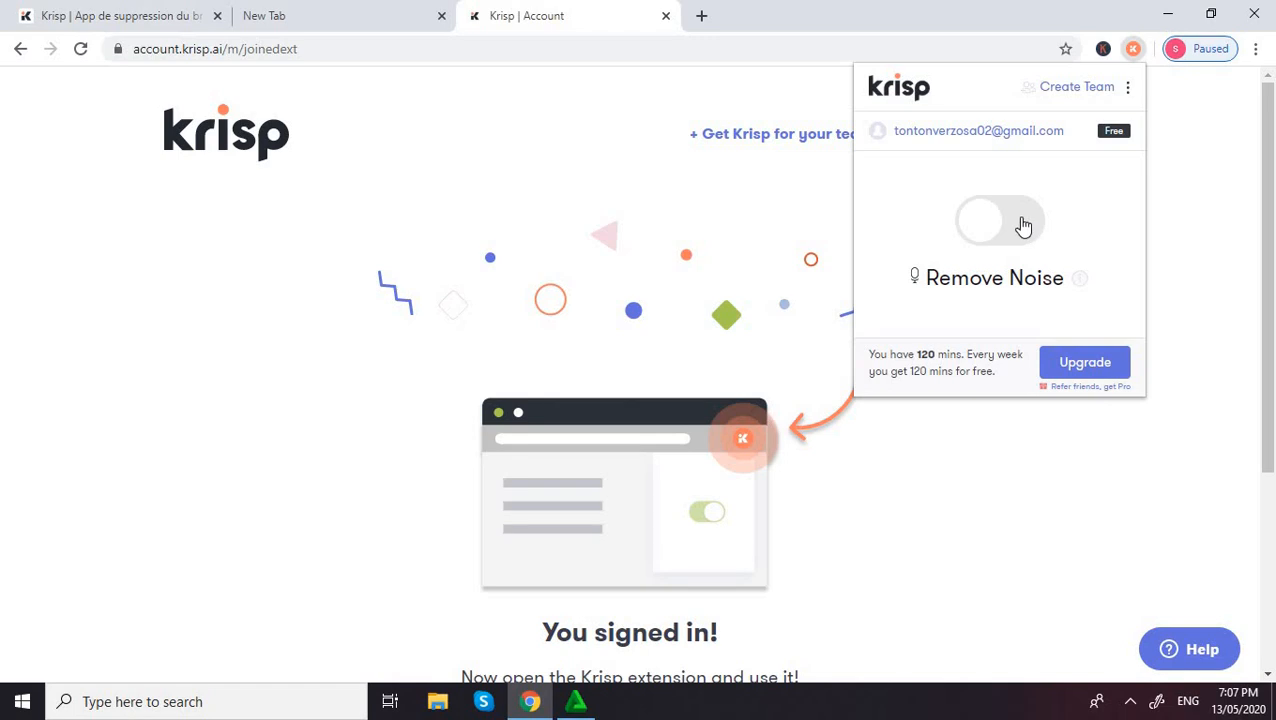
mouse_move(1020, 228)
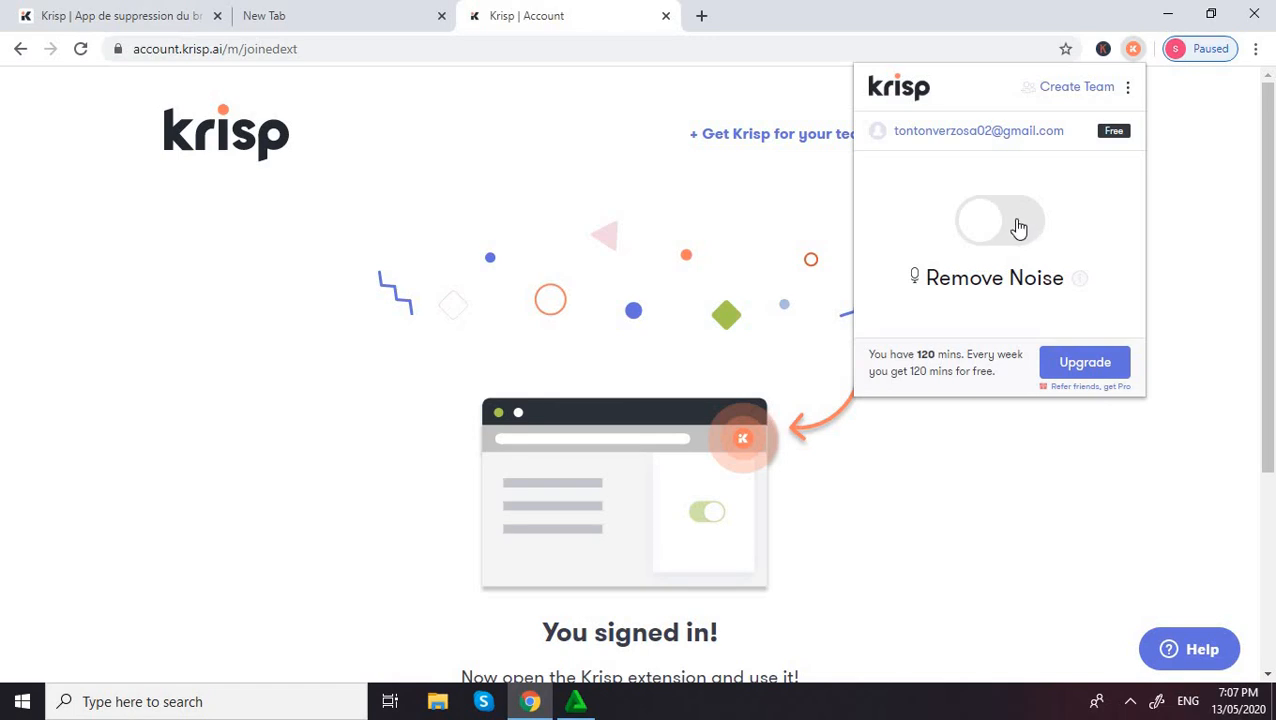
click(1000, 220)
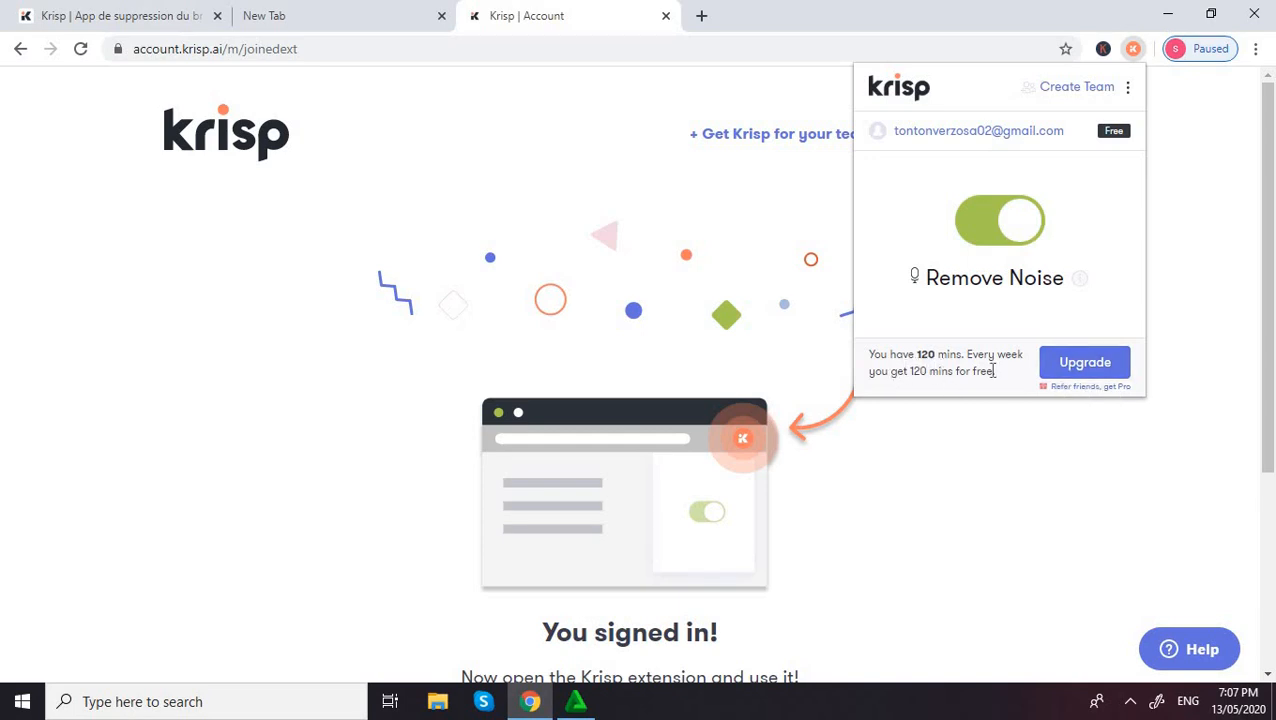
mouse_move(950, 388)
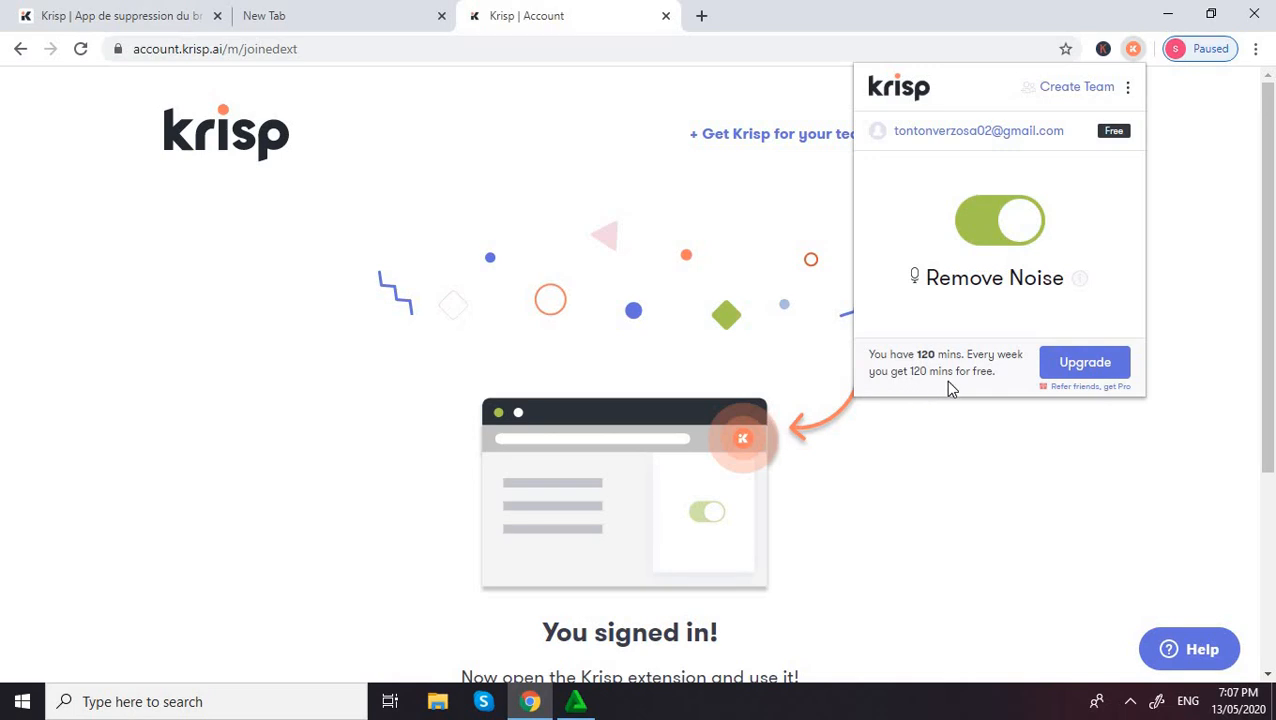
mouse_move(944, 376)
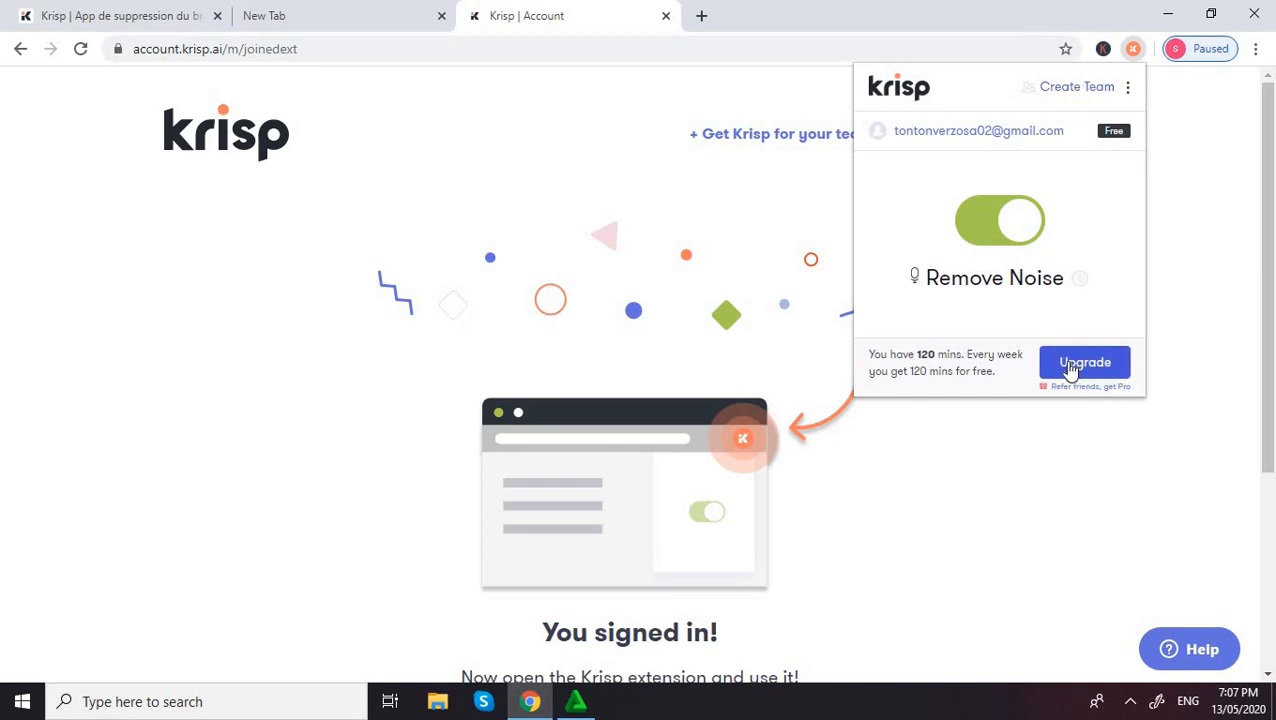
mouse_move(816, 384)
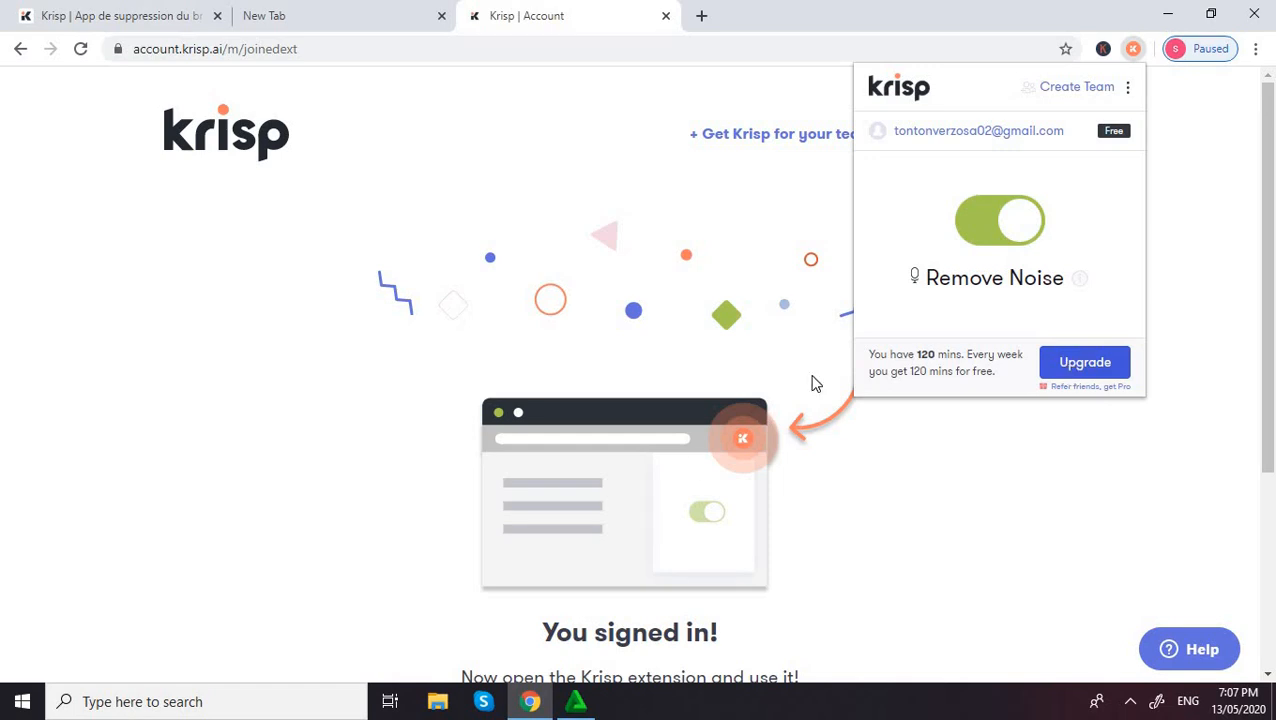
mouse_move(768, 458)
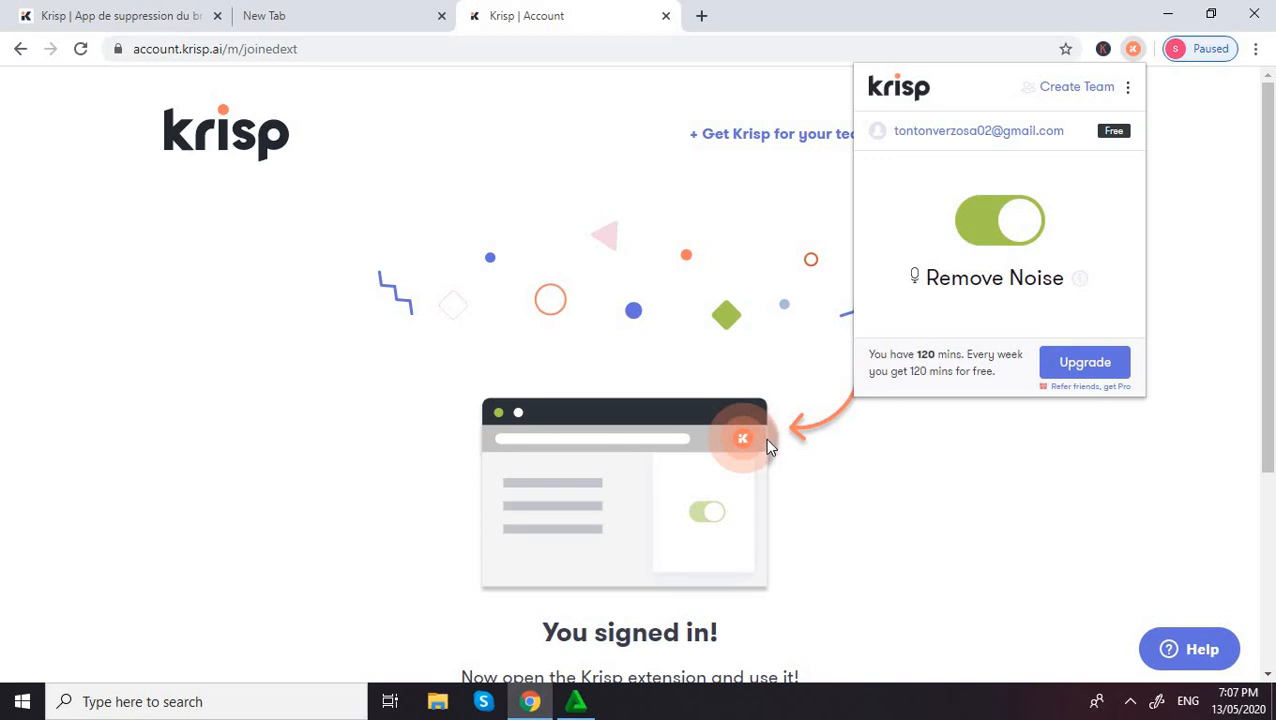
mouse_move(768, 436)
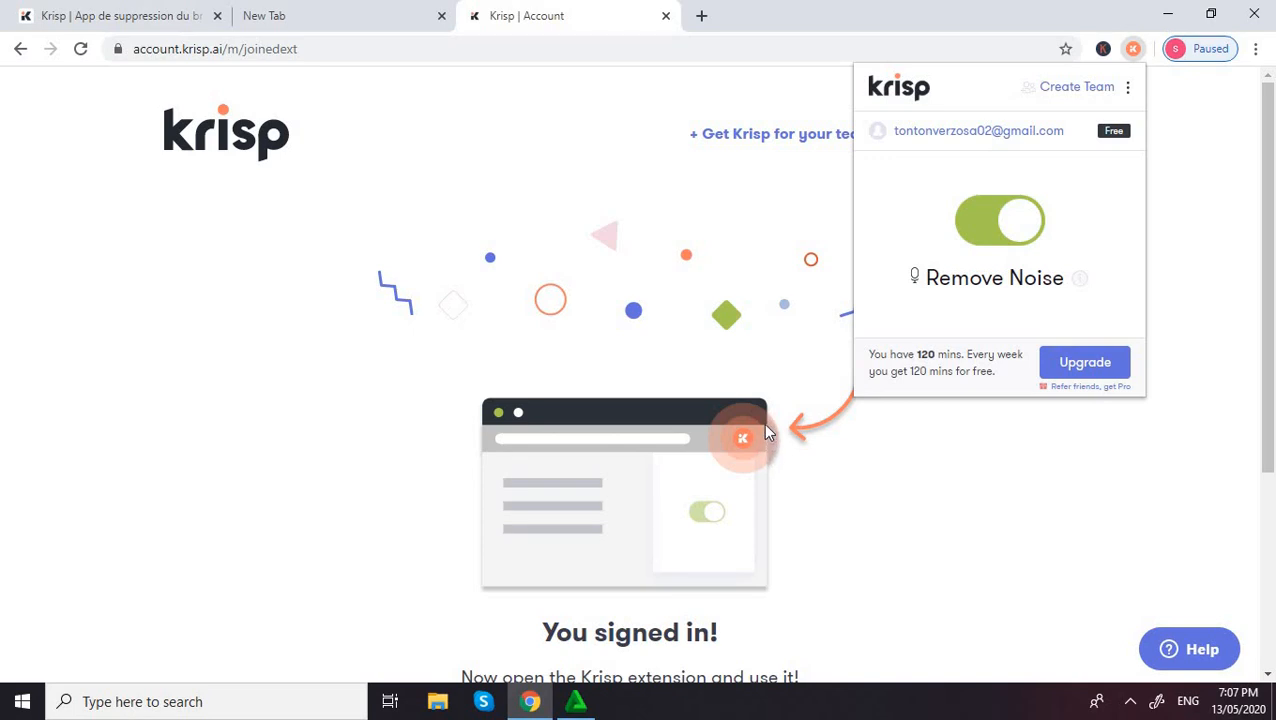
mouse_move(1196, 160)
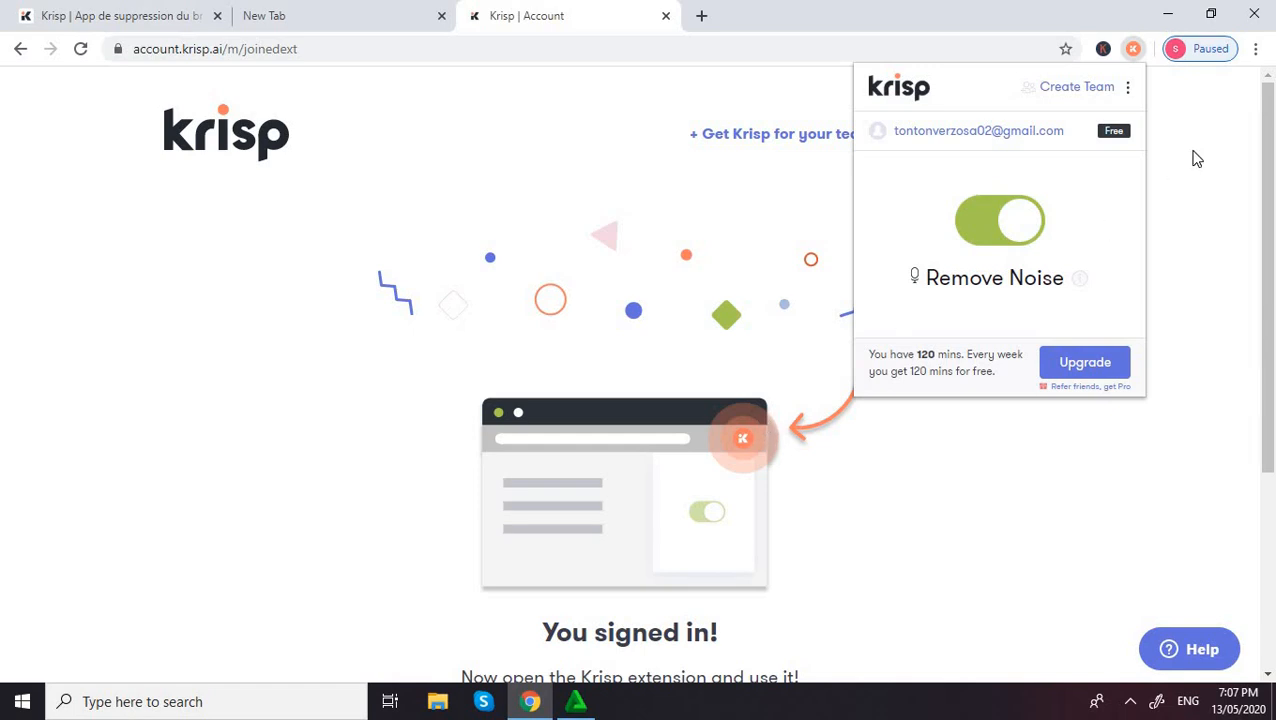
mouse_move(1156, 176)
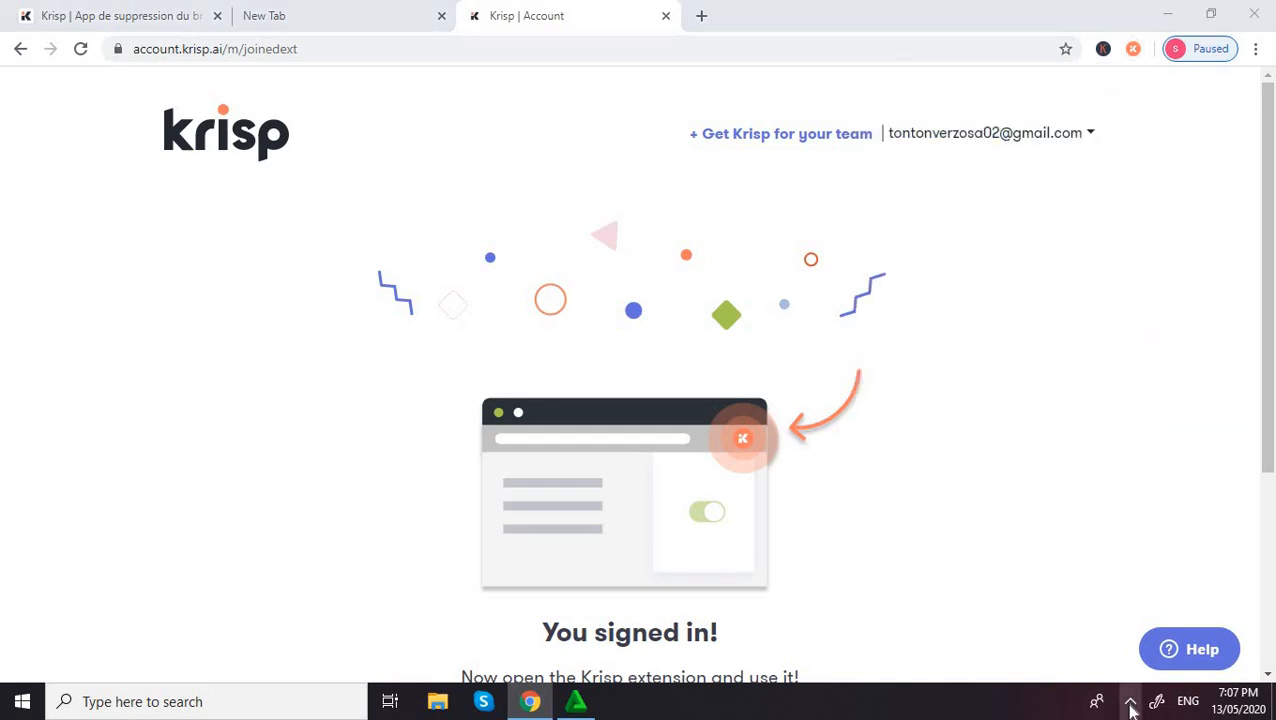
Step: Bring up the Krisp desktop app from the tray and toggle microphone and speaker Remove Noise off and back on
click(1128, 700)
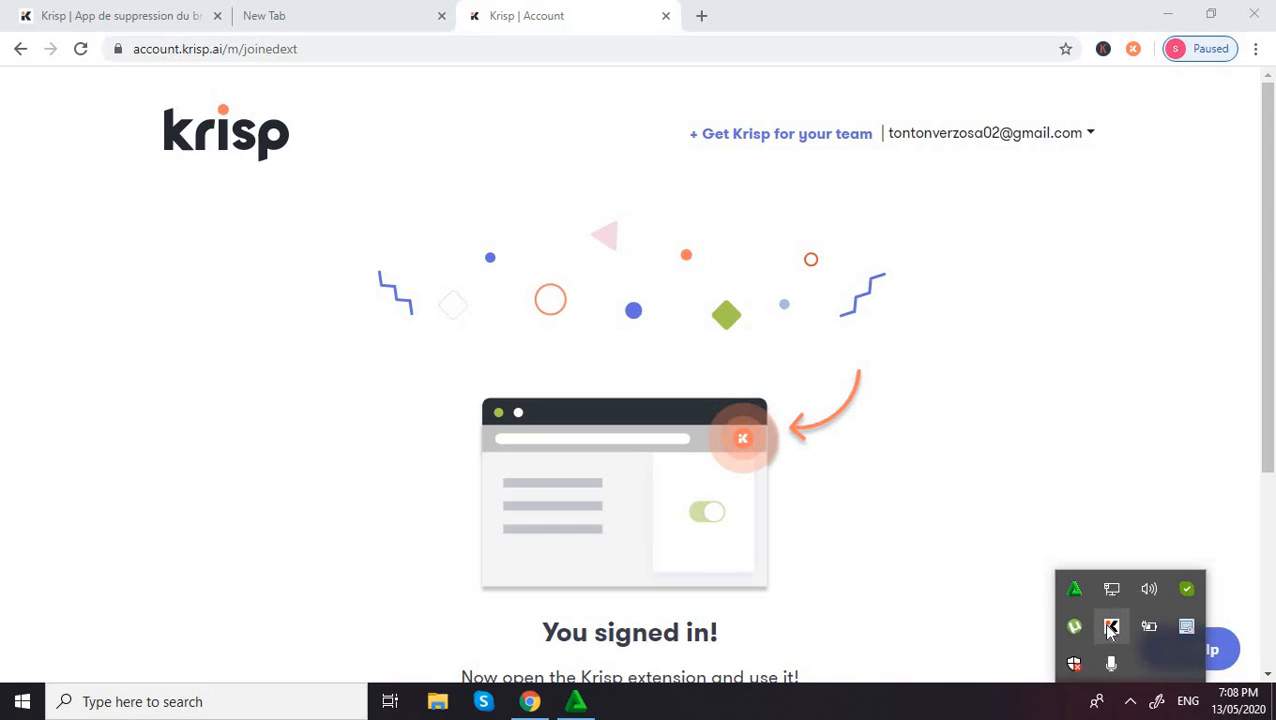
click(1112, 626)
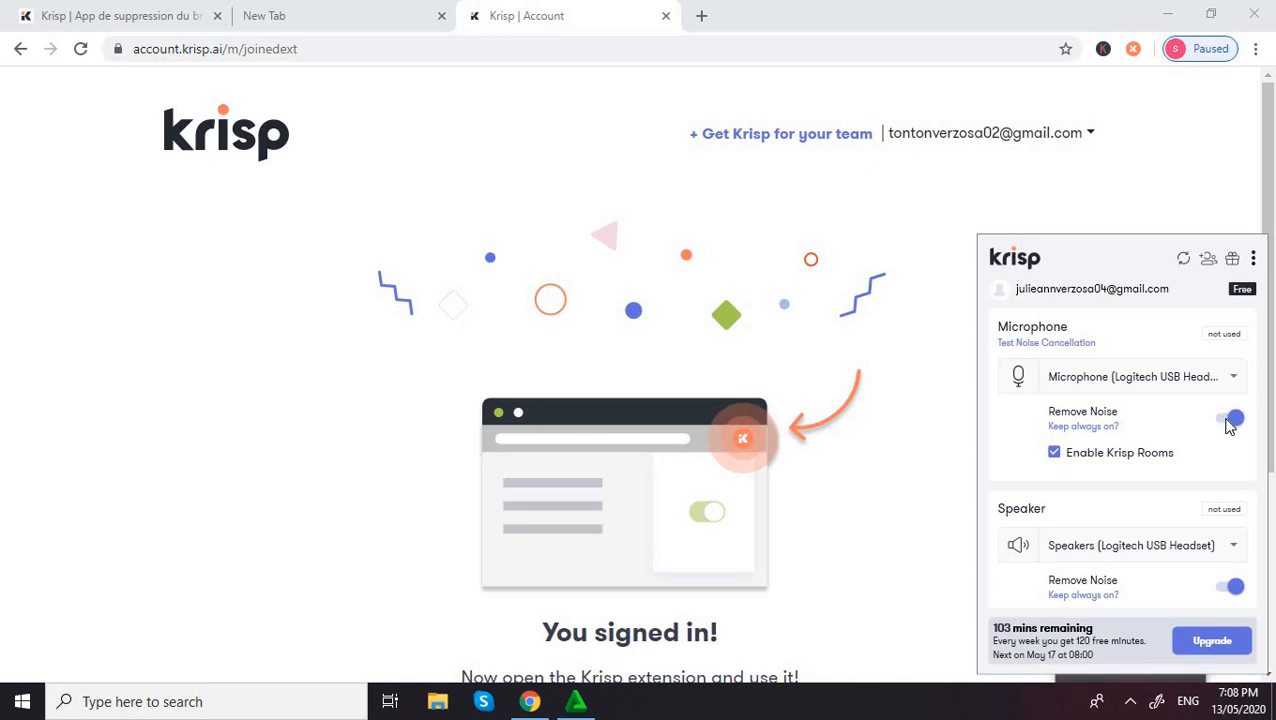
click(1232, 418)
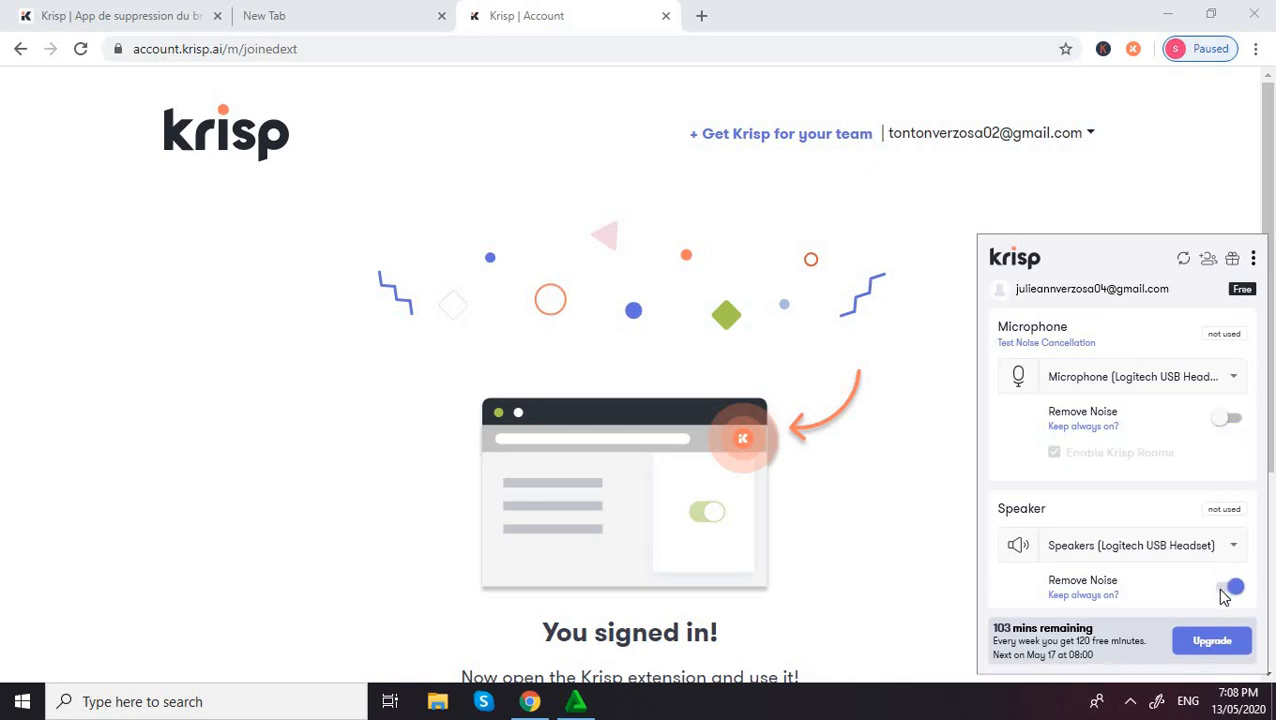
click(1230, 588)
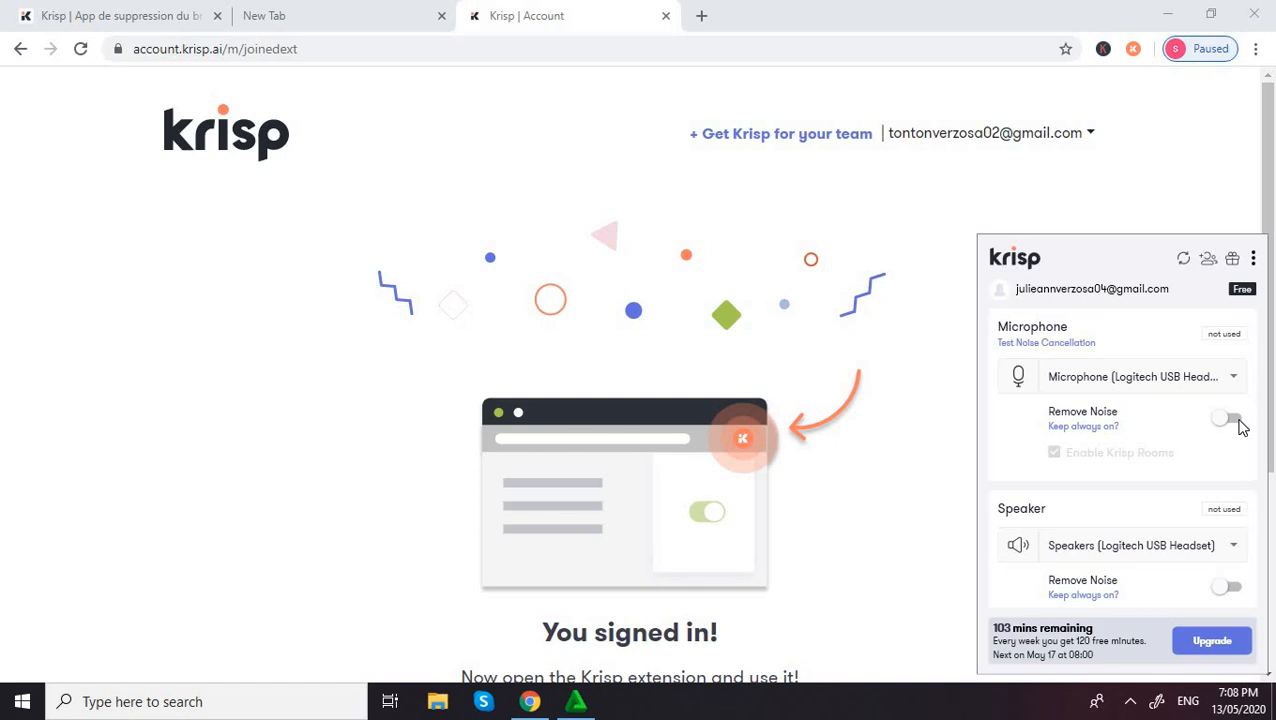
click(1226, 418)
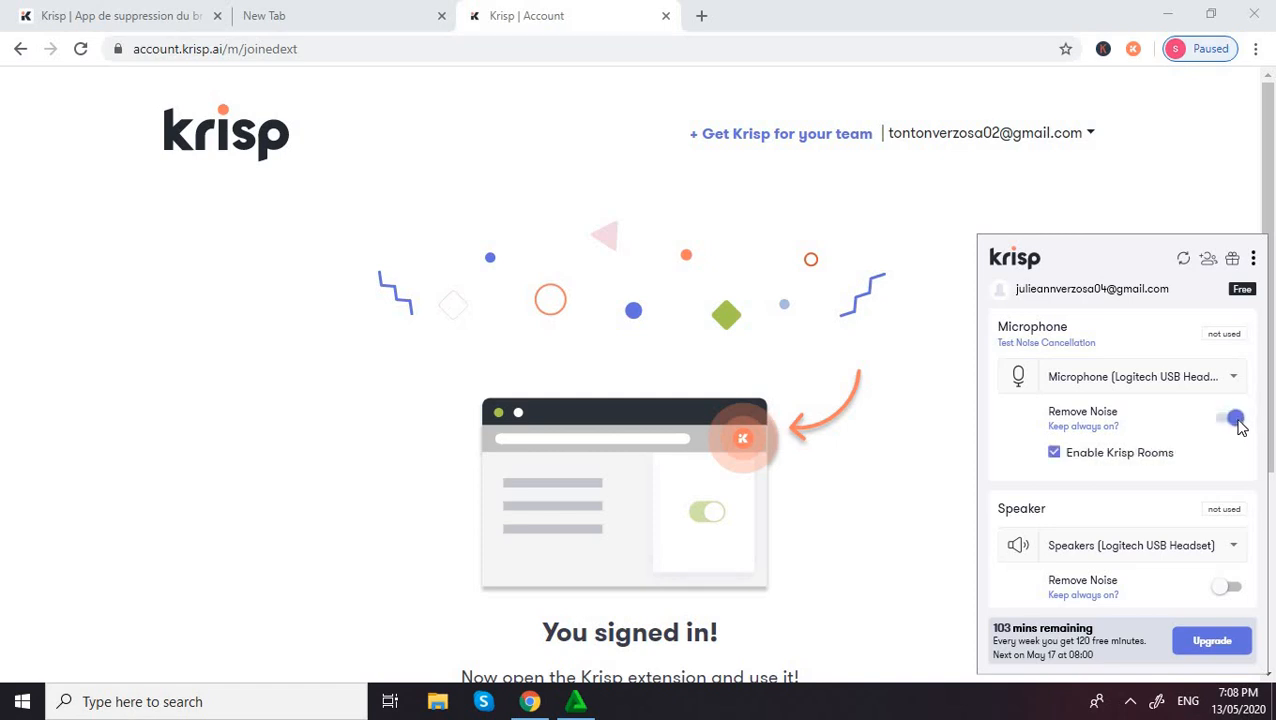
click(1226, 586)
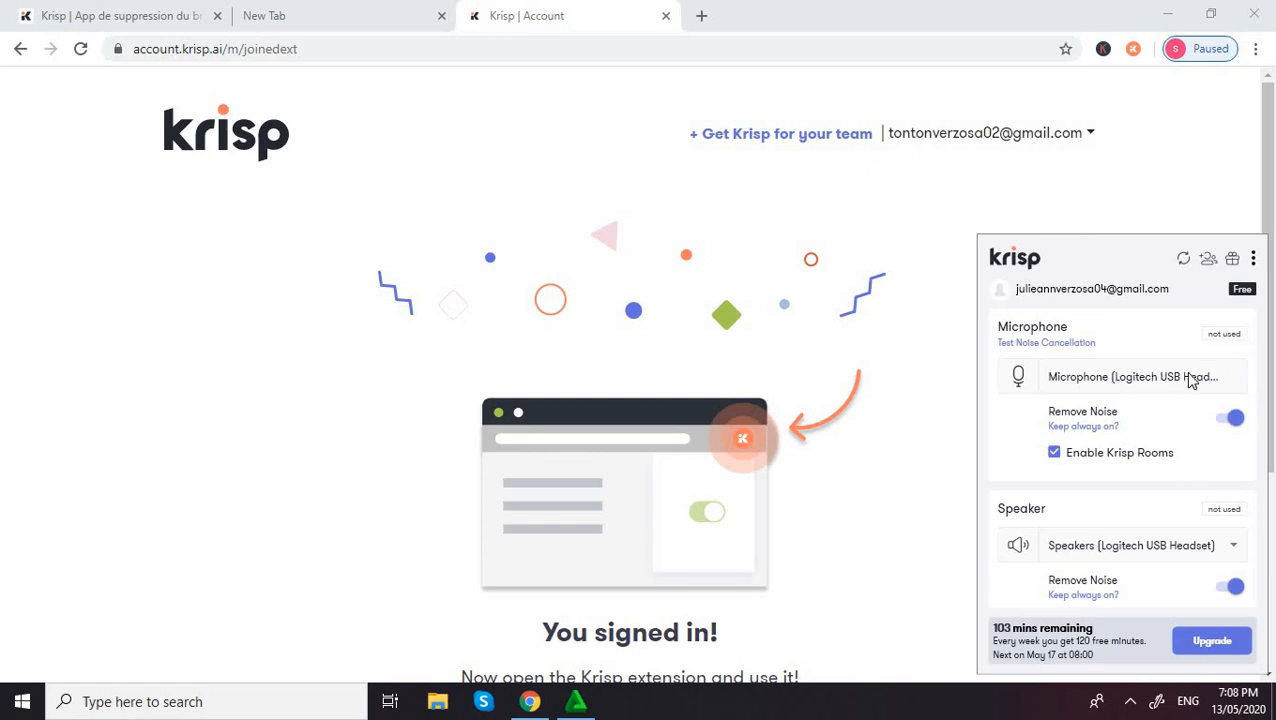
Step: Keep Logitech USB Headset selected as the microphone device
click(1136, 376)
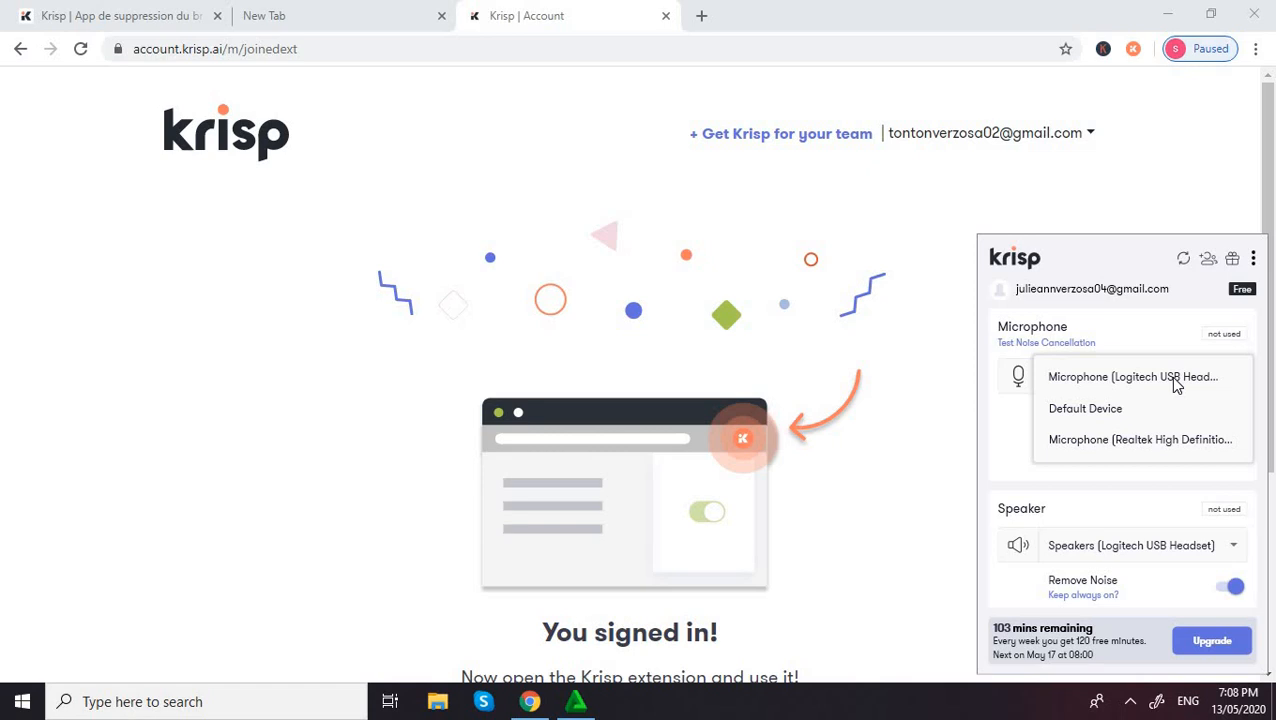
mouse_move(1172, 388)
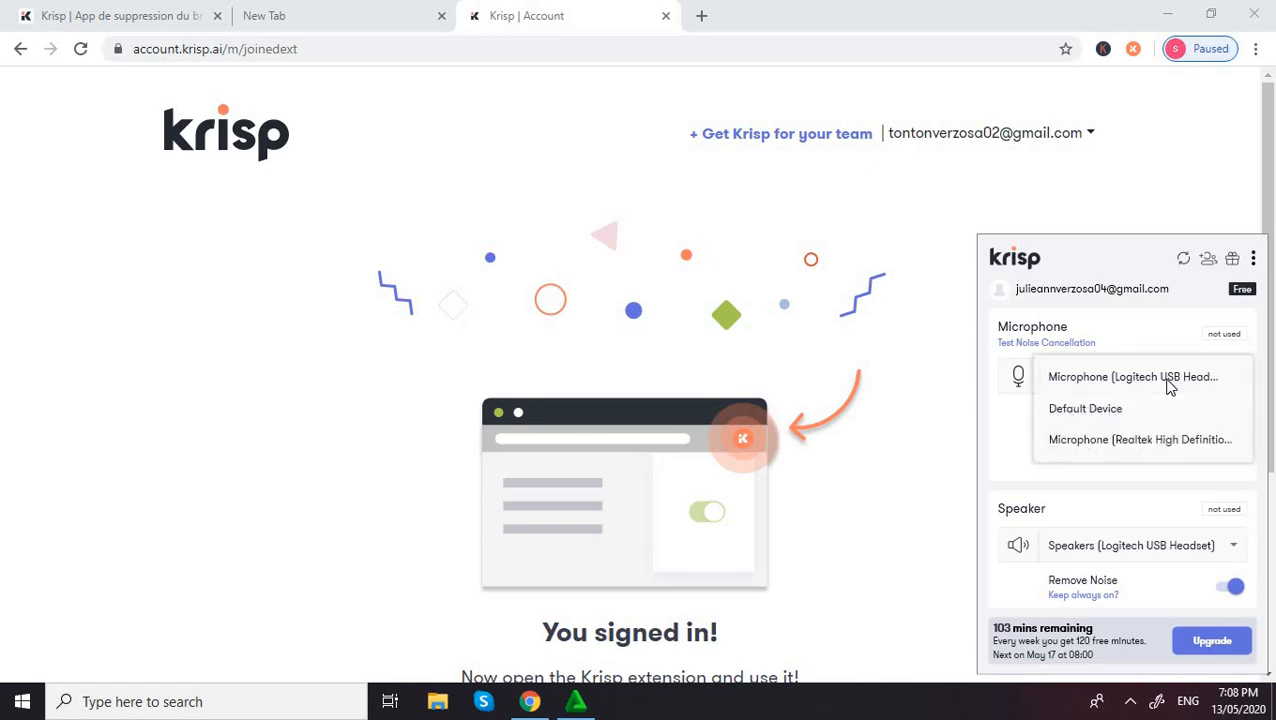
click(1132, 376)
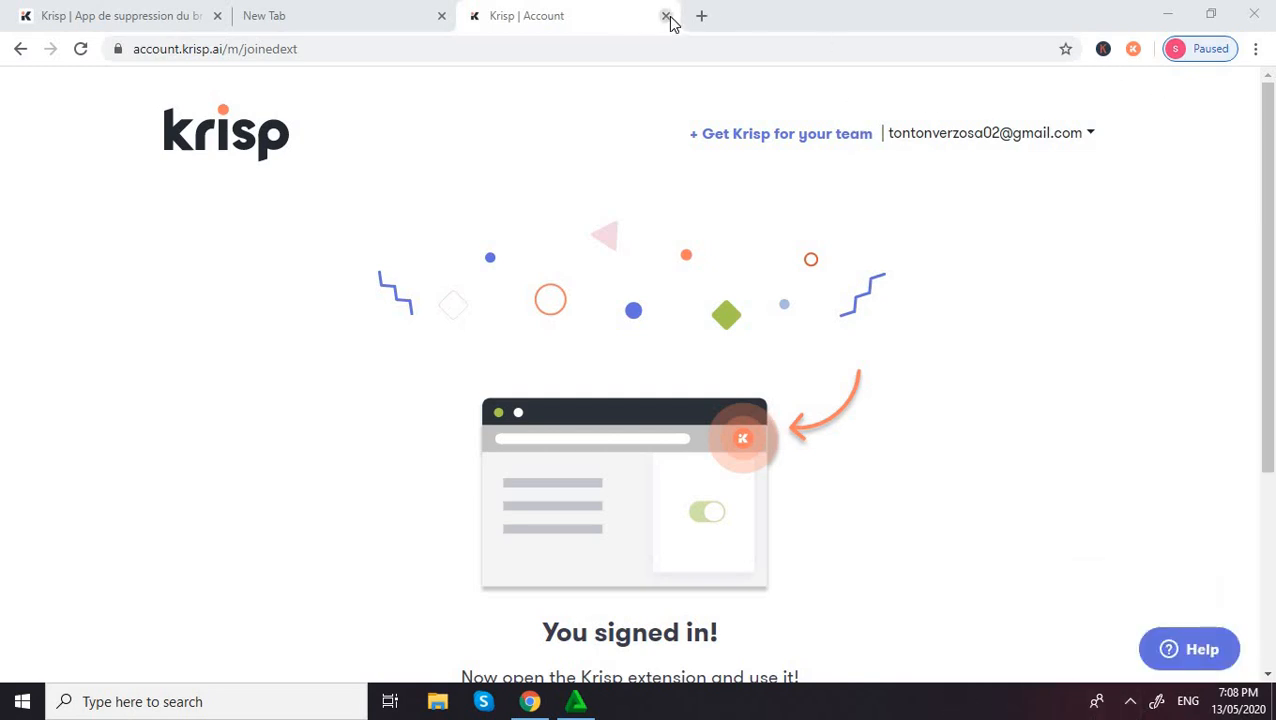
mouse_move(1132, 48)
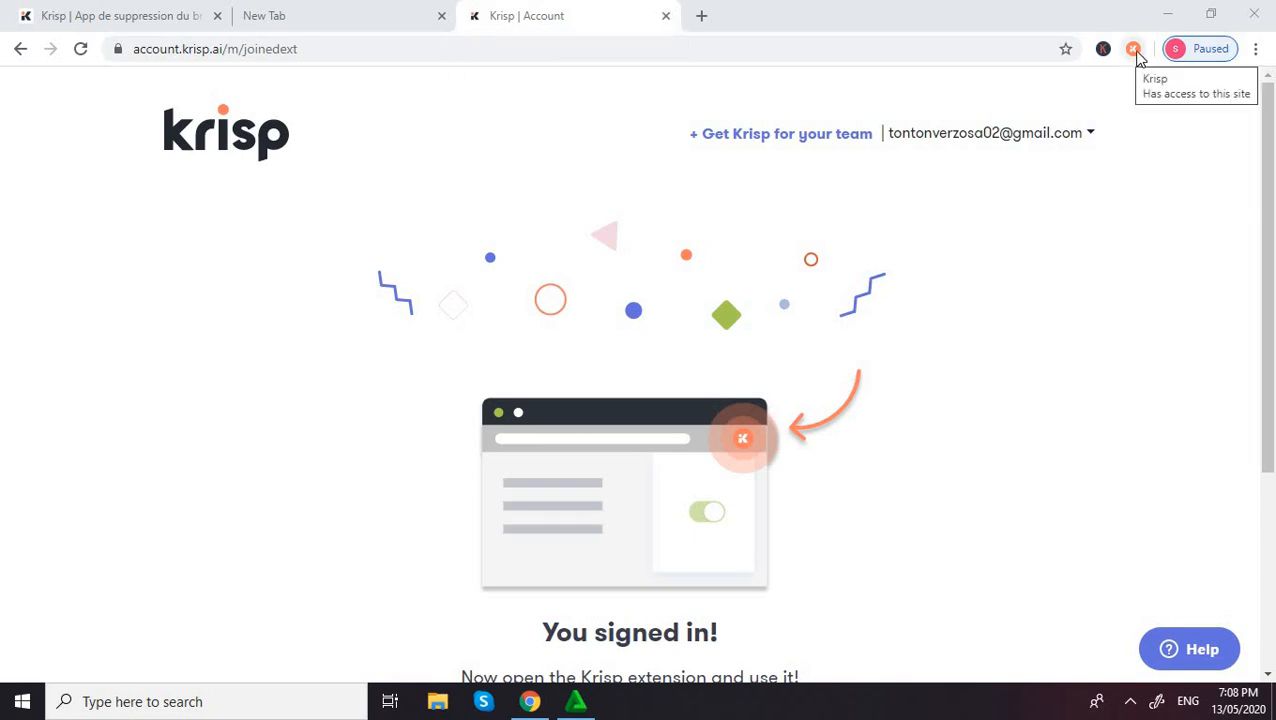
click(1132, 48)
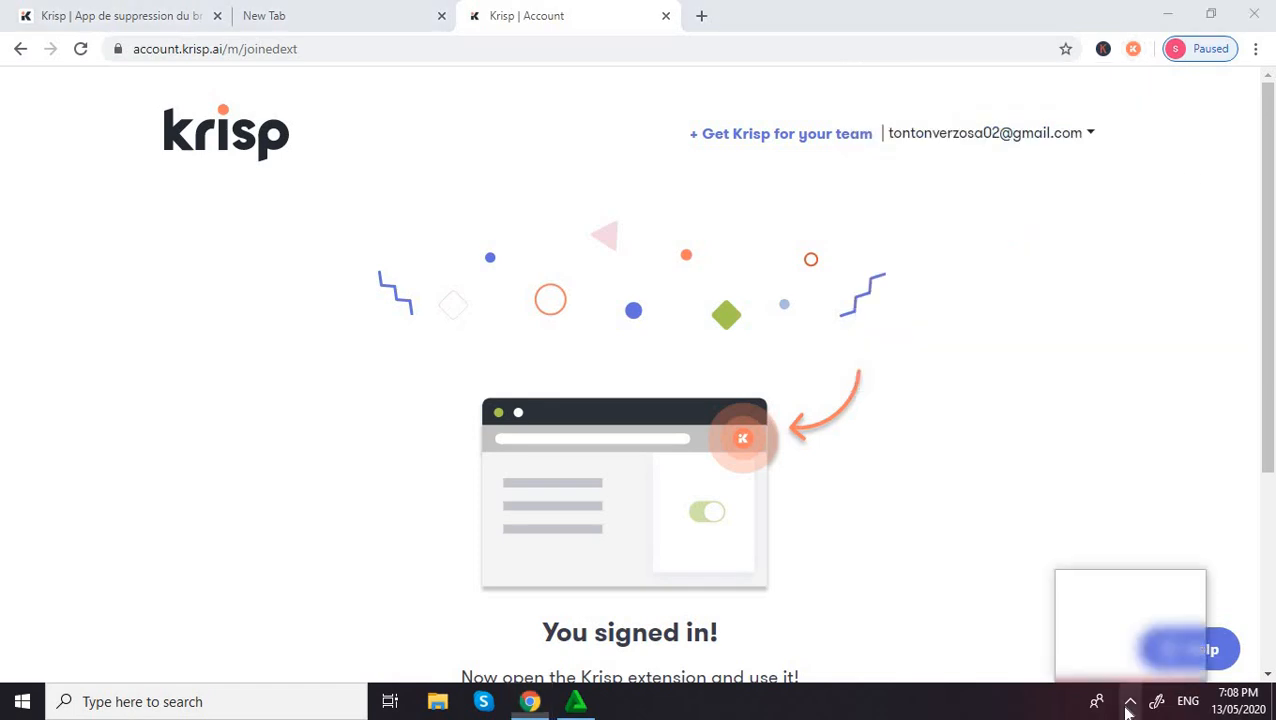
click(1128, 700)
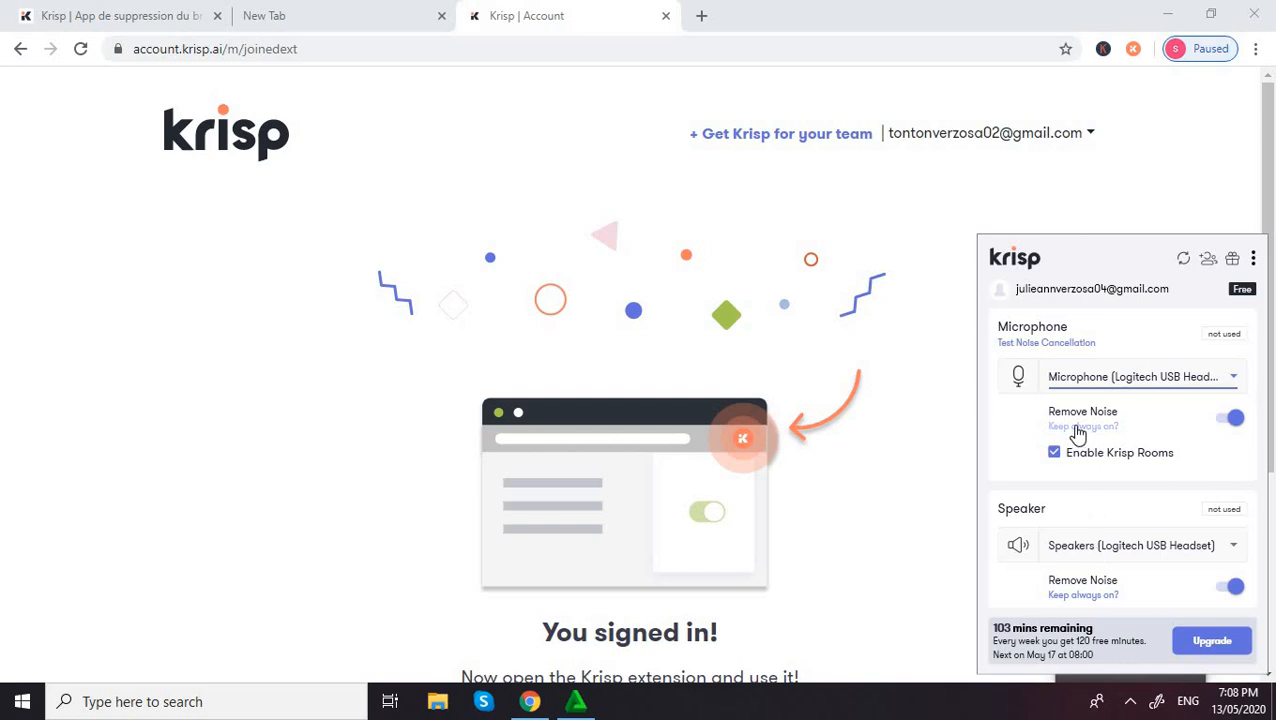
Step: Record a short clip with Test Noise Cancellation
click(1046, 342)
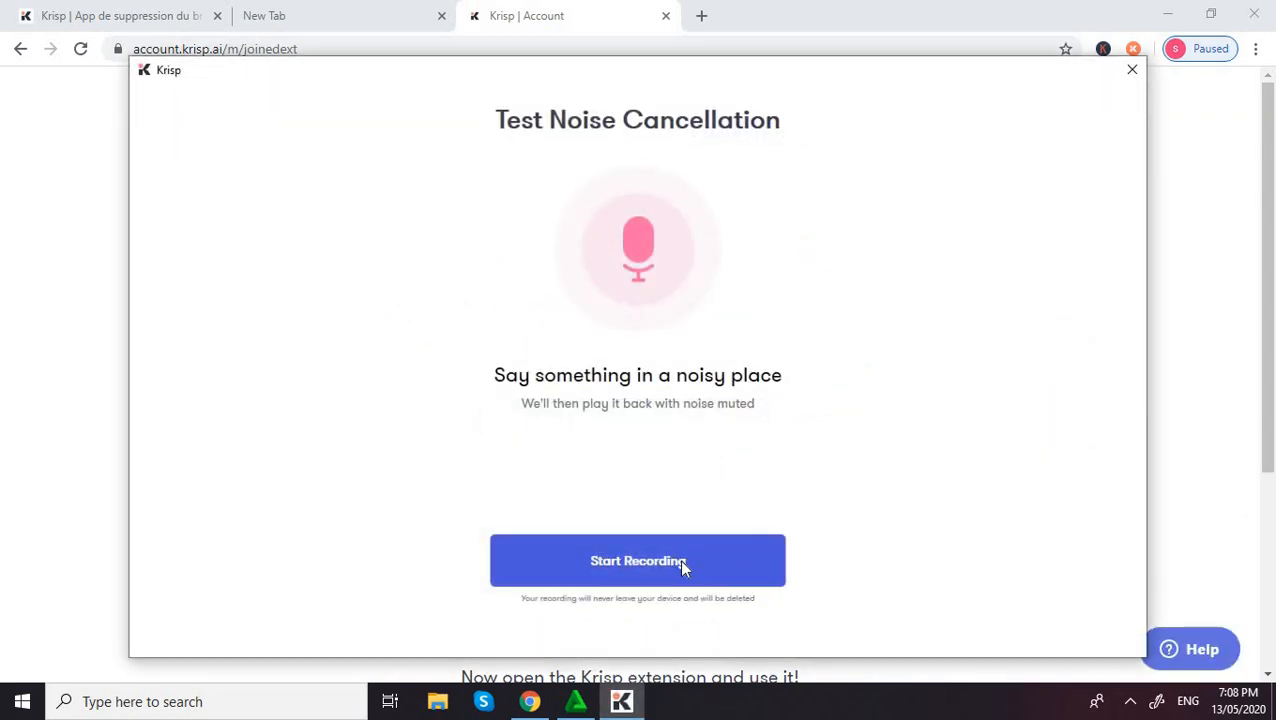
click(636, 560)
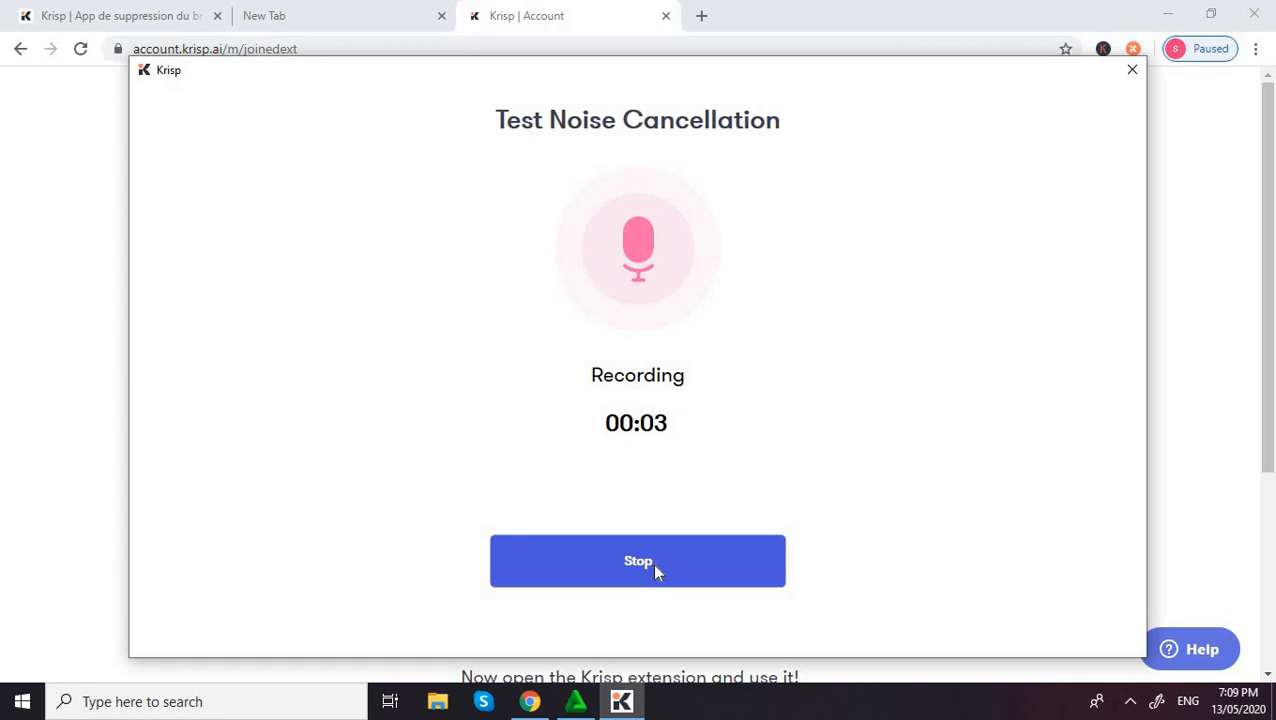
click(636, 560)
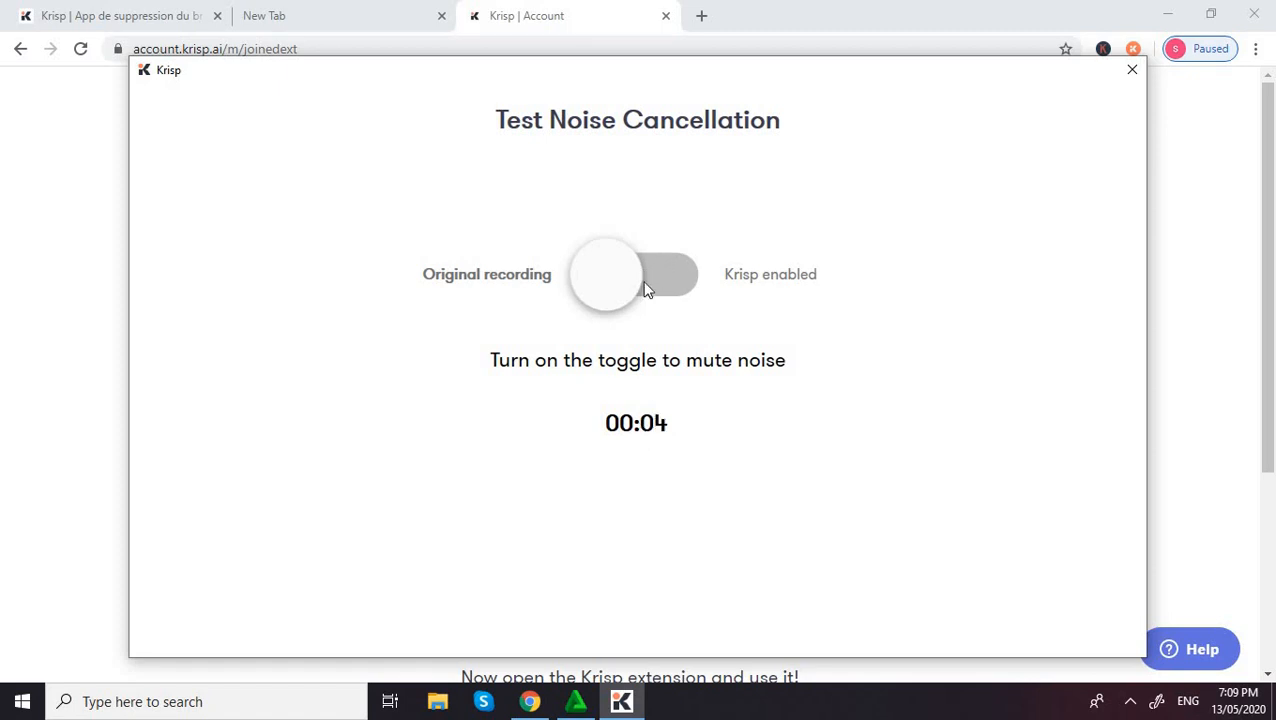
Step: Compare playback with Krisp enabled versus the original recording, then finish with Done
click(630, 274)
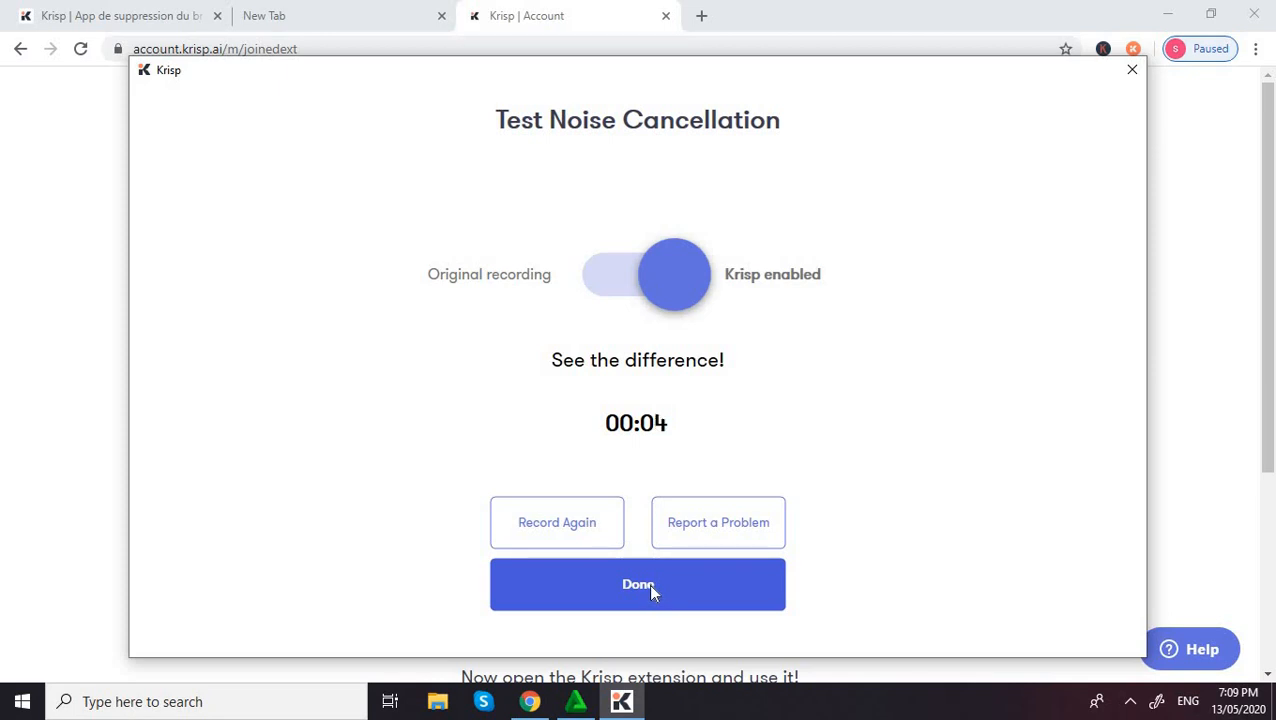
click(672, 274)
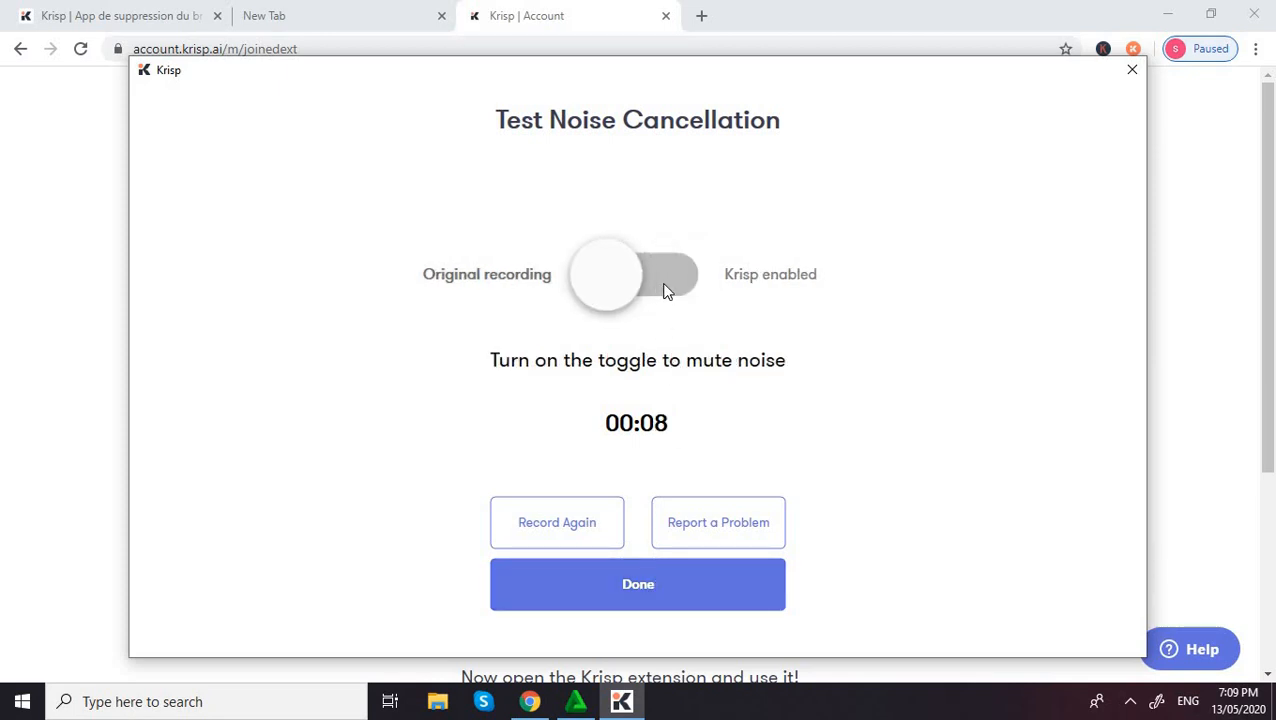
click(672, 274)
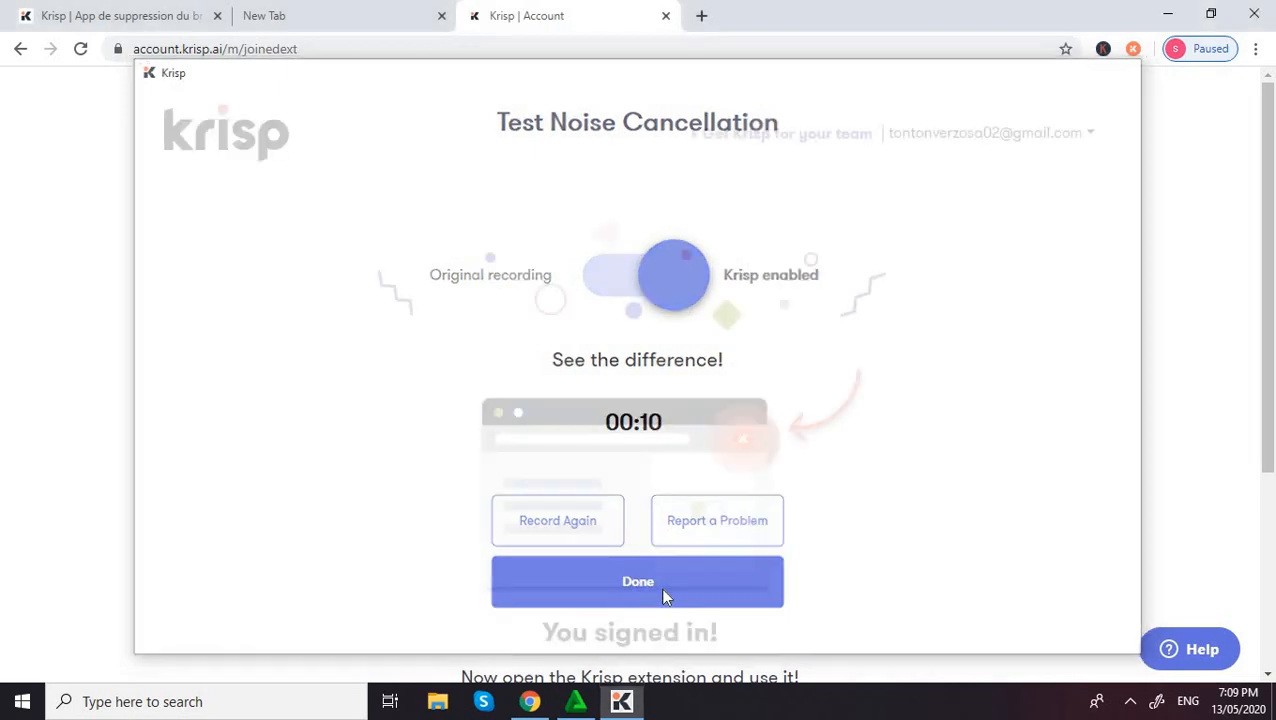
click(636, 580)
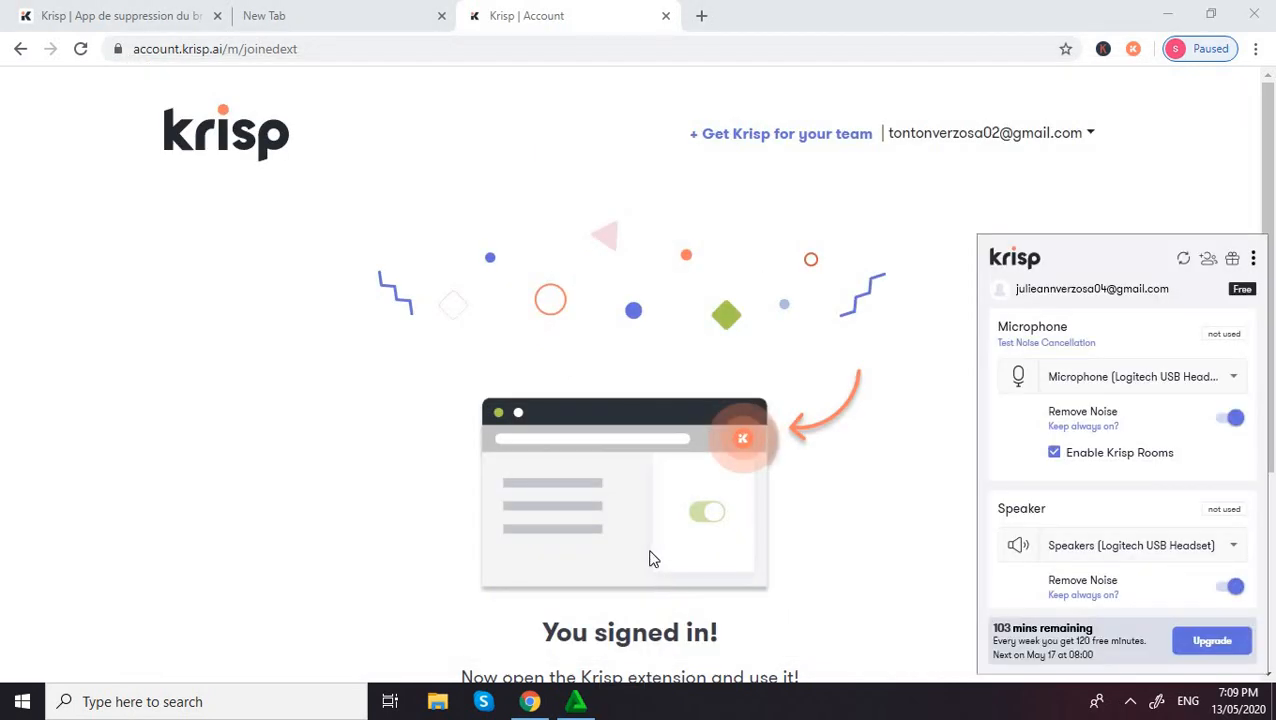
mouse_move(648, 548)
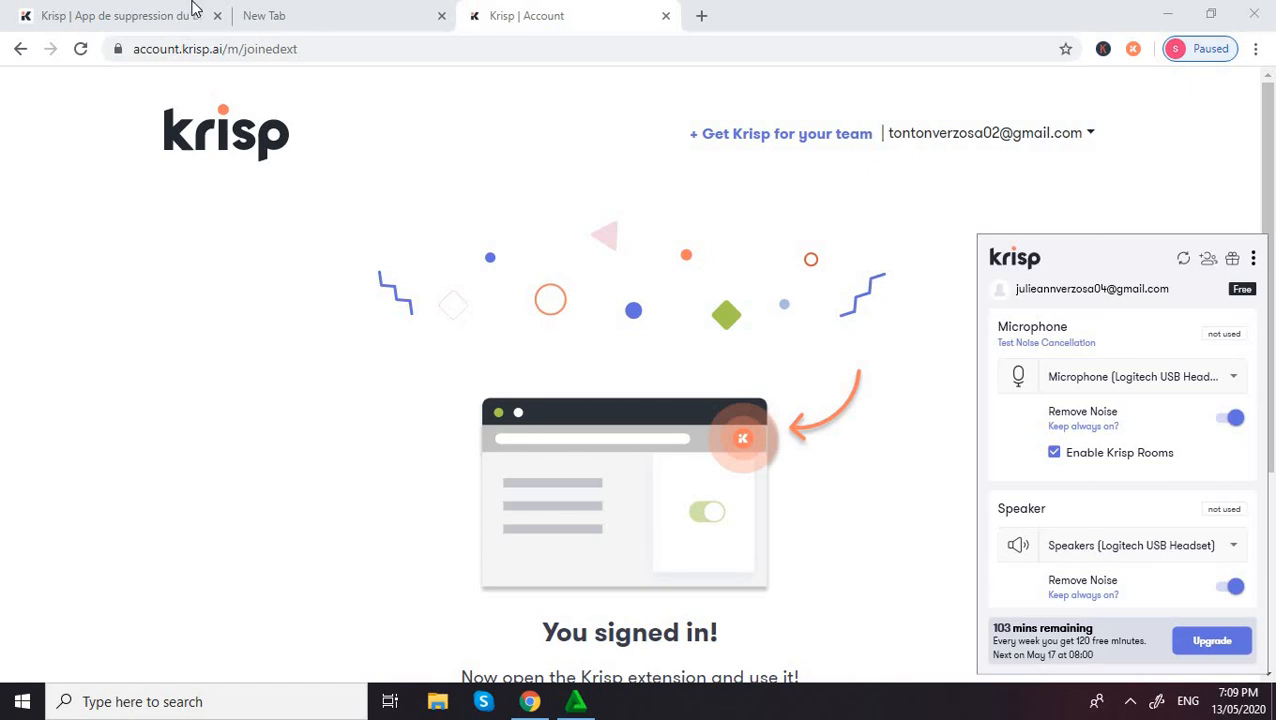
Step: Close the Krisp | Account tab, leaving the krisp.ai site showing
click(110, 16)
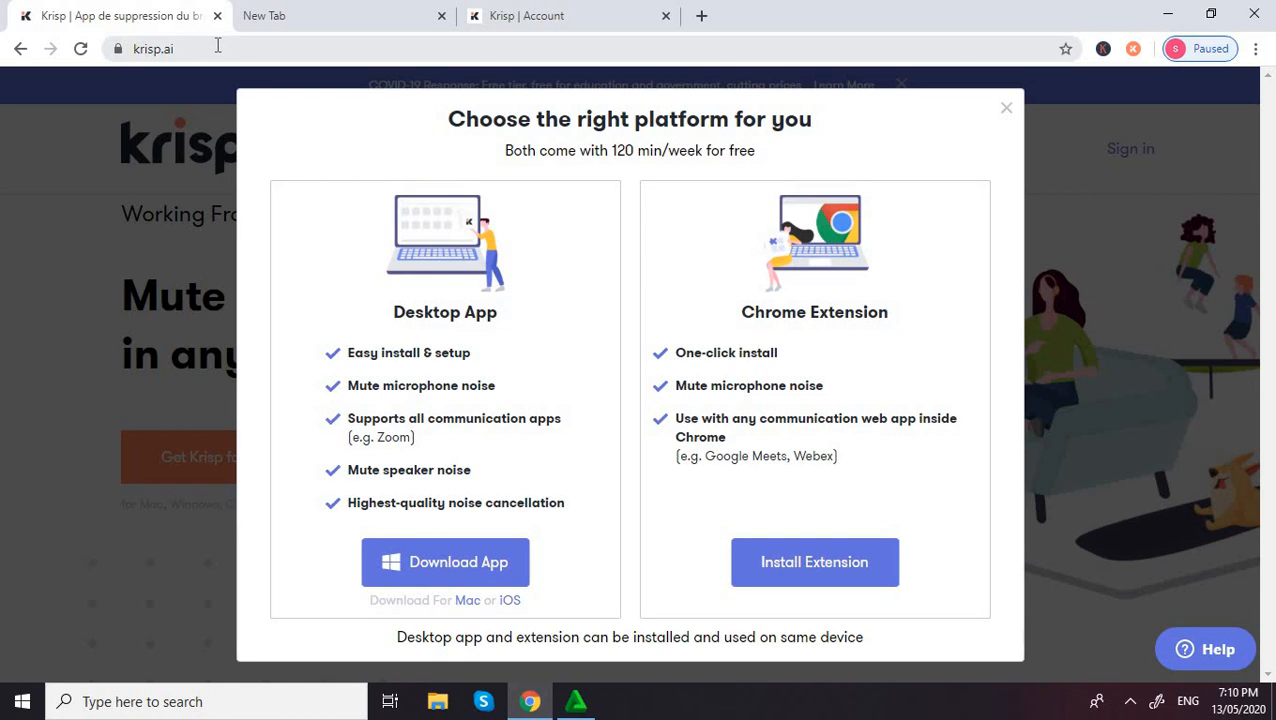
click(152, 48)
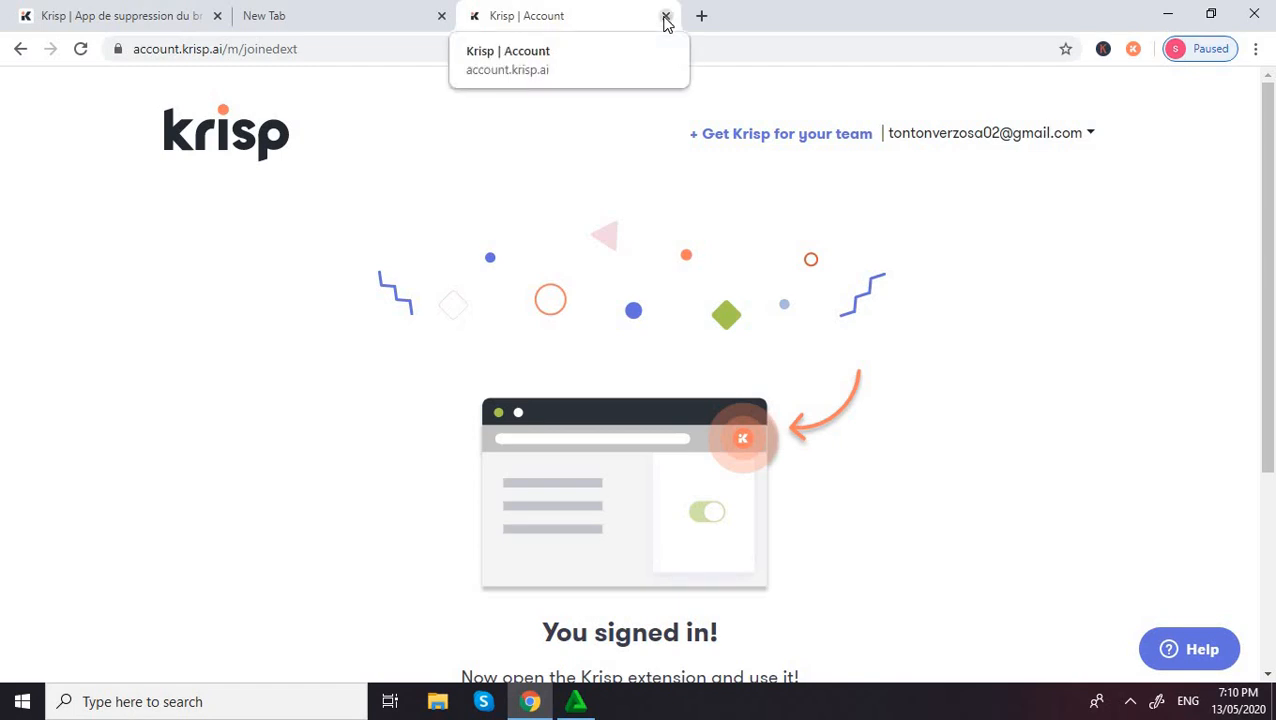
click(664, 18)
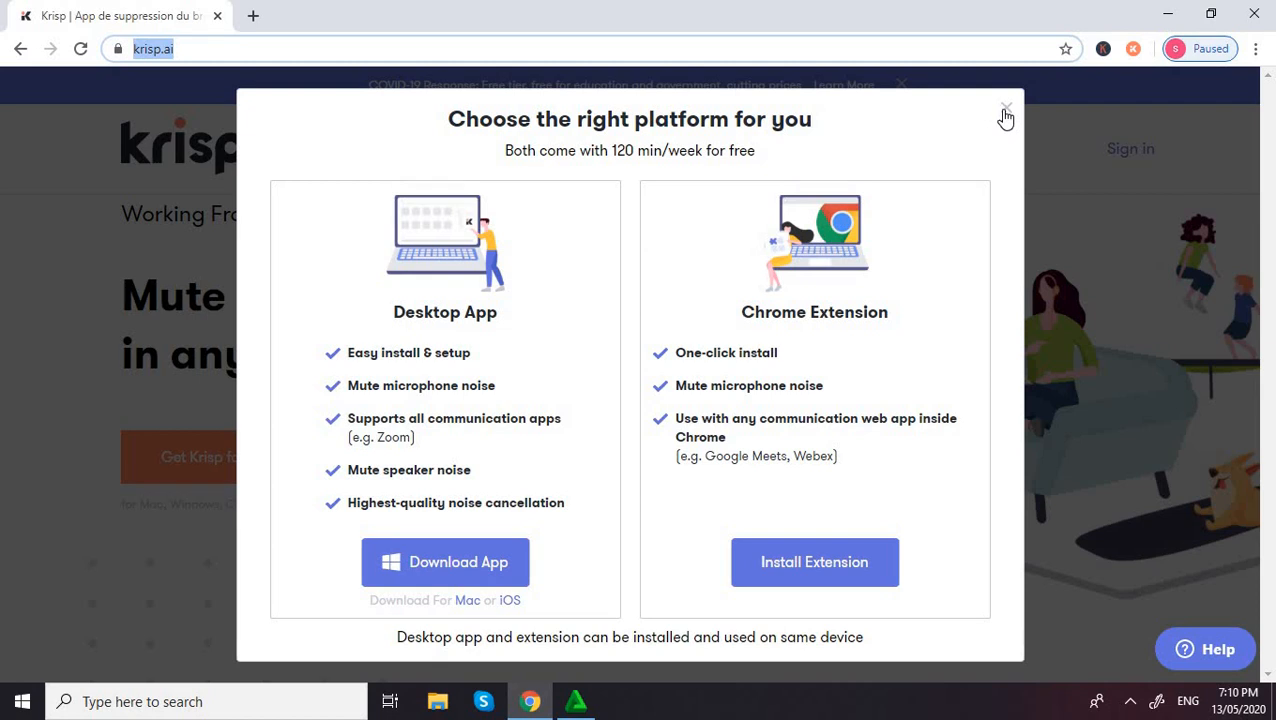
mouse_move(1002, 118)
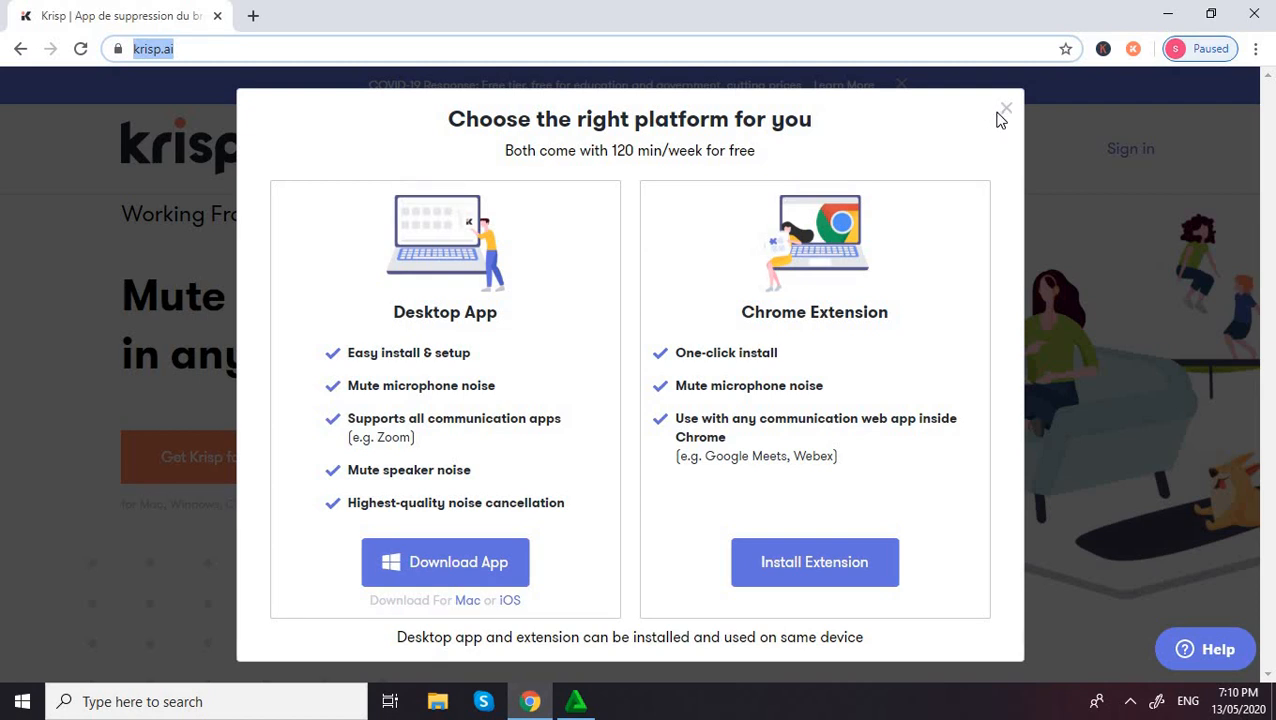
mouse_move(1008, 114)
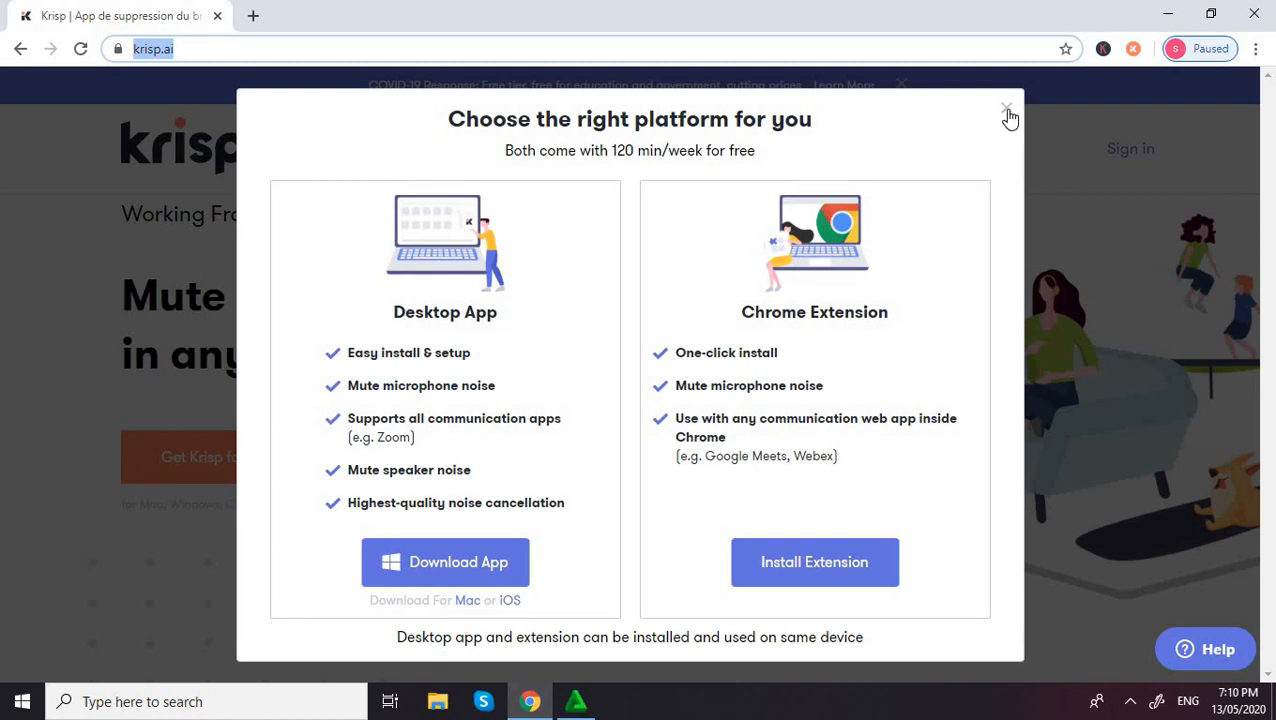